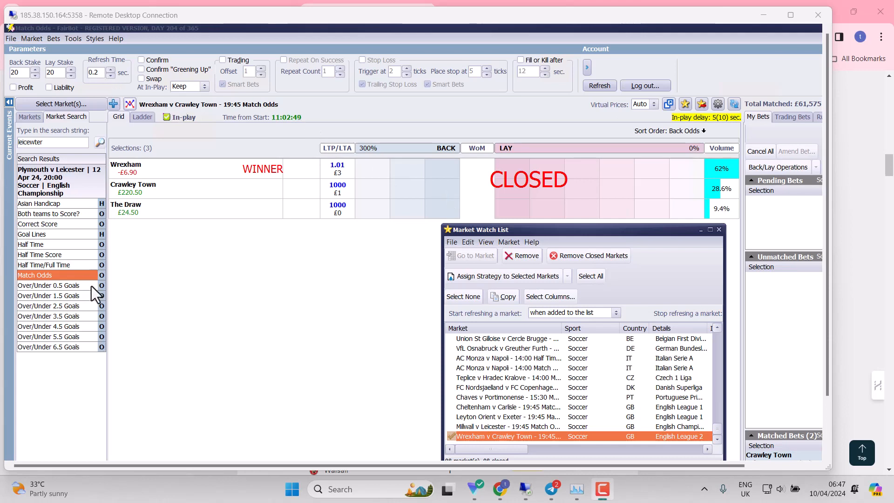
pyautogui.moveTo(47, 476)
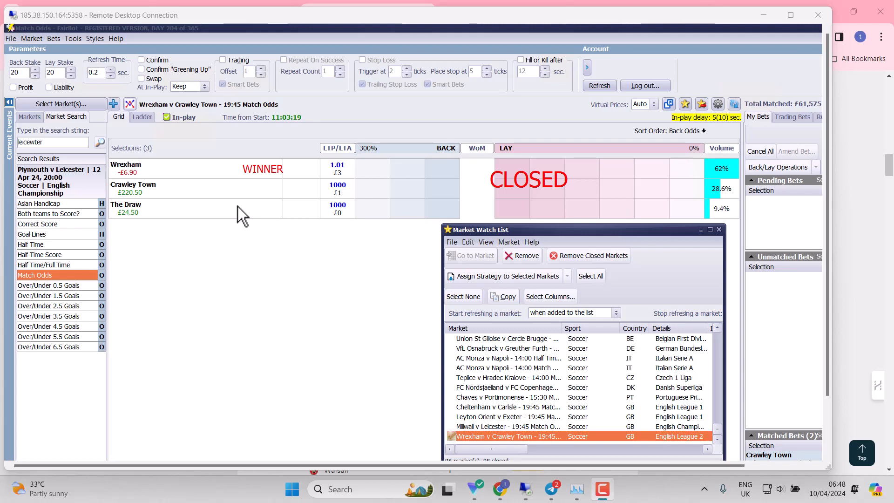
pyautogui.moveTo(153, 187)
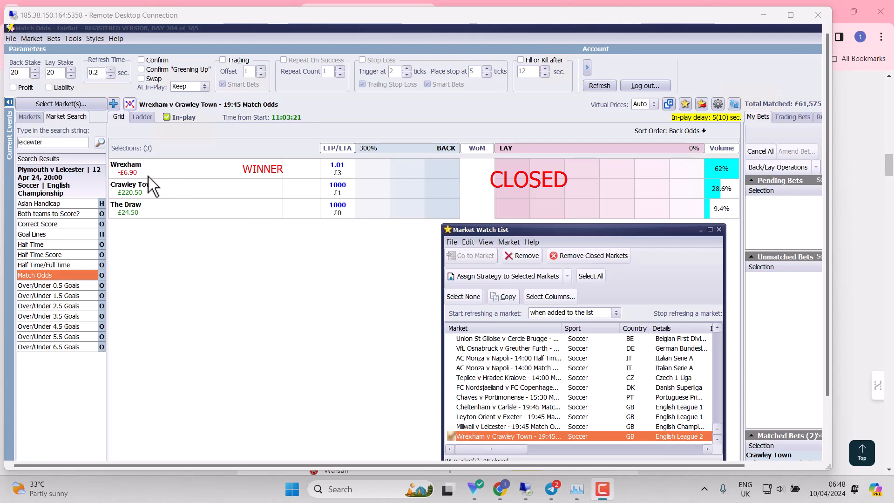
pyautogui.moveTo(516, 430)
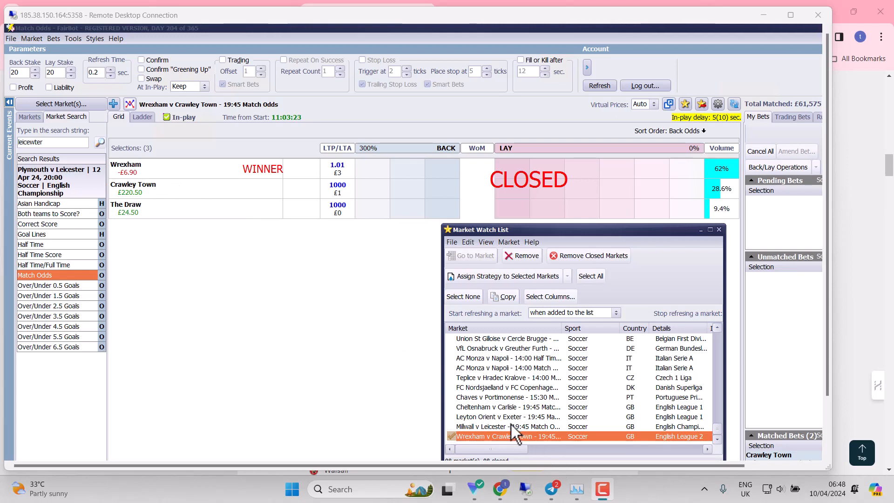
# - Show the Football Trading Profits photo of the Millwall v Leicester Over/Under 1.5 Goals market
pyautogui.click(508, 427)
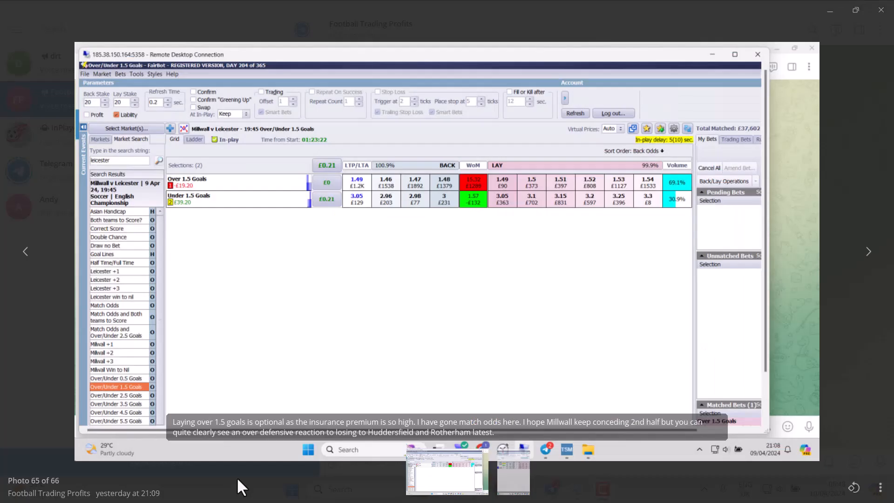
pyautogui.moveTo(222, 304)
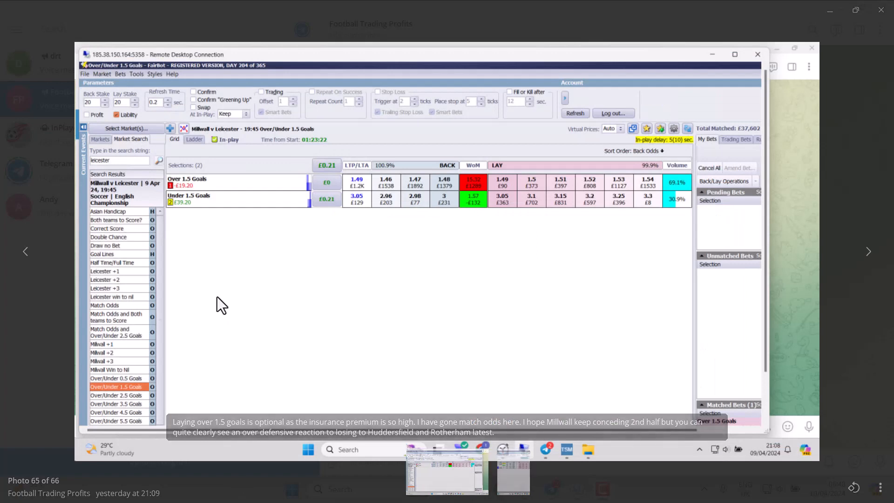
pyautogui.moveTo(186, 199)
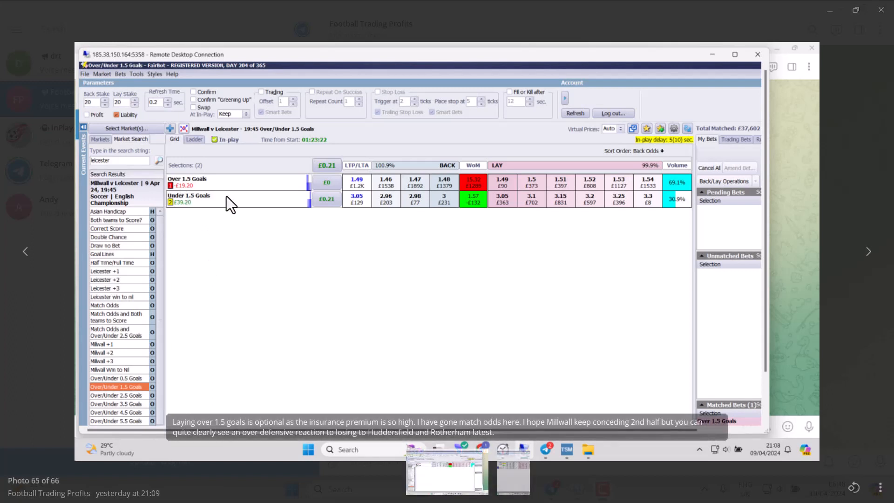
pyautogui.moveTo(215, 200)
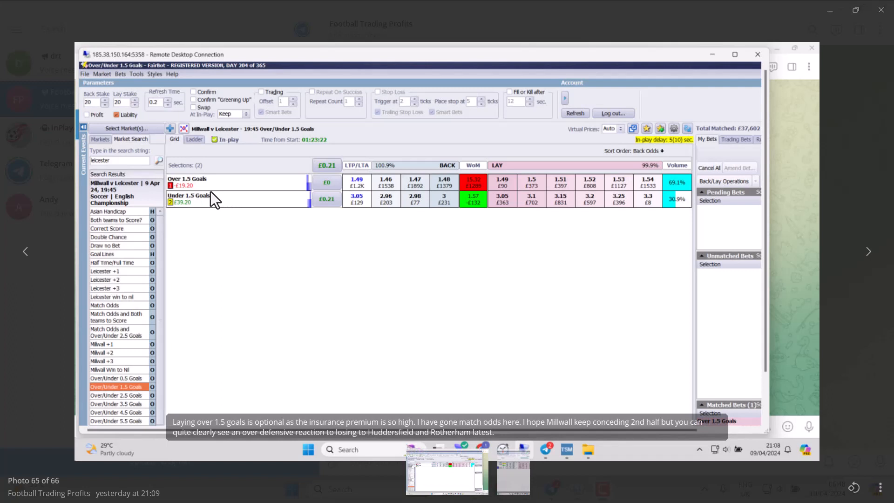
pyautogui.moveTo(252, 204)
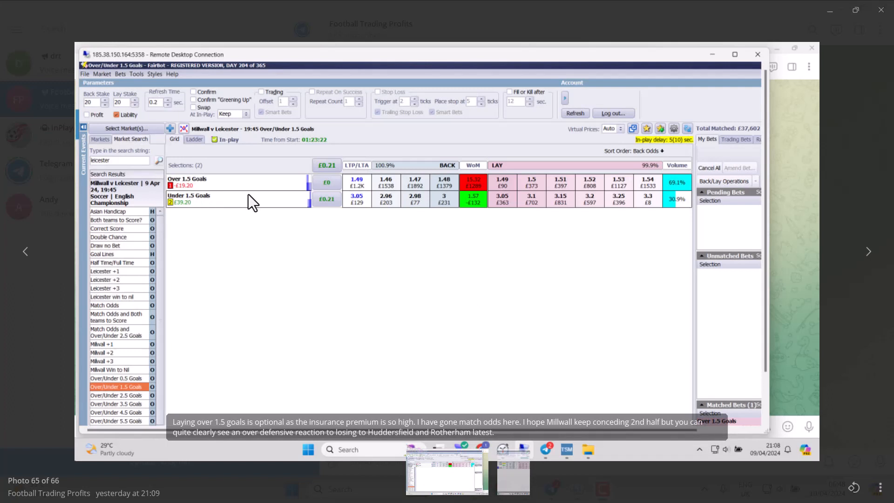
pyautogui.moveTo(206, 194)
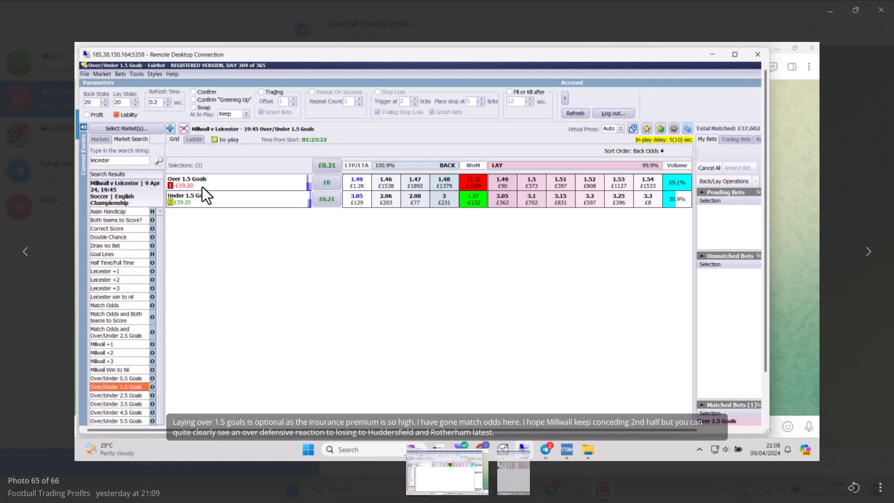
# - Move to photo 66, the Millwall v Leicester Match Odds screenshot, after briefly revisiting photo 65
pyautogui.click(104, 306)
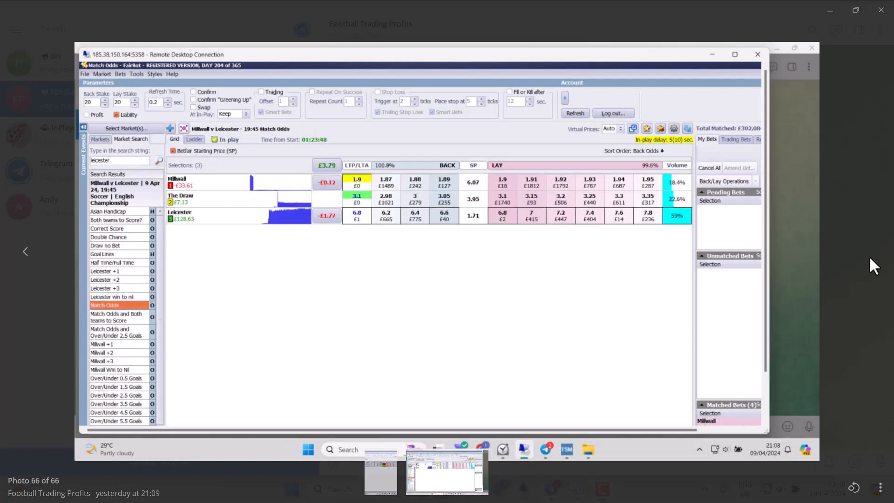
pyautogui.moveTo(193, 251)
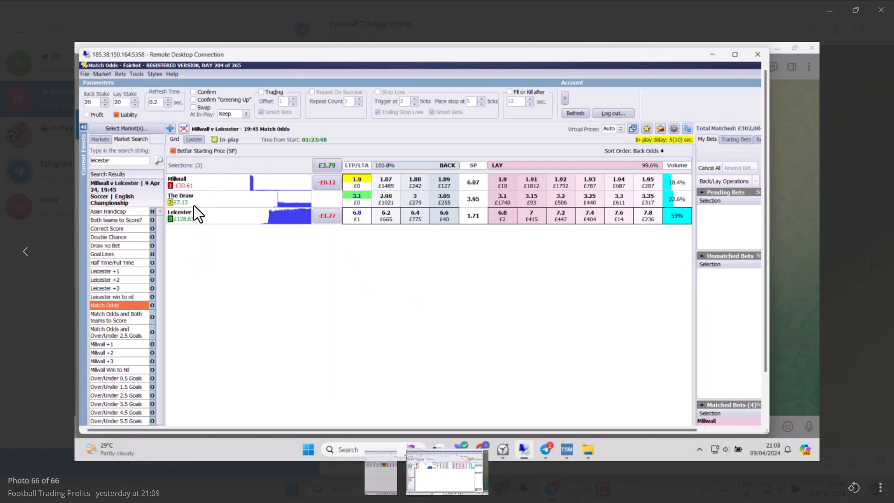
pyautogui.moveTo(326, 177)
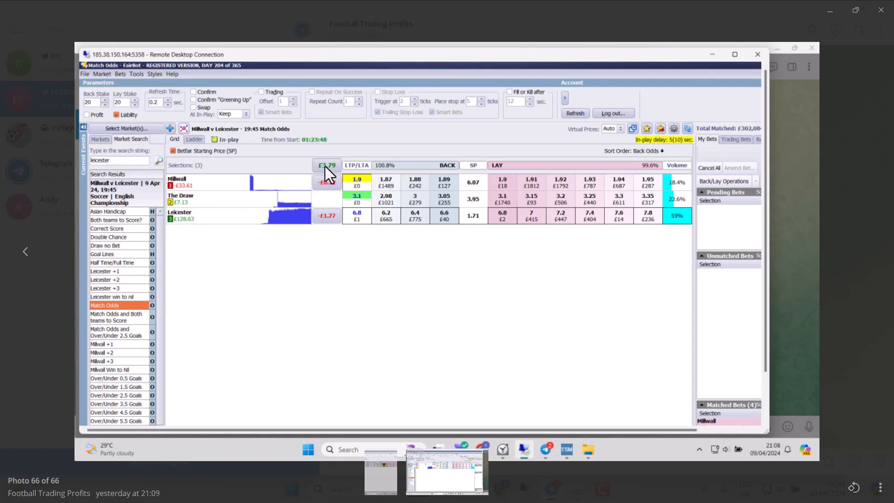
pyautogui.moveTo(336, 234)
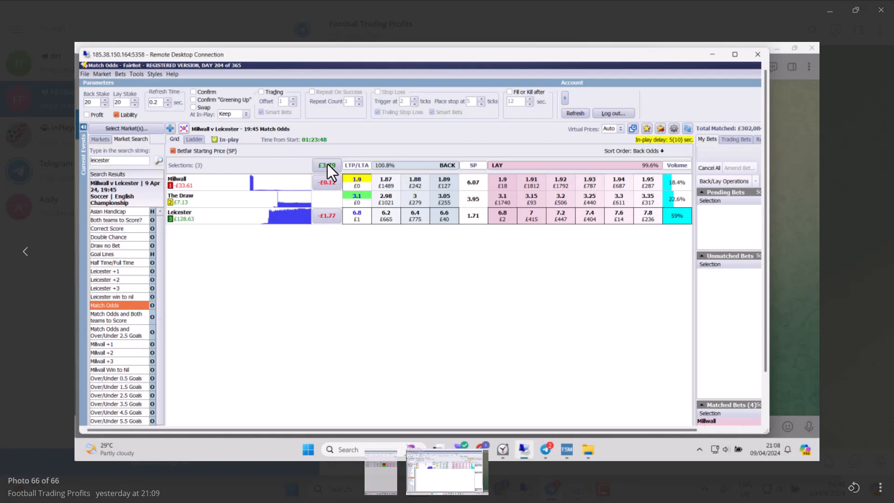
pyautogui.moveTo(196, 209)
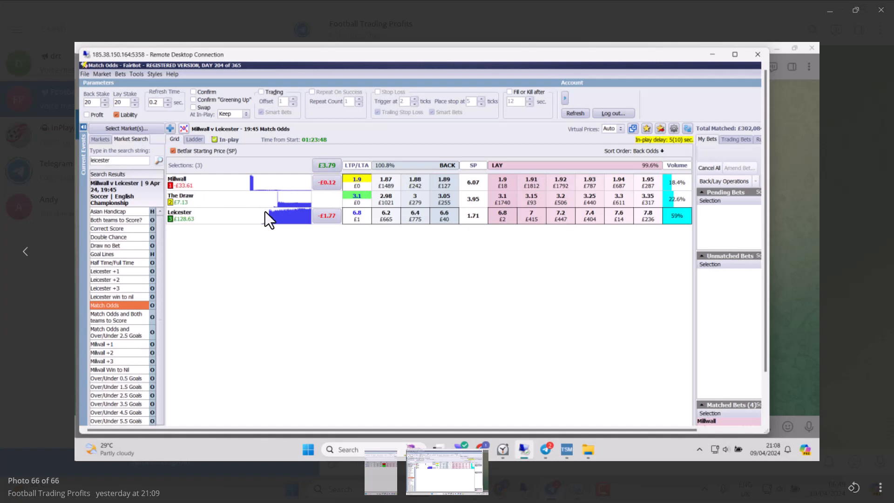
pyautogui.moveTo(446, 218)
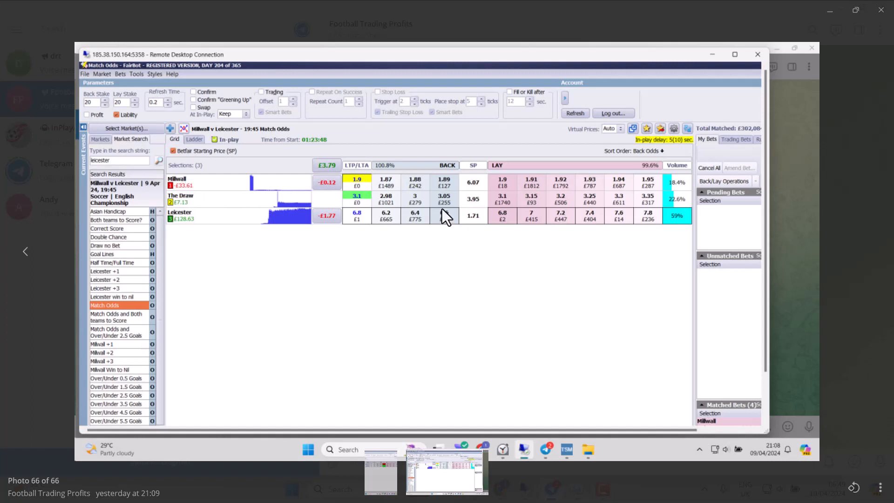
pyautogui.moveTo(451, 214)
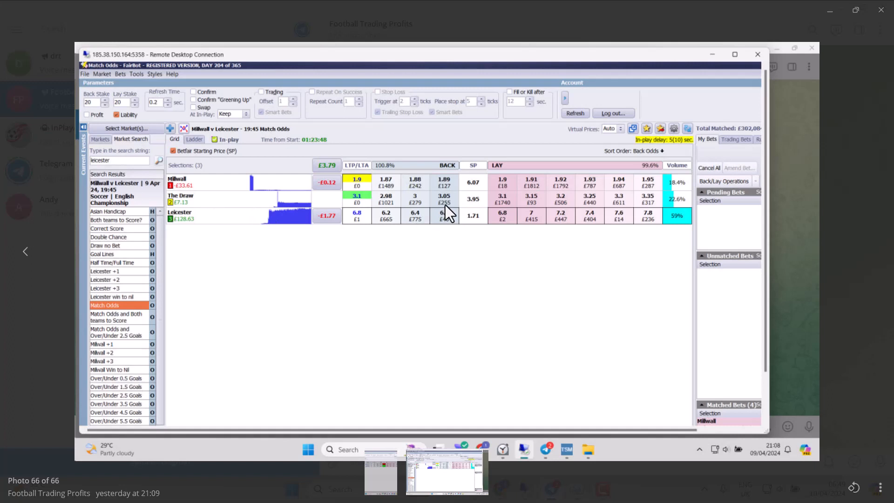
pyautogui.moveTo(251, 200)
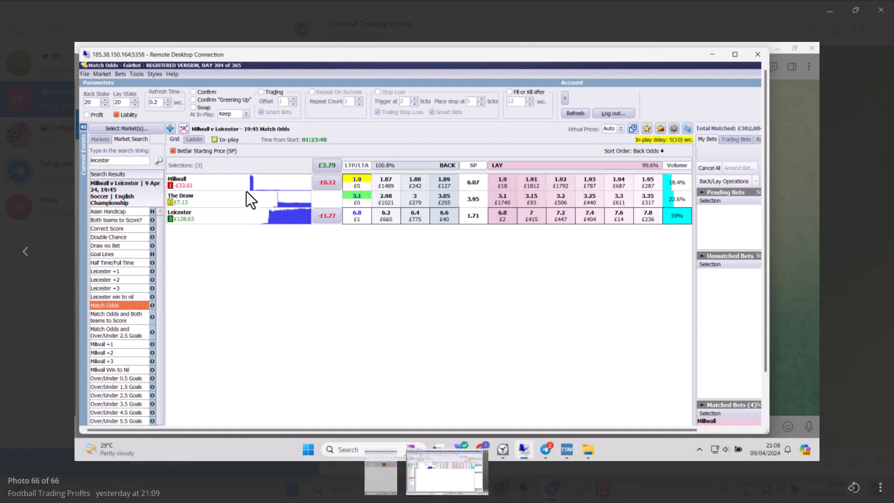
pyautogui.moveTo(313, 305)
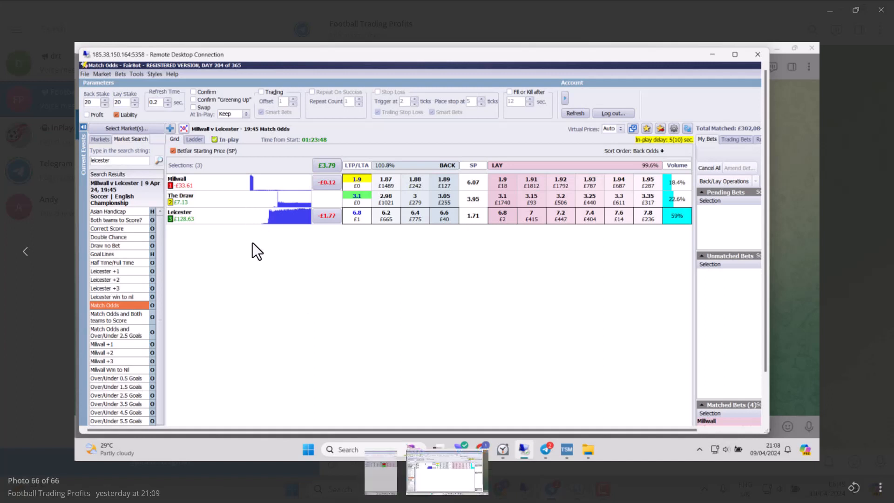
pyautogui.moveTo(415, 327)
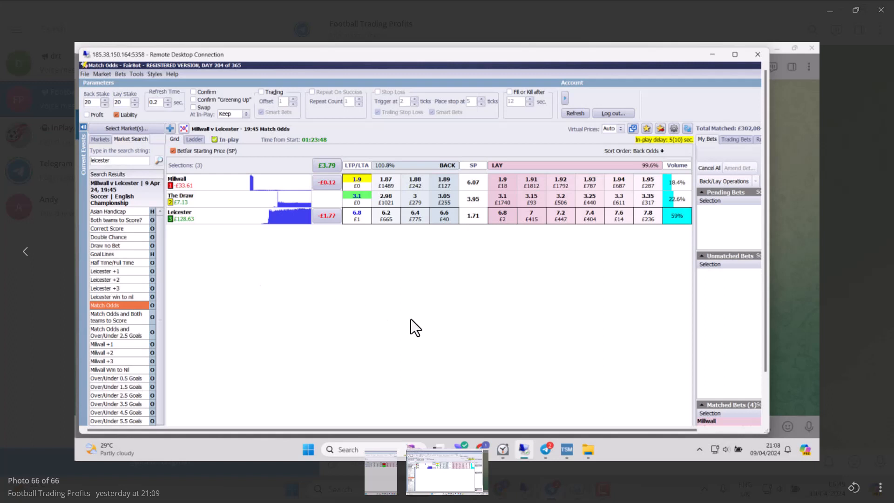
pyautogui.click(116, 386)
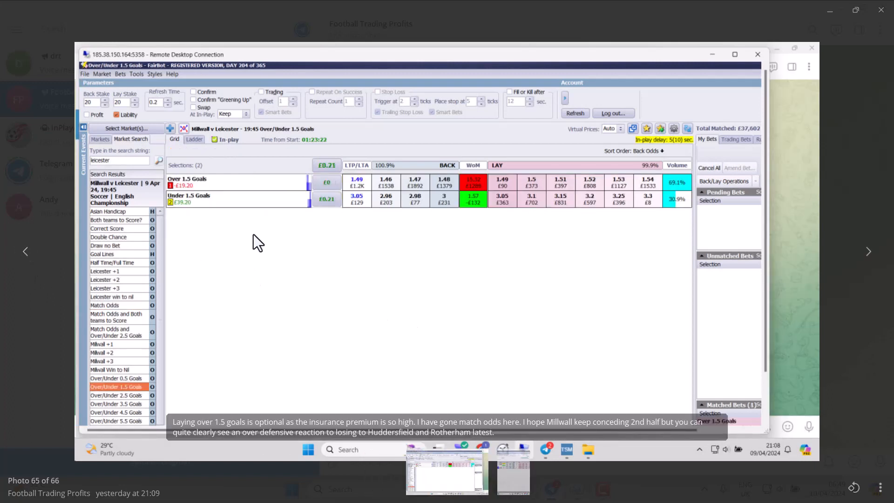
pyautogui.moveTo(182, 215)
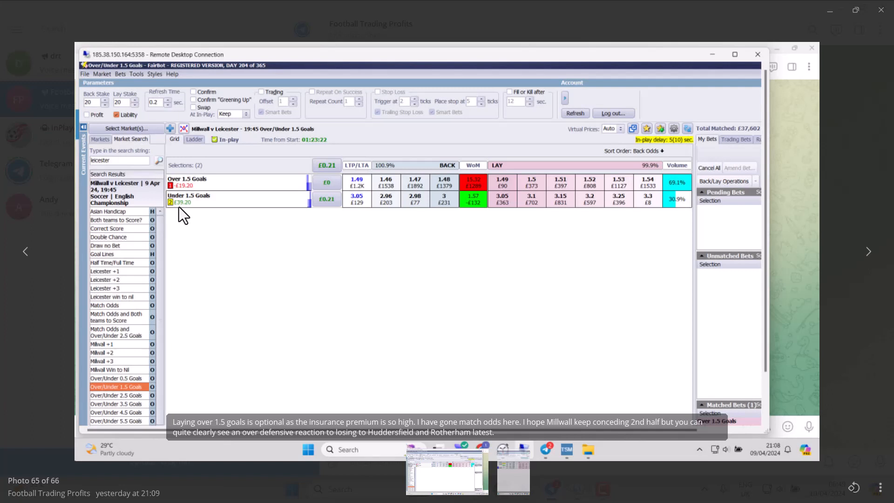
pyautogui.moveTo(190, 212)
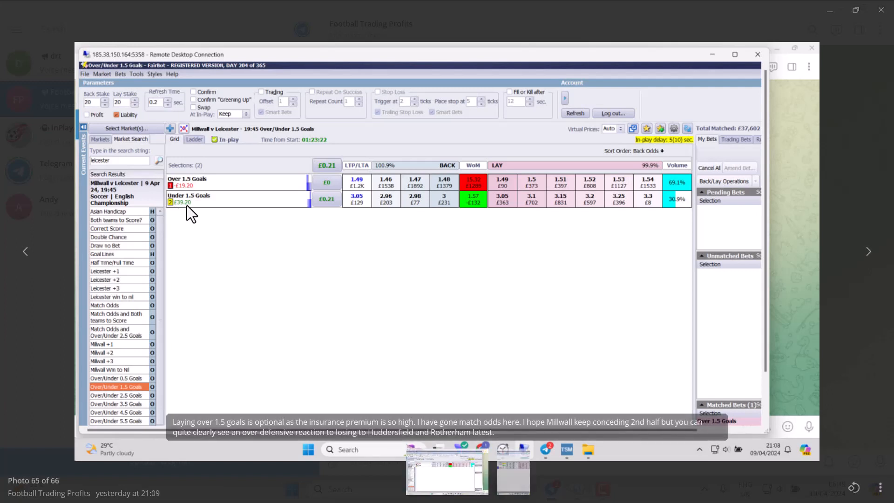
pyautogui.click(105, 306)
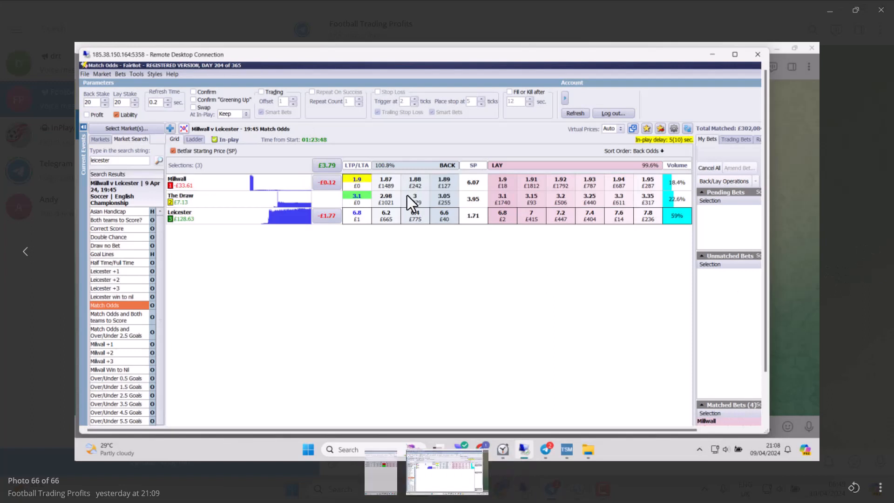
pyautogui.moveTo(188, 194)
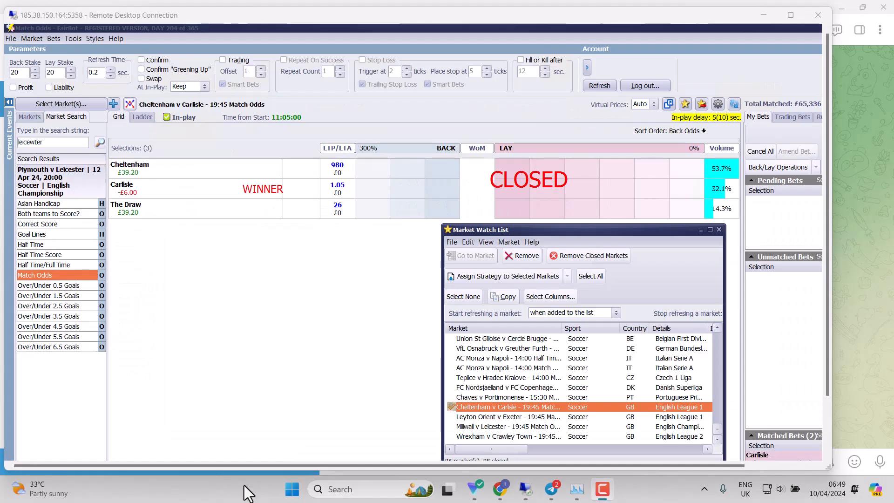
pyautogui.moveTo(292, 377)
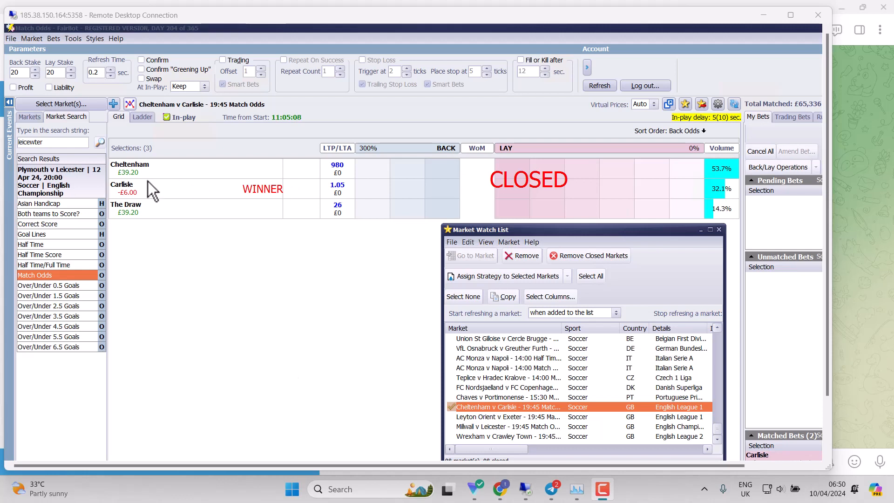
pyautogui.moveTo(139, 205)
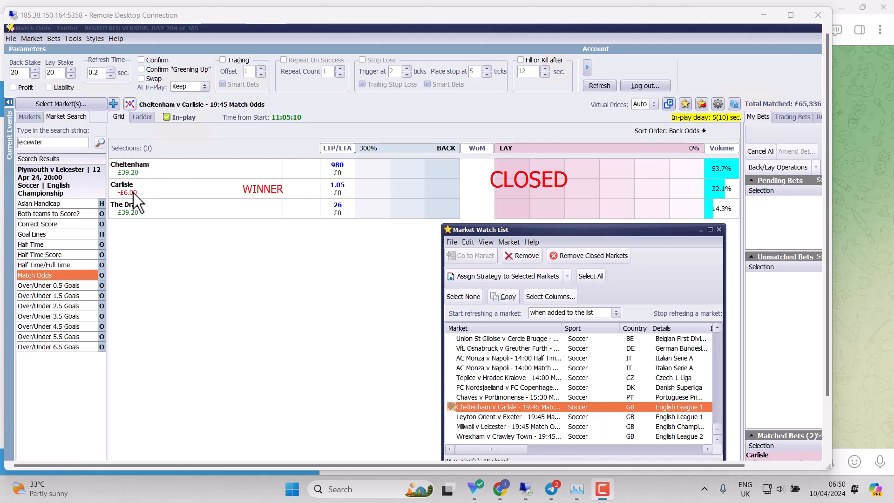
pyautogui.moveTo(357, 329)
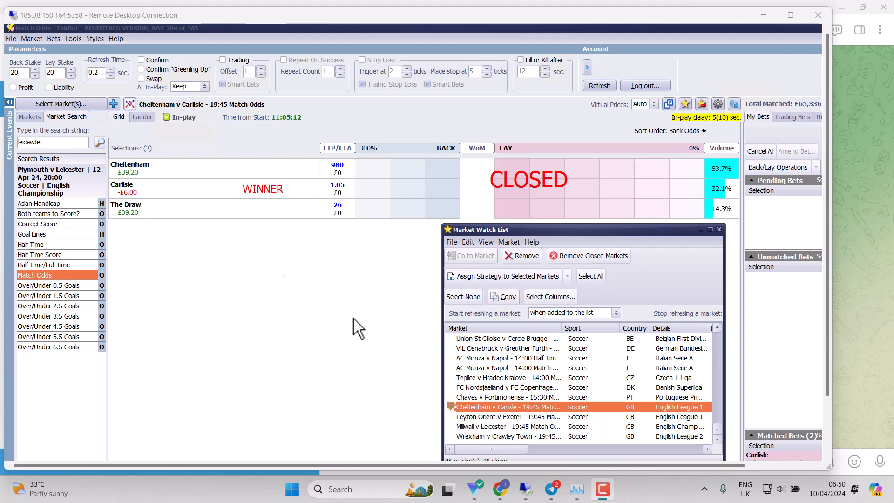
# - Load the closed Wrexham v Crawley Town 19:45 Match Odds market from the watch list
pyautogui.click(506, 436)
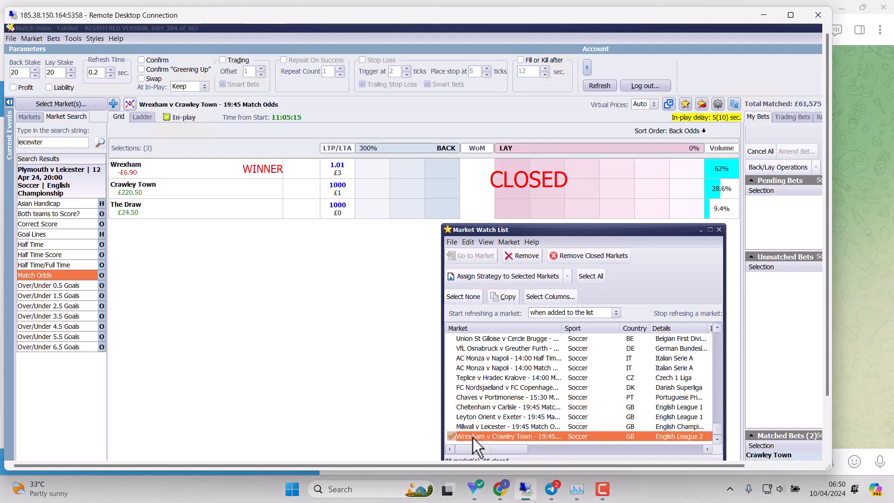
pyautogui.moveTo(160, 234)
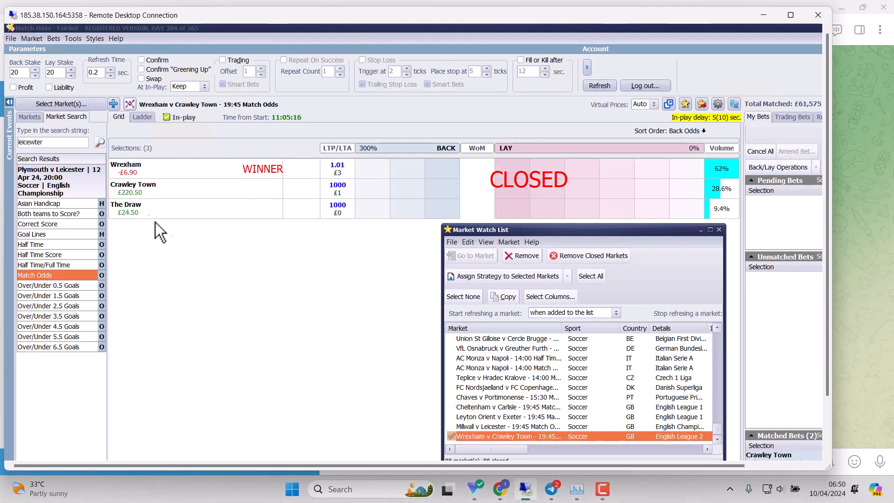
pyautogui.moveTo(368, 388)
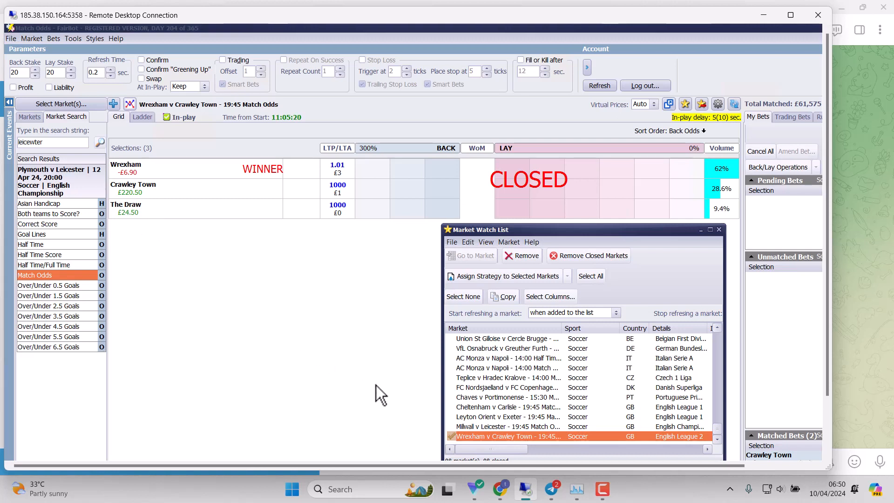
# - Load the closed Leyton Orient v Exeter 19:45 Match Odds market with The Draw as winner
pyautogui.click(507, 417)
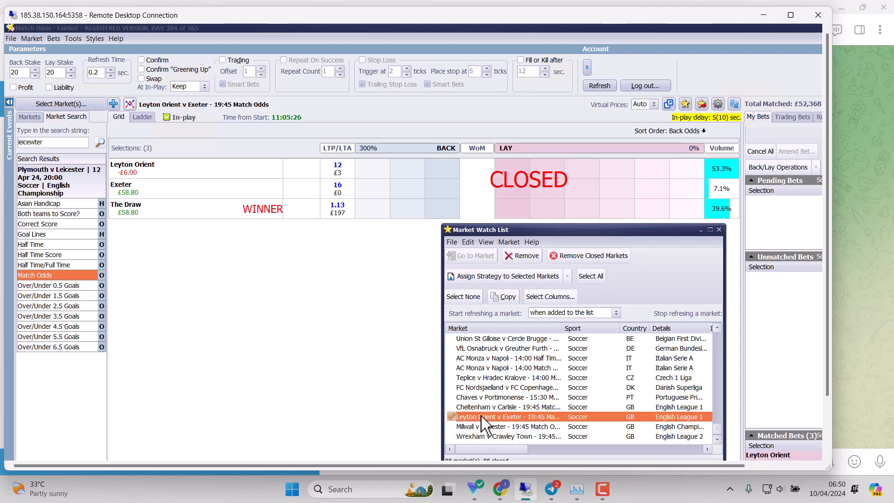
pyautogui.moveTo(180, 188)
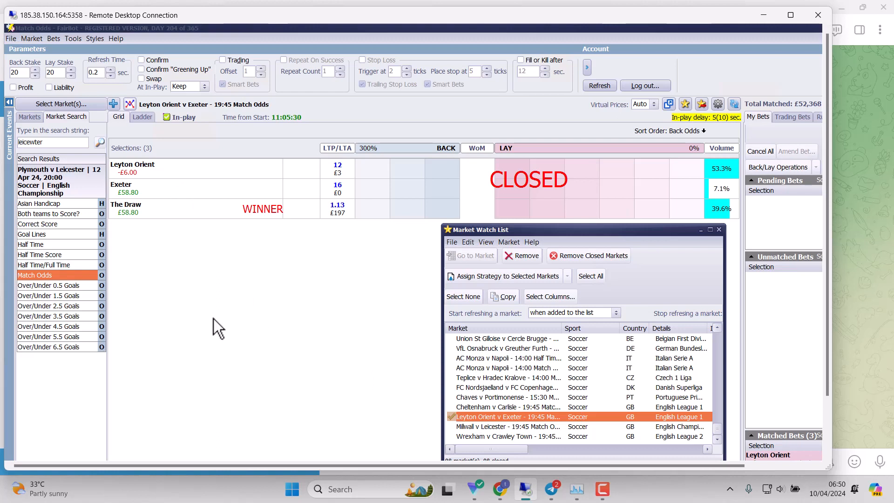
pyautogui.moveTo(196, 251)
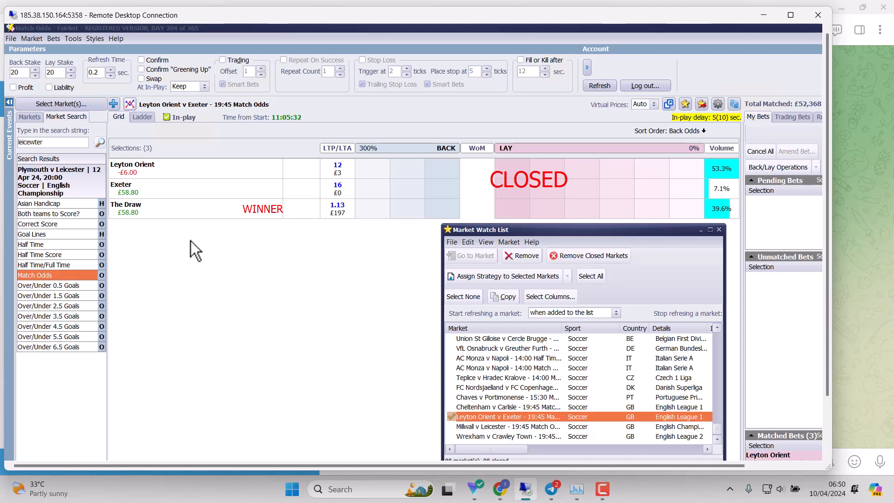
pyautogui.moveTo(171, 204)
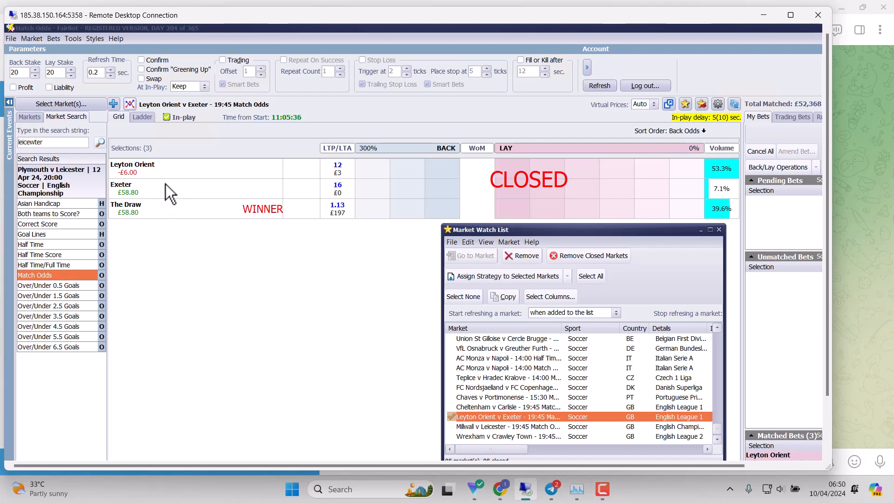
pyautogui.moveTo(162, 191)
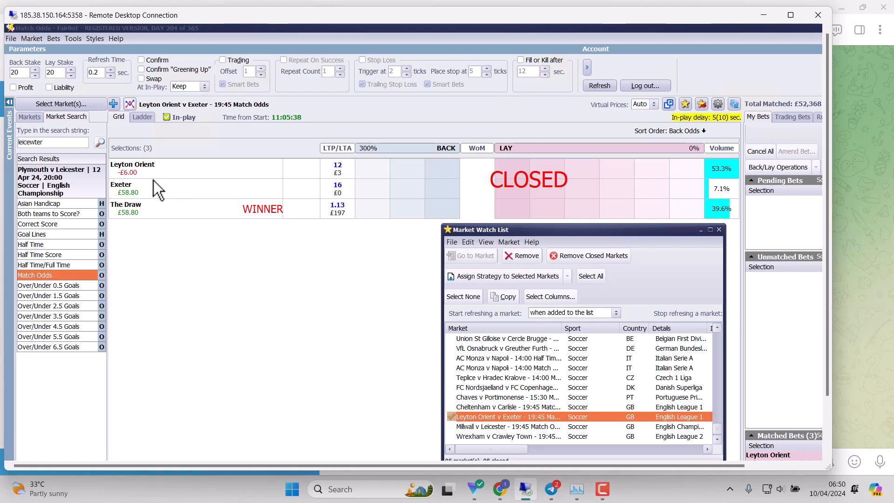
pyautogui.moveTo(412, 185)
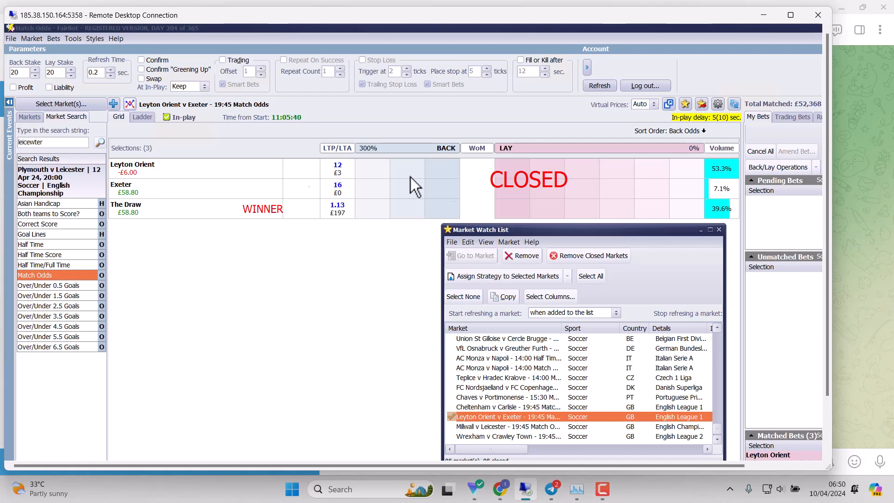
pyautogui.moveTo(516, 185)
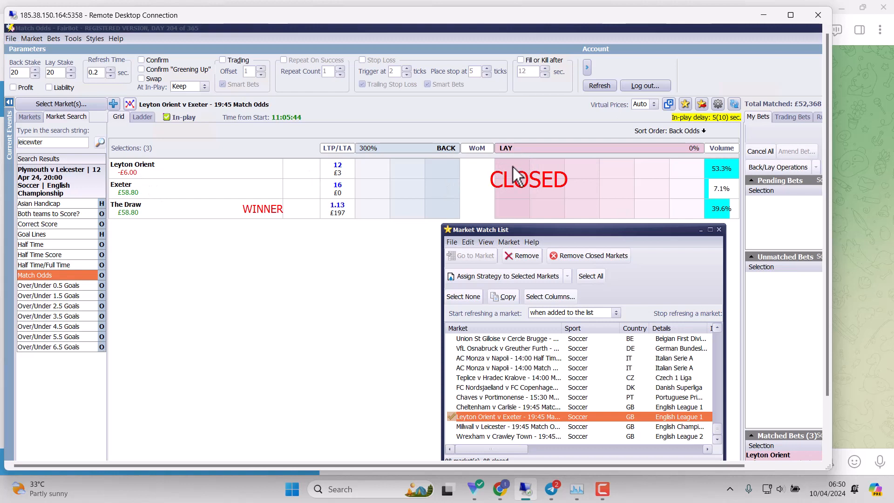
pyautogui.moveTo(376, 182)
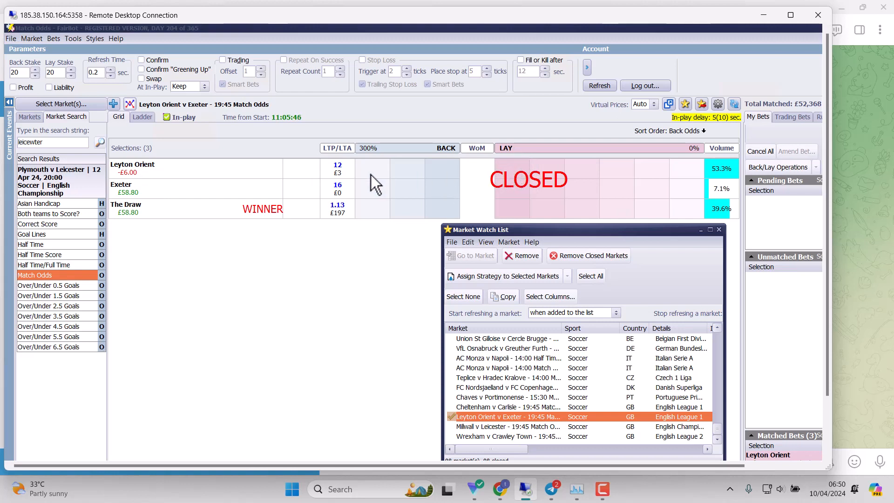
pyautogui.moveTo(136, 220)
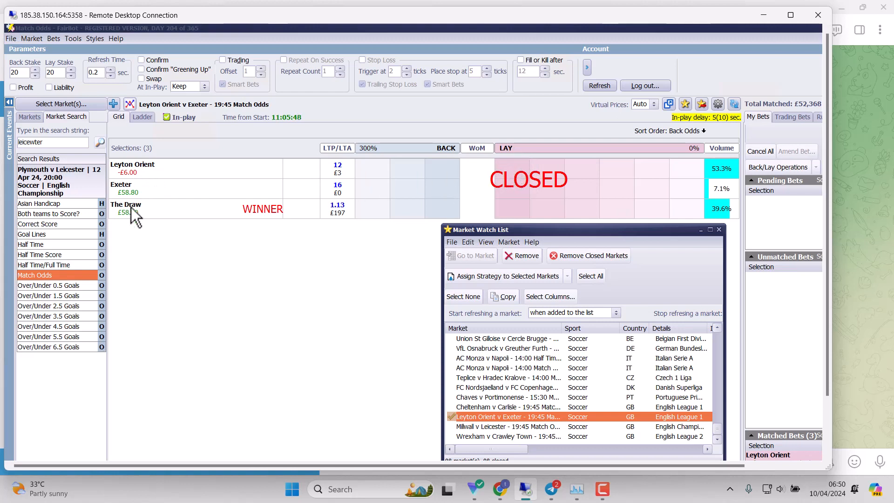
pyautogui.moveTo(142, 234)
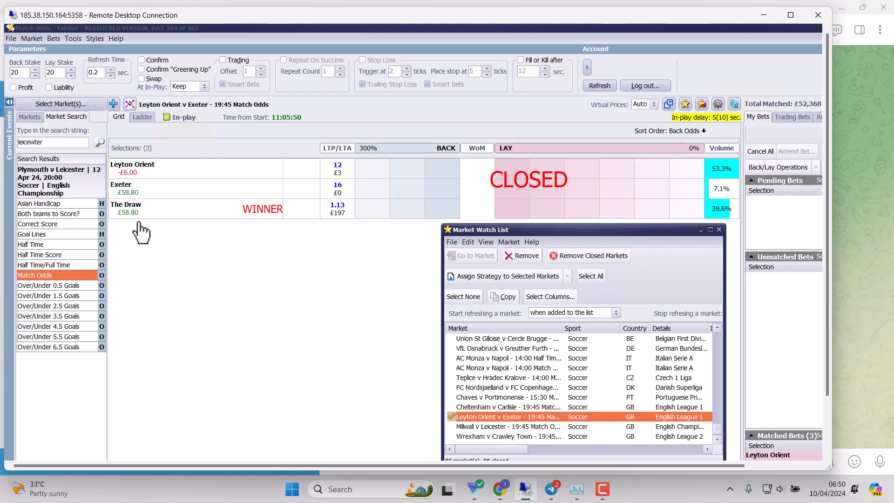
pyautogui.moveTo(201, 257)
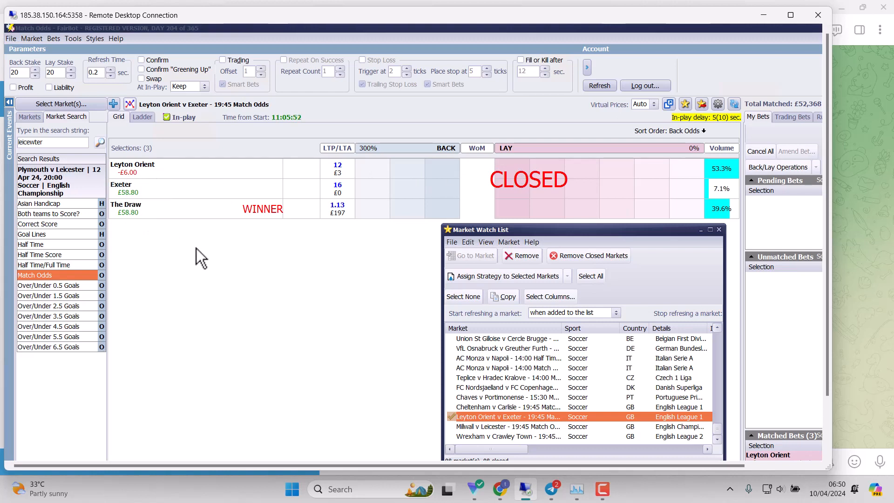
pyautogui.moveTo(283, 449)
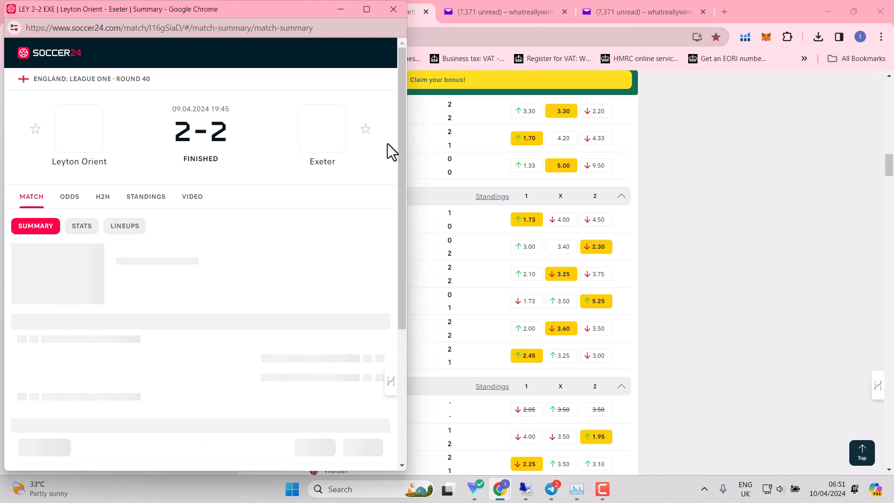
# - Scroll through the Leyton Orient v Exeter 2-2 summary to review the goal timeline
pyautogui.scroll(-3)
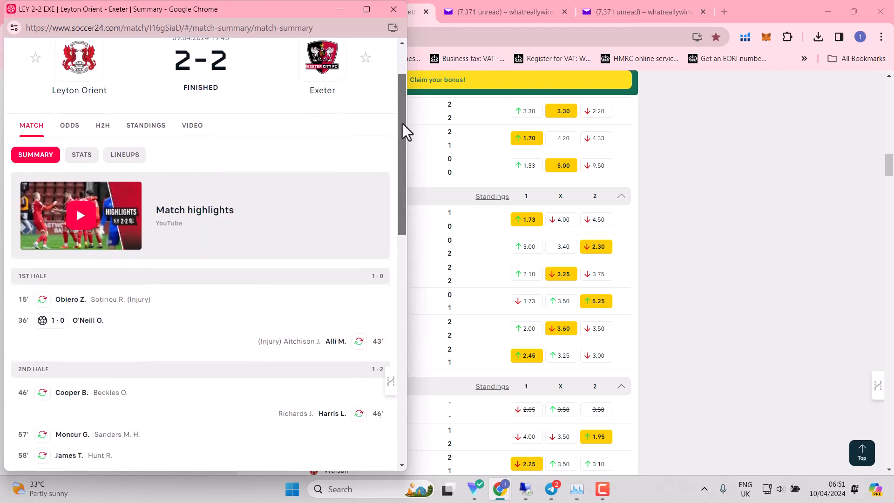
pyautogui.scroll(-3)
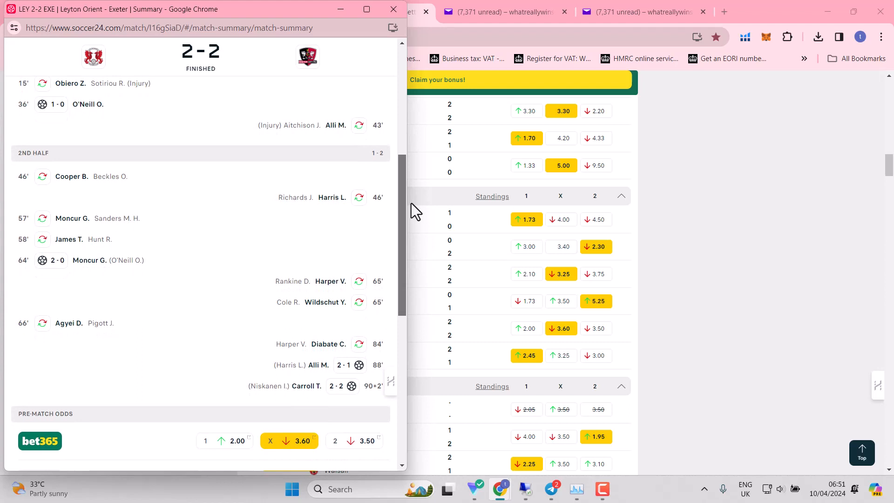
pyautogui.scroll(3)
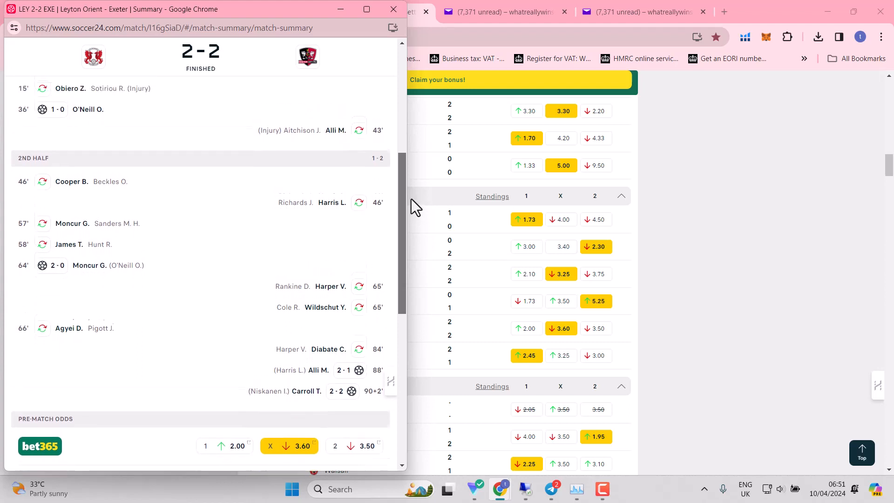
pyautogui.scroll(3)
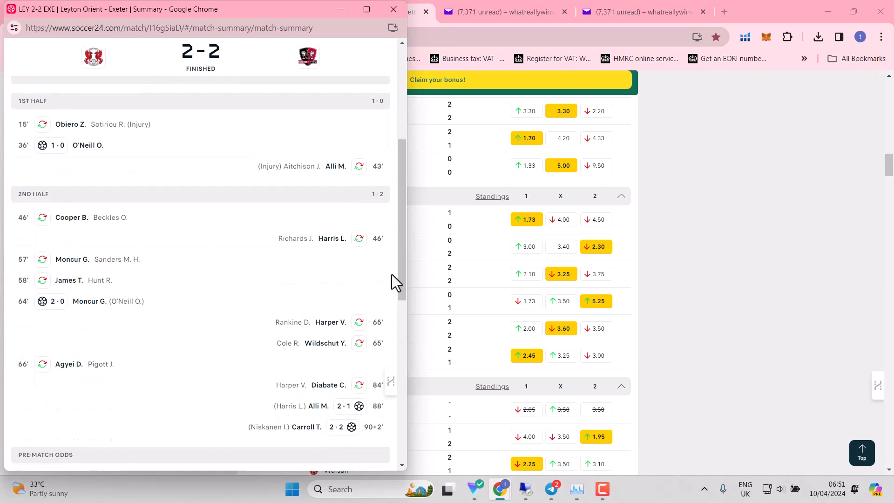
pyautogui.moveTo(375, 60)
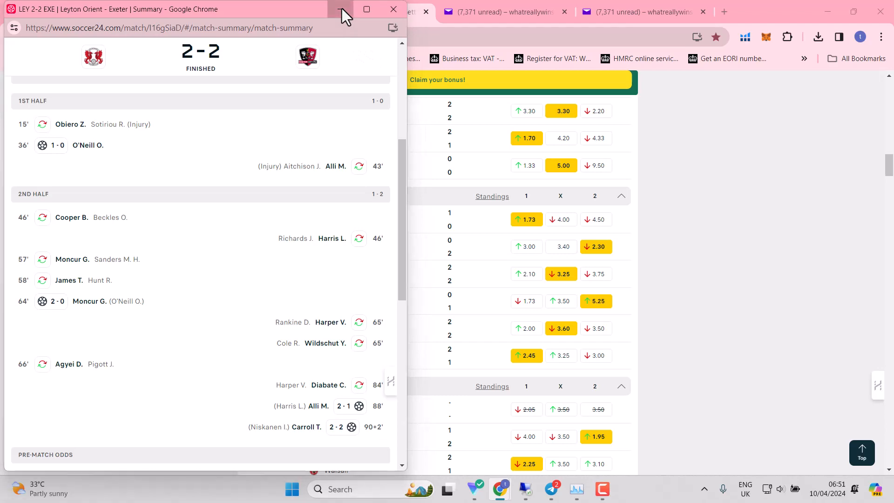
# - Close the match summary and scroll the results list past the English leagues
pyautogui.click(366, 9)
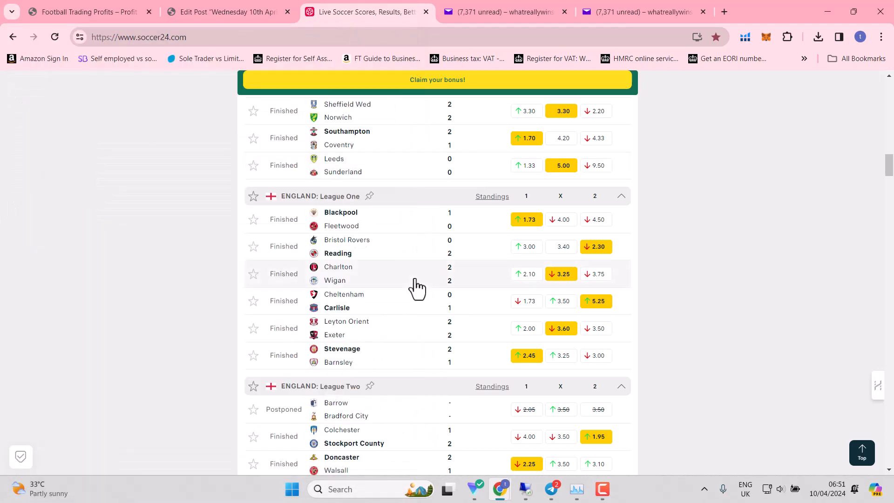
pyautogui.scroll(-3)
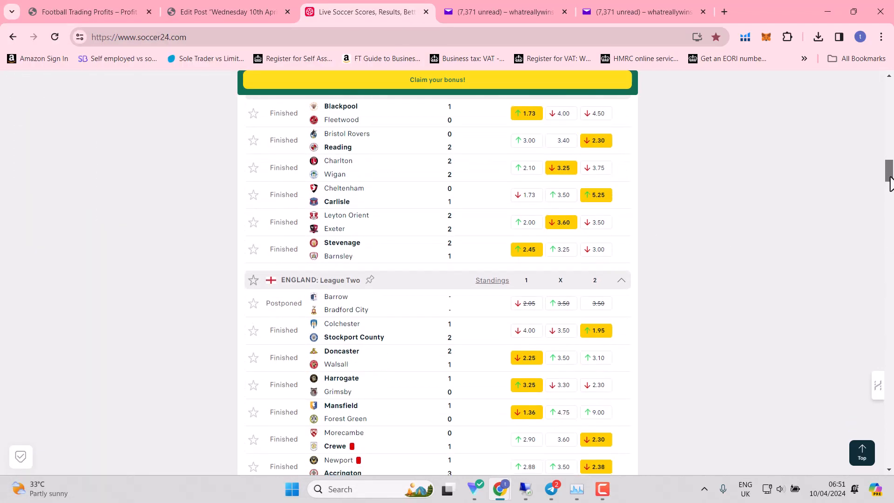
pyautogui.scroll(-3)
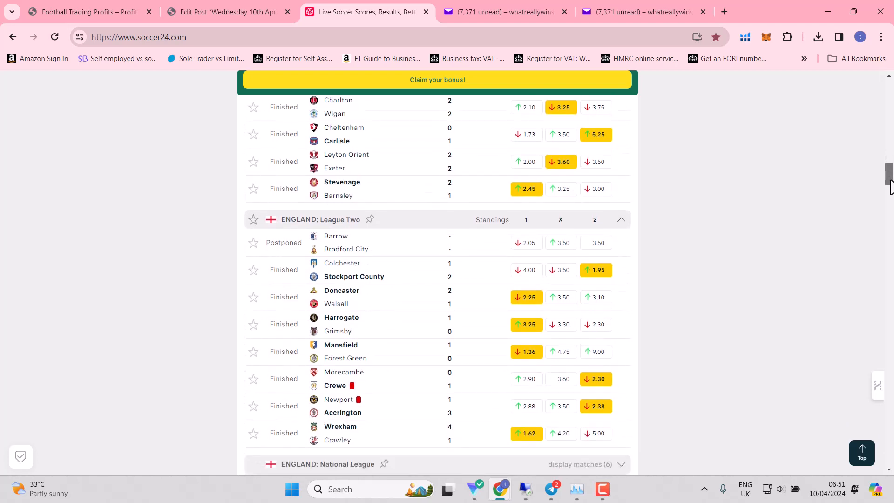
pyautogui.scroll(-3)
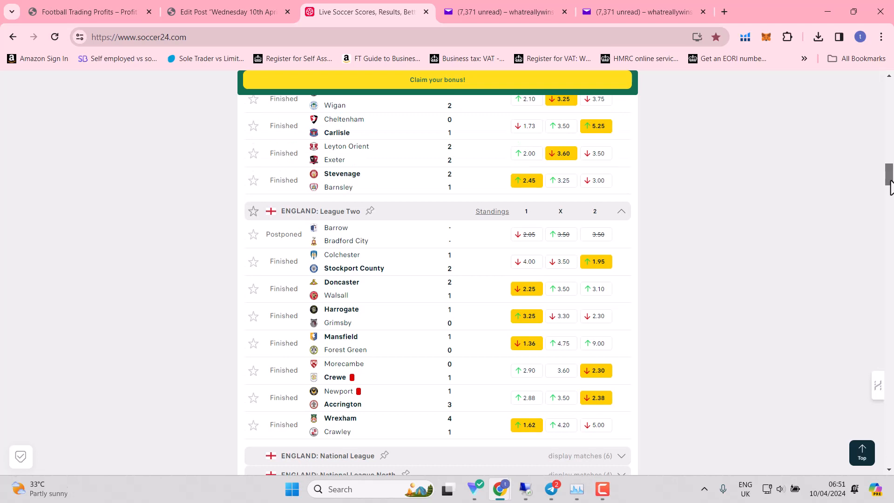
pyautogui.moveTo(455, 367)
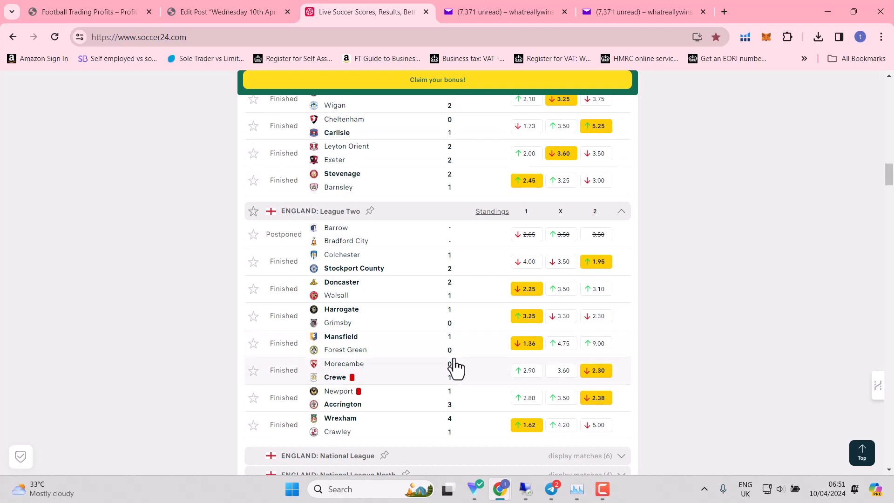
pyautogui.moveTo(457, 368)
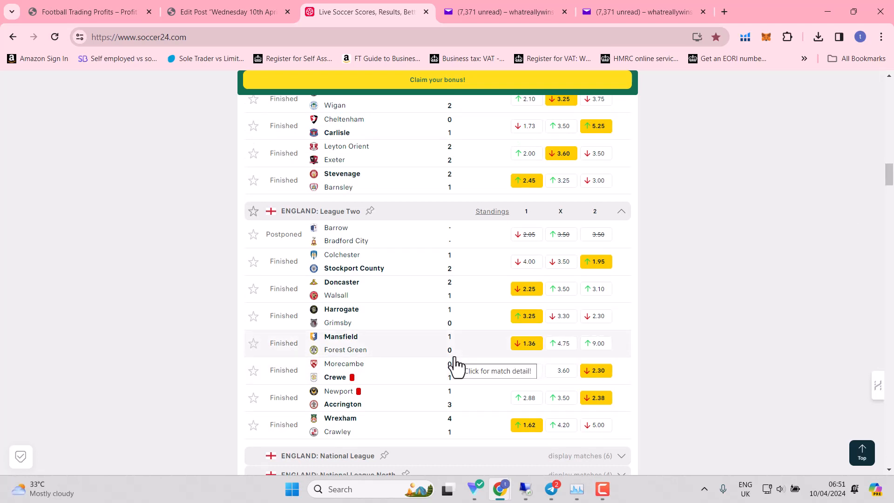
pyautogui.moveTo(455, 302)
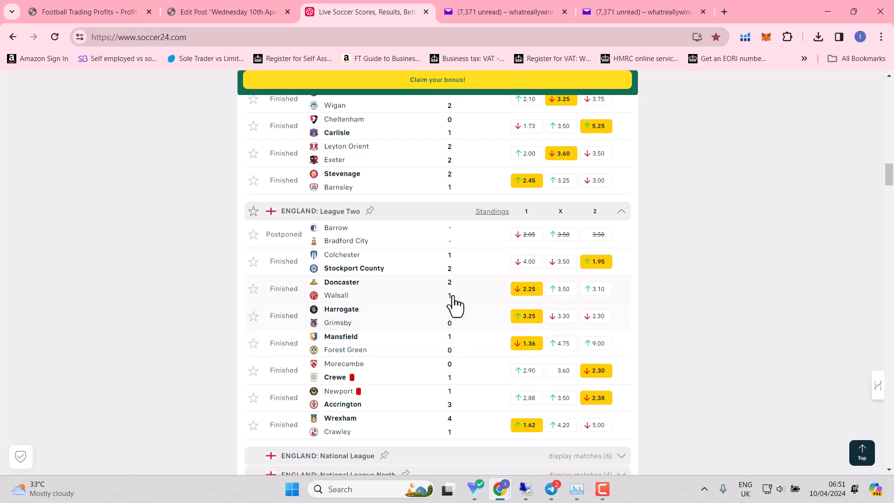
pyautogui.moveTo(888, 177)
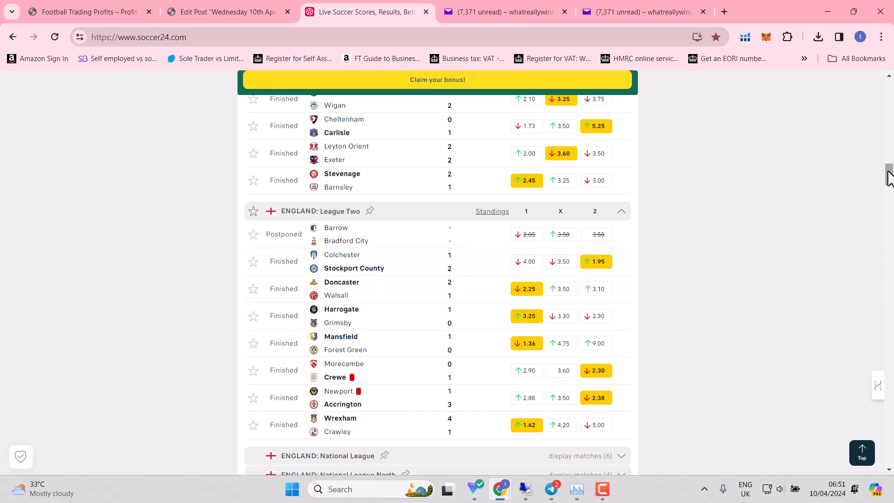
pyautogui.scroll(3)
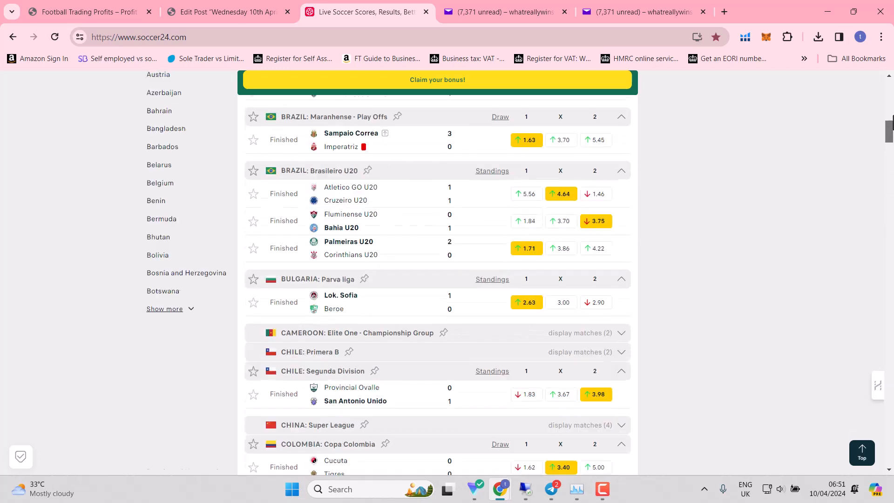
pyautogui.scroll(3)
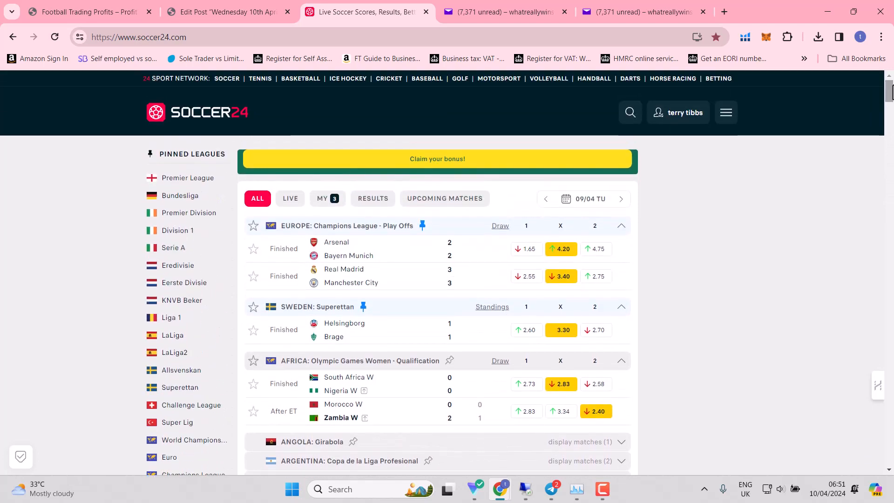
pyautogui.moveTo(410, 263)
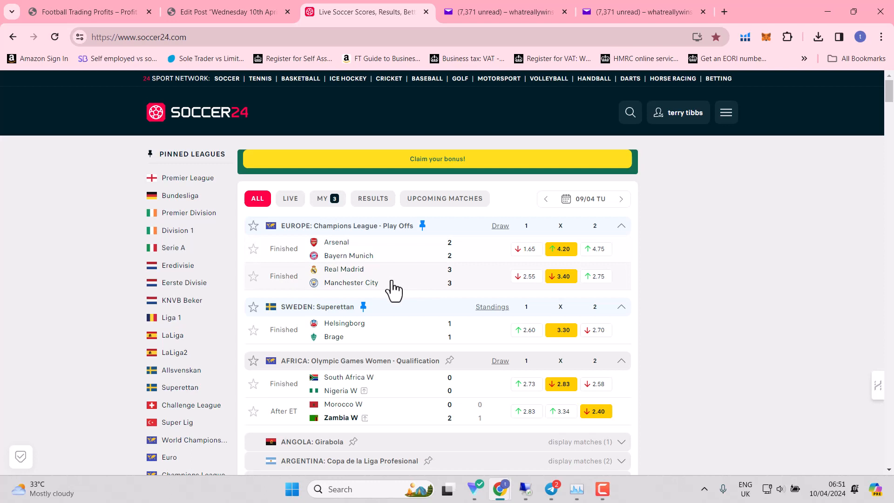
pyautogui.moveTo(394, 288)
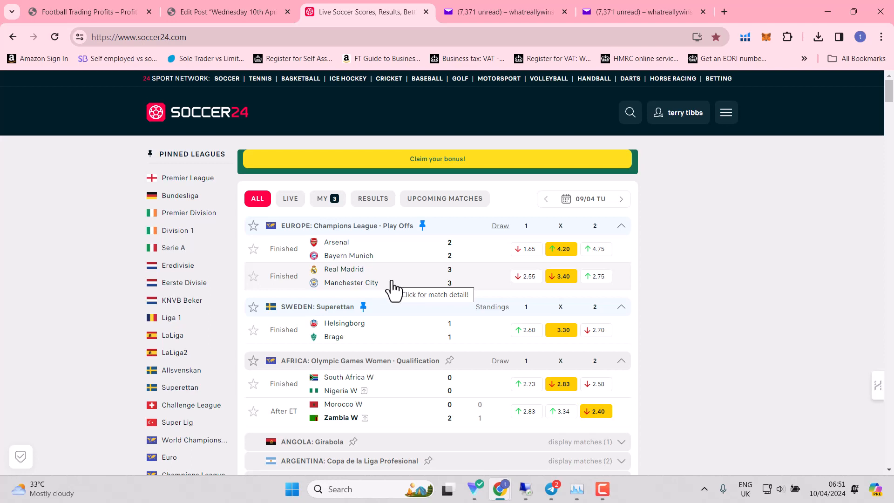
pyautogui.moveTo(462, 253)
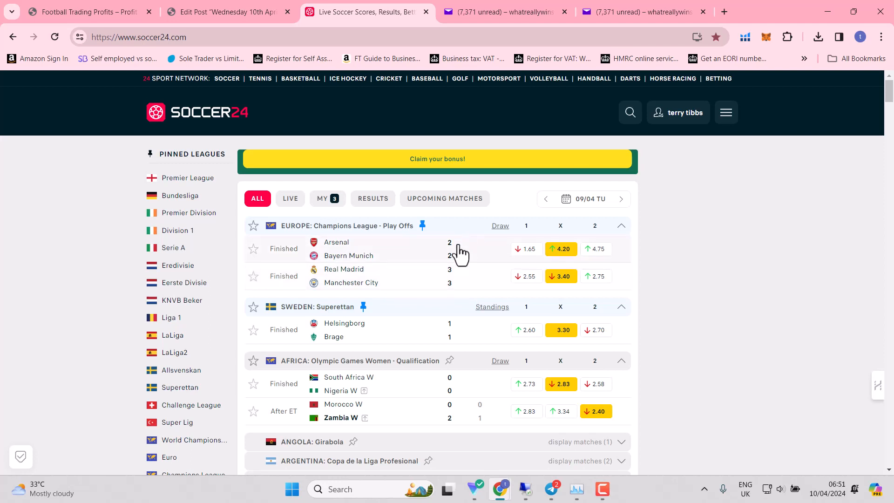
pyautogui.moveTo(526, 249)
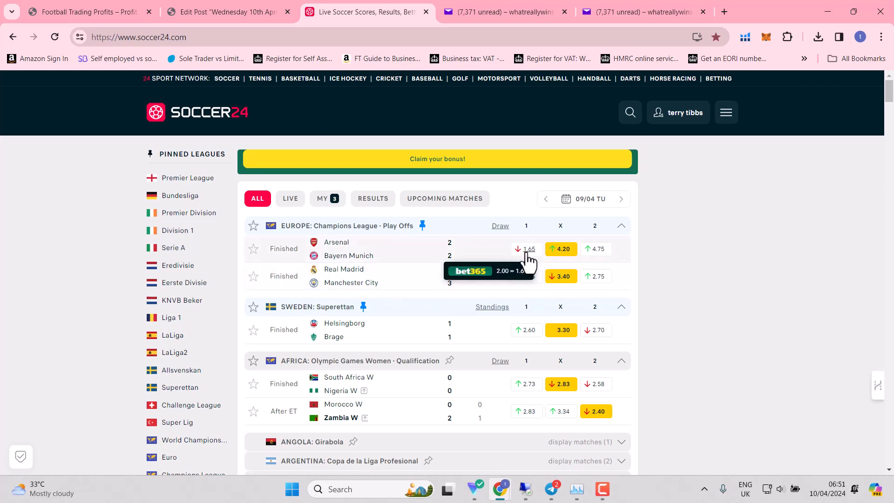
pyautogui.moveTo(527, 275)
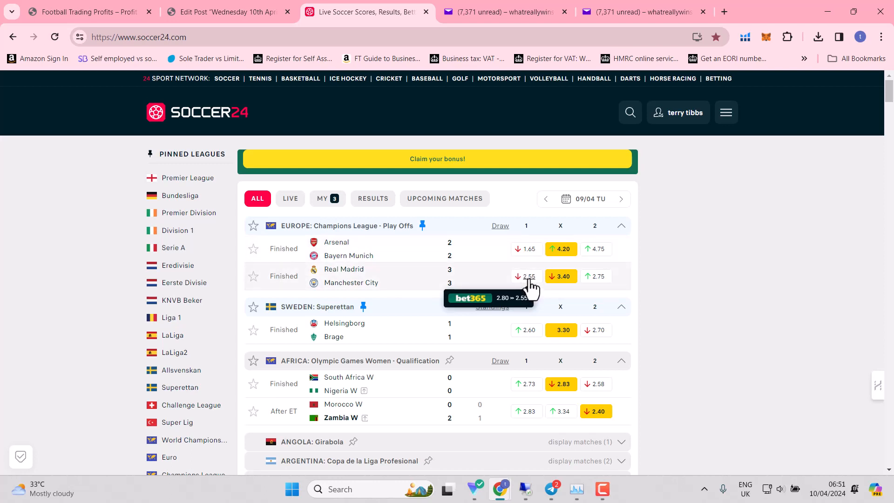
pyautogui.moveTo(640, 211)
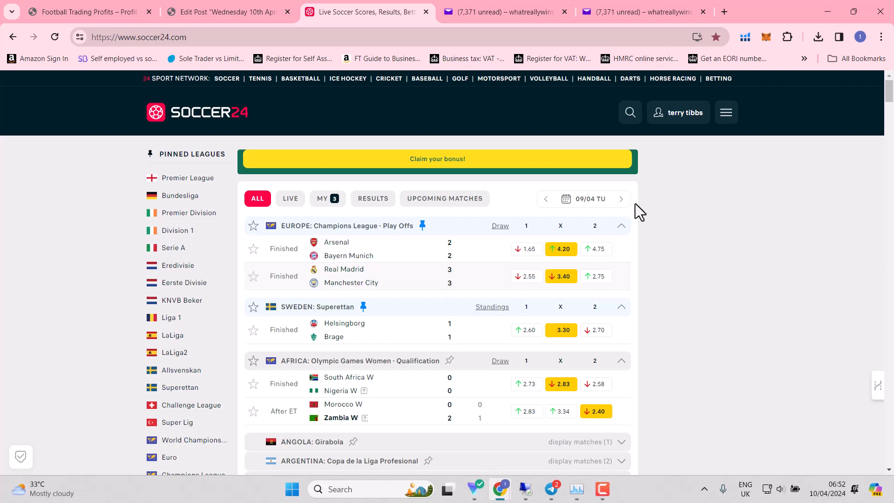
pyautogui.moveTo(622, 198)
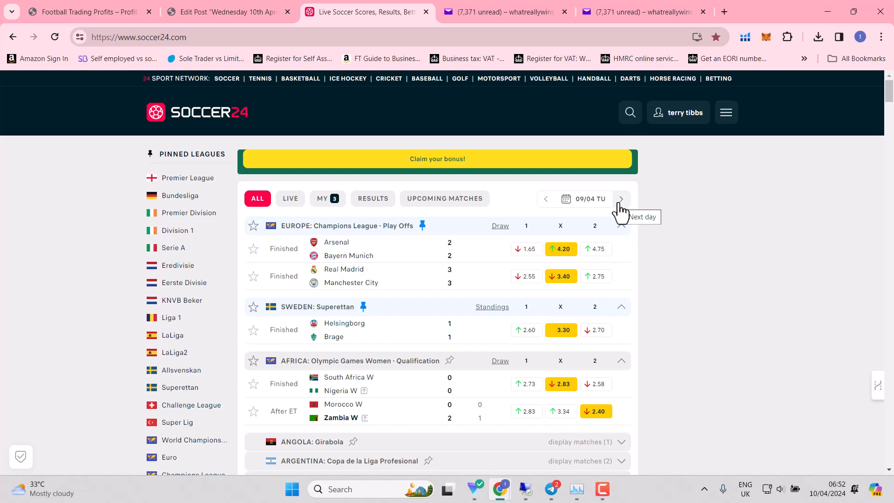
# - Advance the fixture list to Wednesday 10/04 with the Champions League ties
pyautogui.click(621, 198)
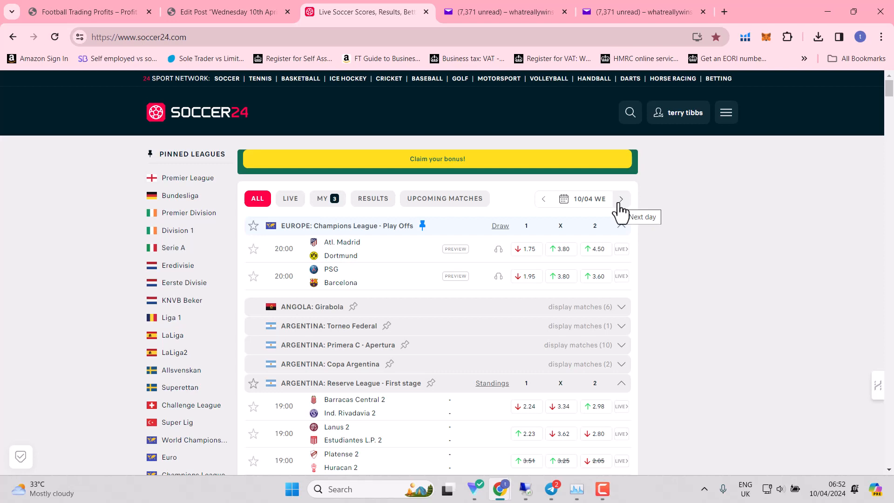
pyautogui.moveTo(525, 276)
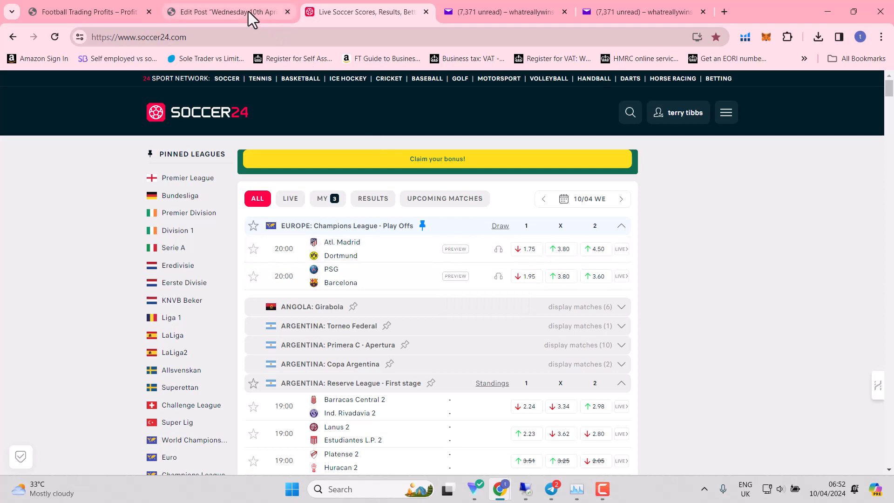
# - Switch to the 10th April research post and scroll to the Atlético Madrid v Dortmund preview
pyautogui.click(222, 12)
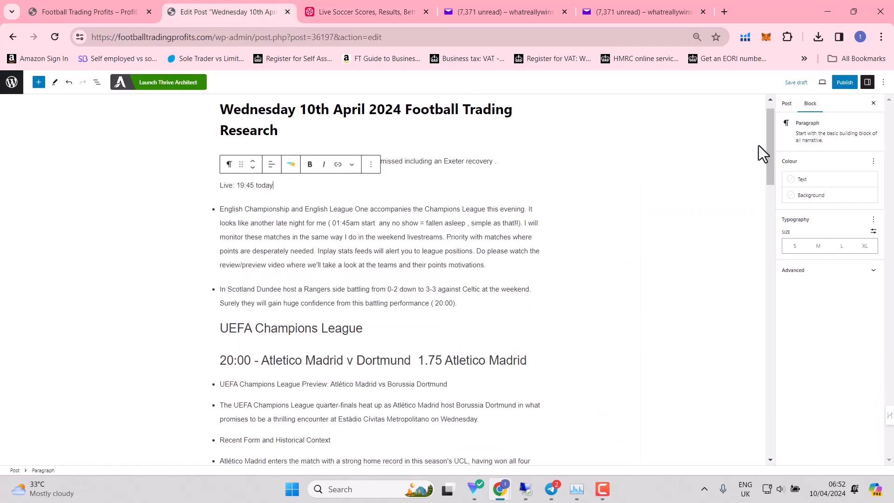
pyautogui.scroll(-3)
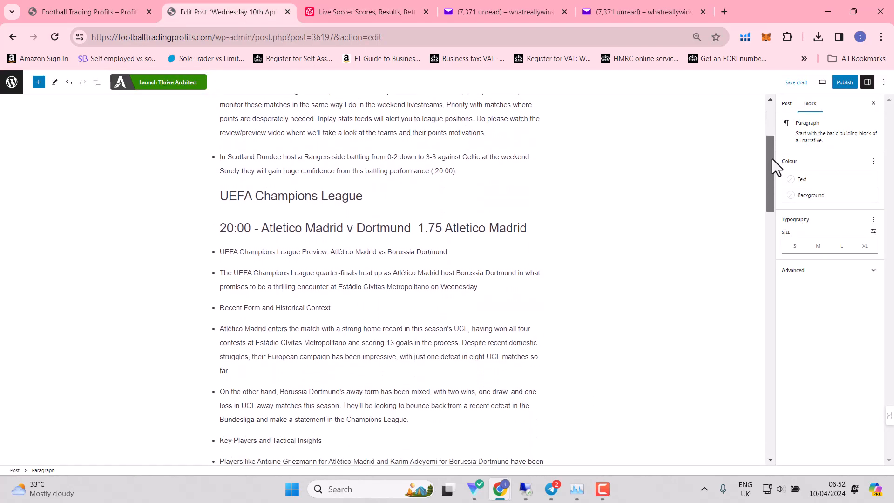
pyautogui.scroll(-3)
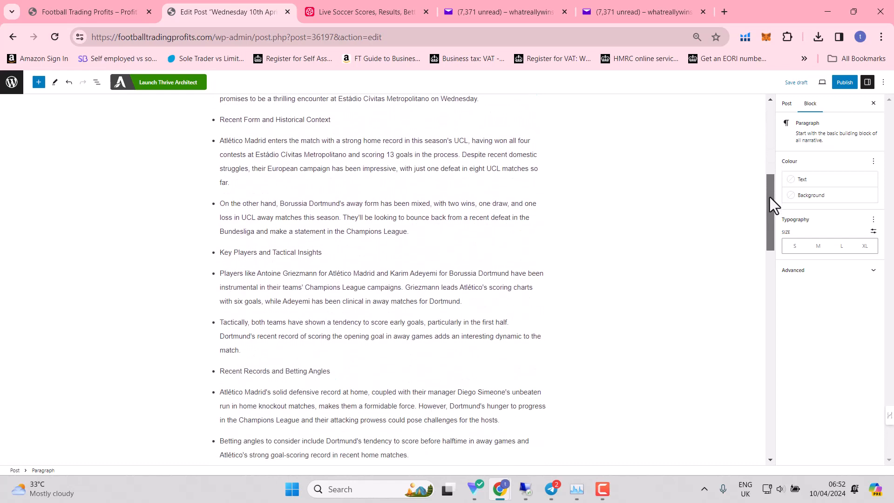
pyautogui.scroll(-3)
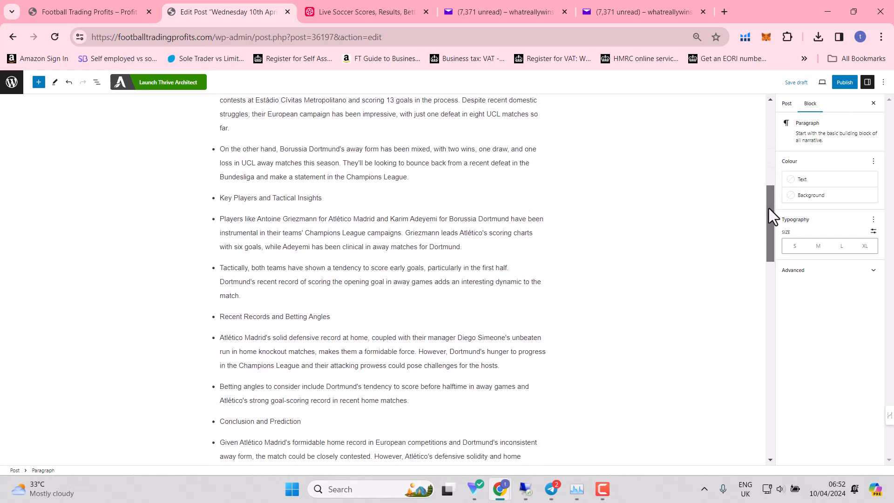
pyautogui.scroll(-3)
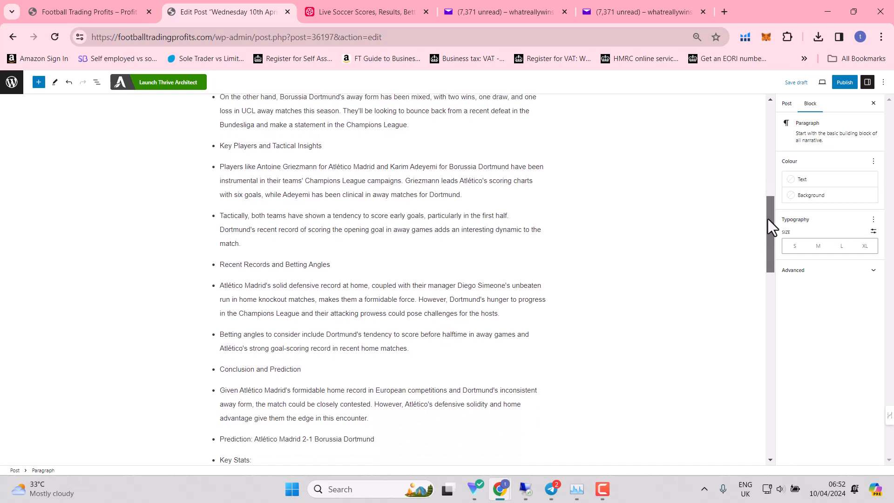
pyautogui.scroll(-3)
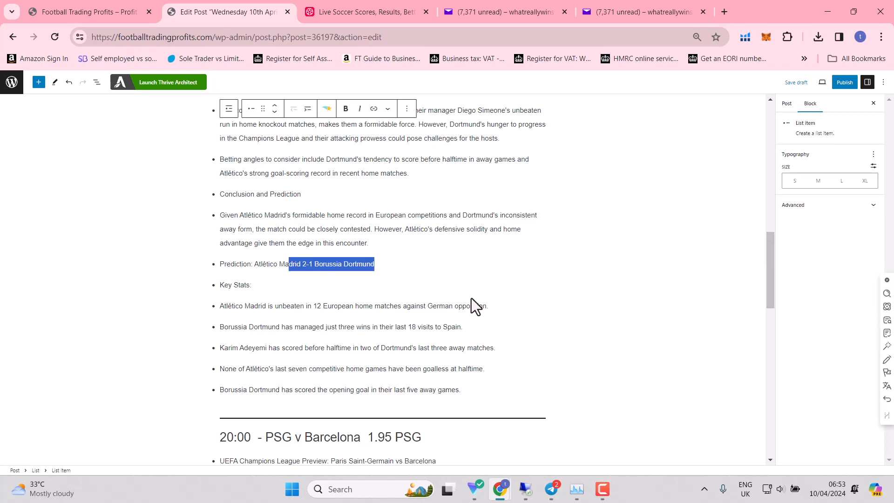
pyautogui.scroll(-3)
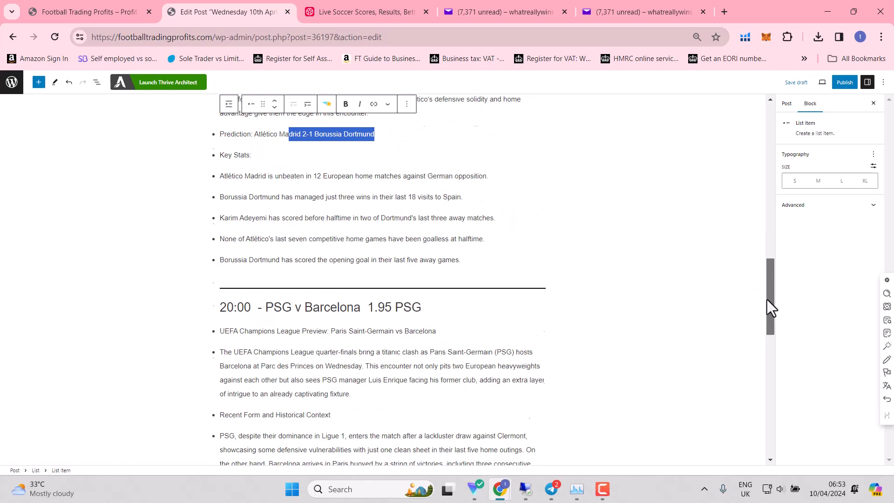
pyautogui.scroll(-3)
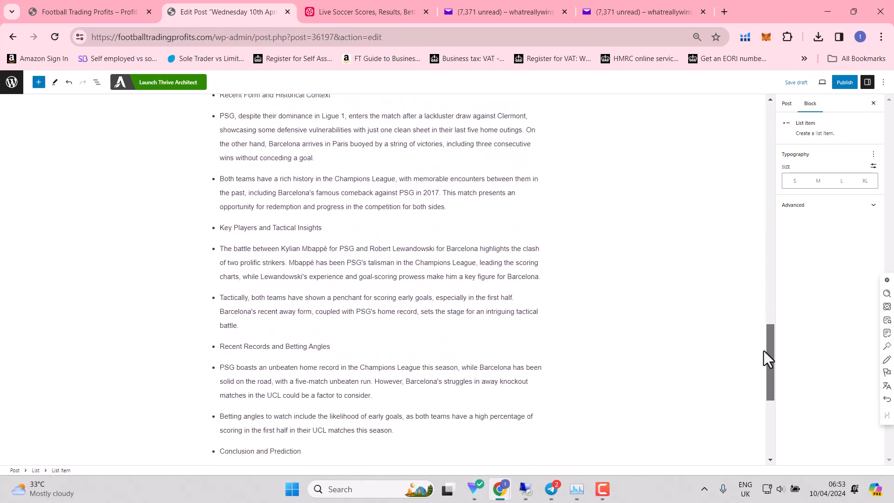
pyautogui.scroll(-3)
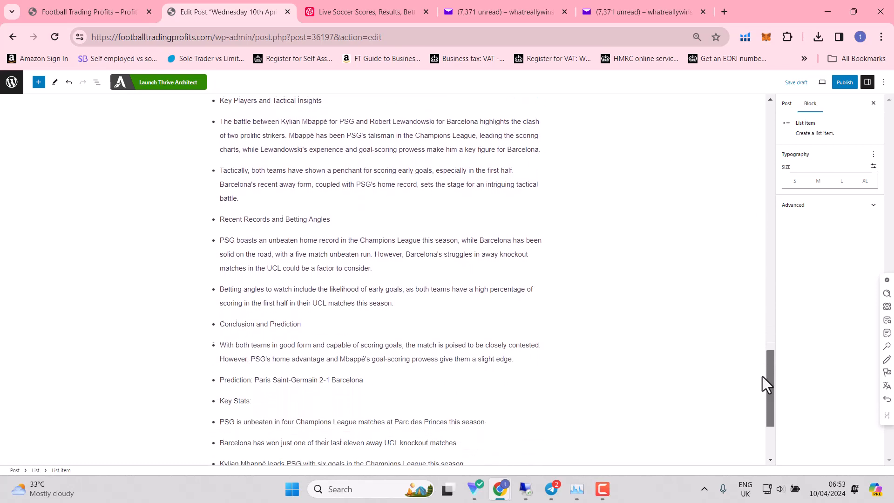
pyautogui.scroll(-3)
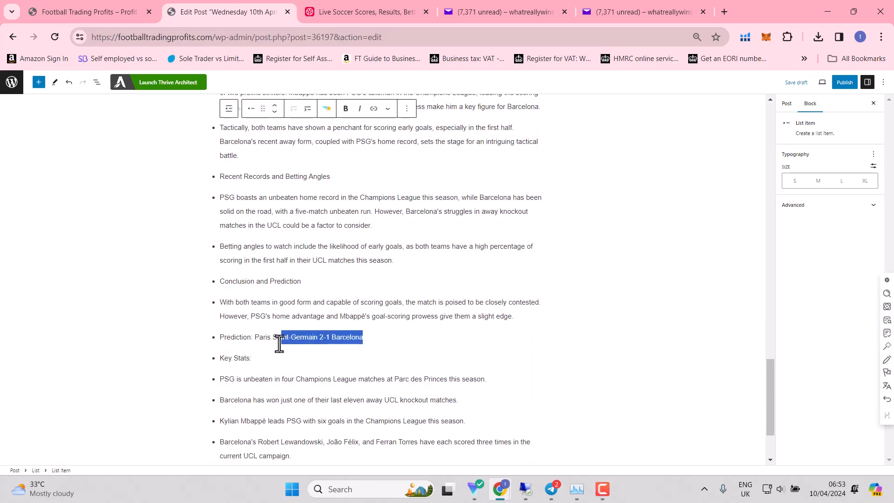
pyautogui.scroll(-3)
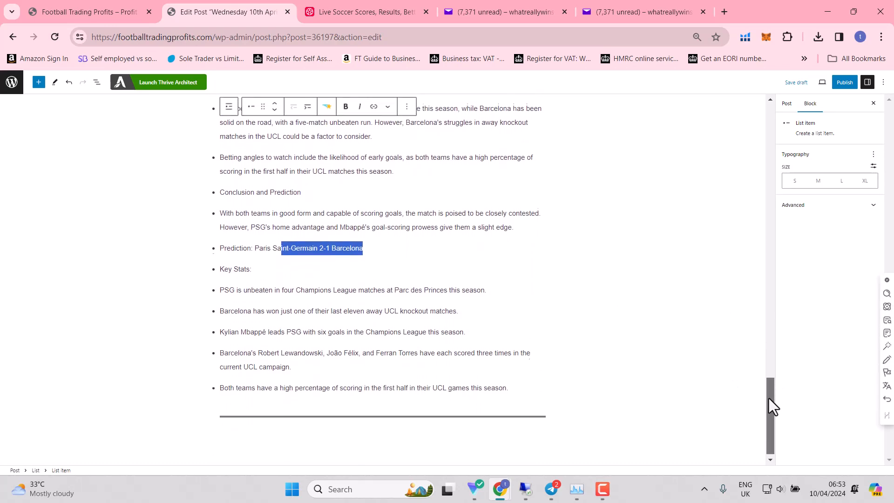
pyautogui.scroll(-3)
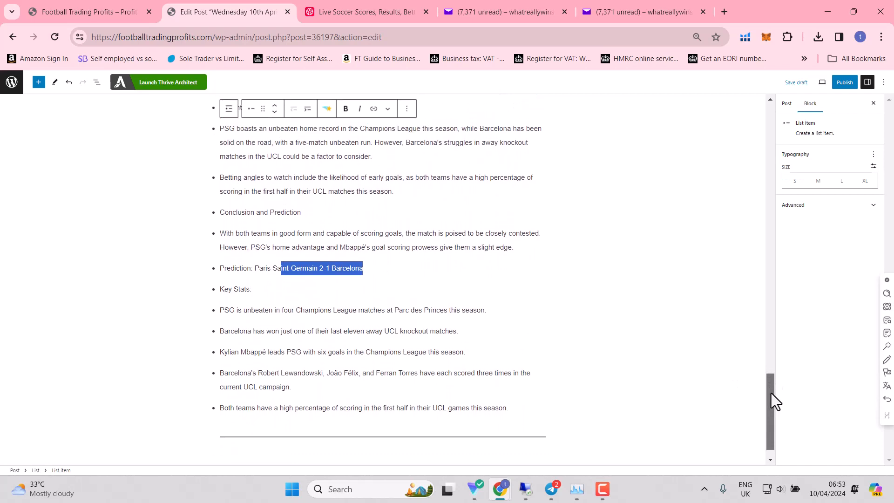
pyautogui.scroll(-3)
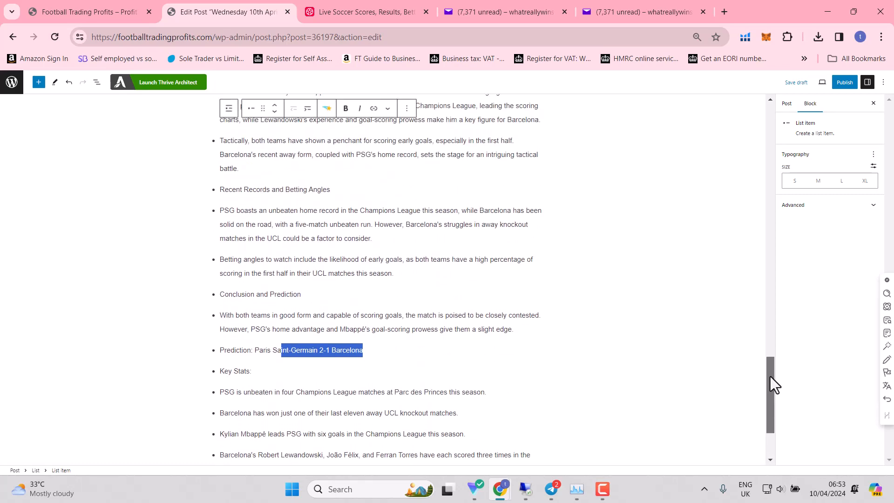
pyautogui.scroll(3)
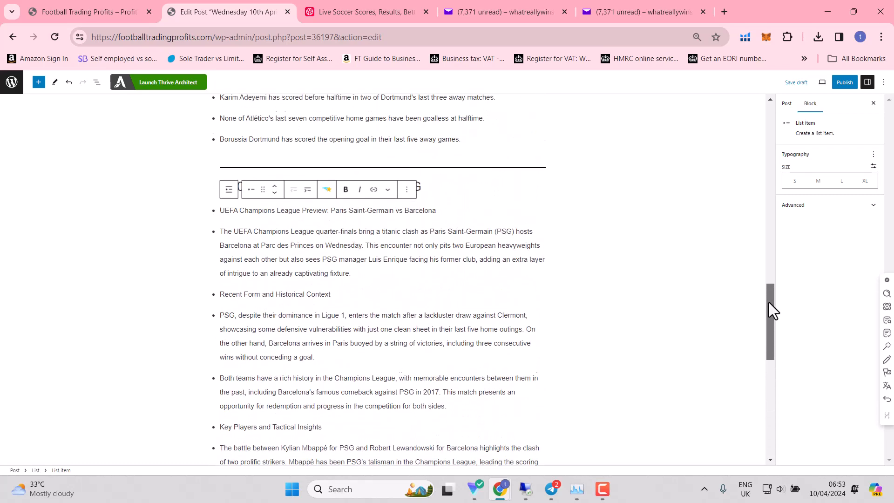
pyautogui.scroll(3)
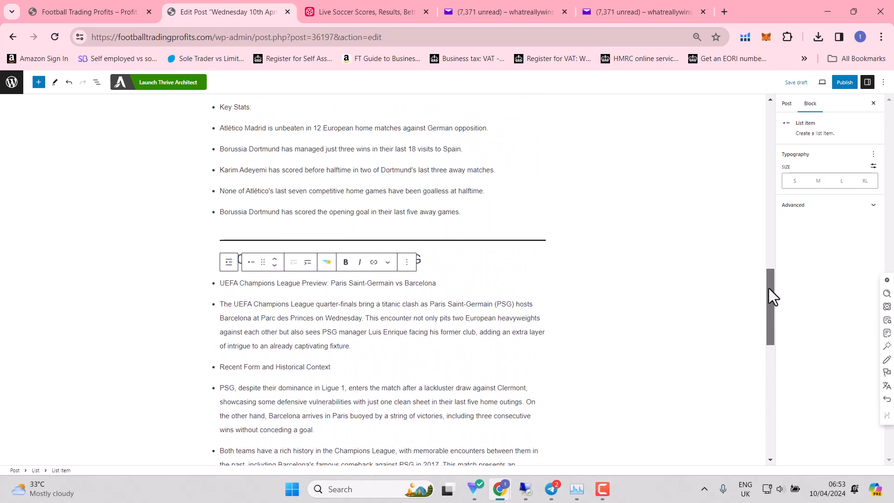
pyautogui.scroll(3)
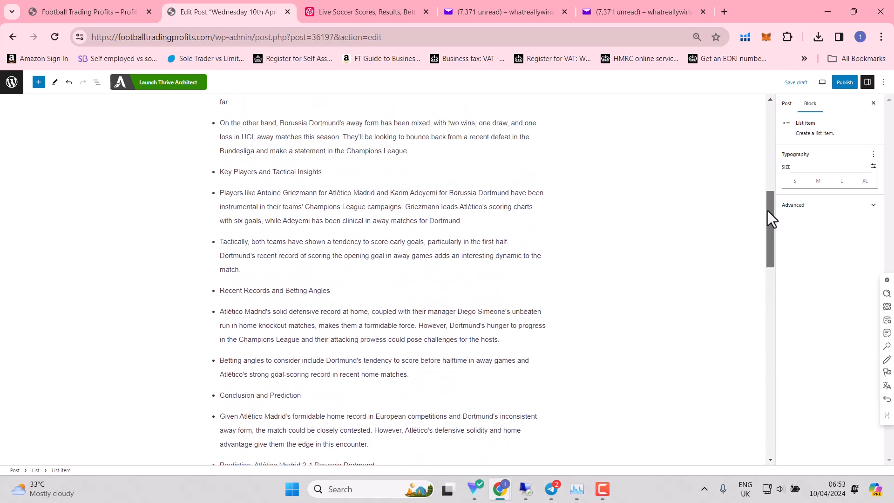
pyautogui.scroll(3)
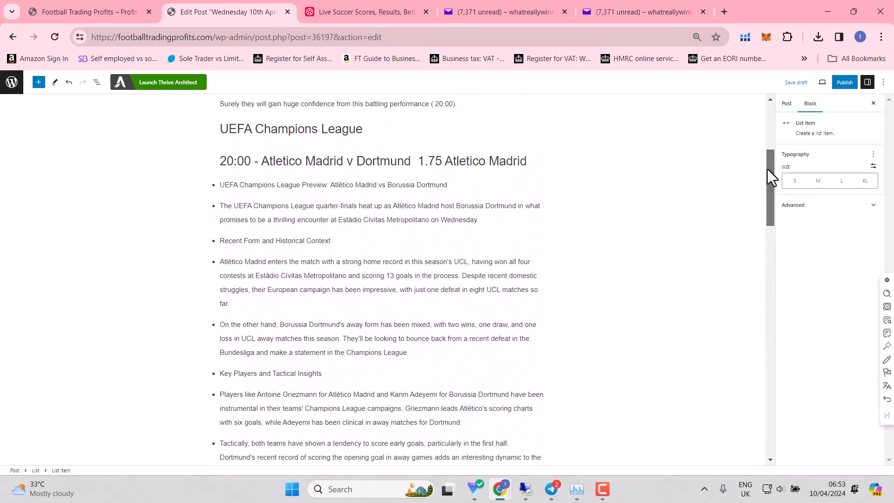
pyautogui.scroll(-3)
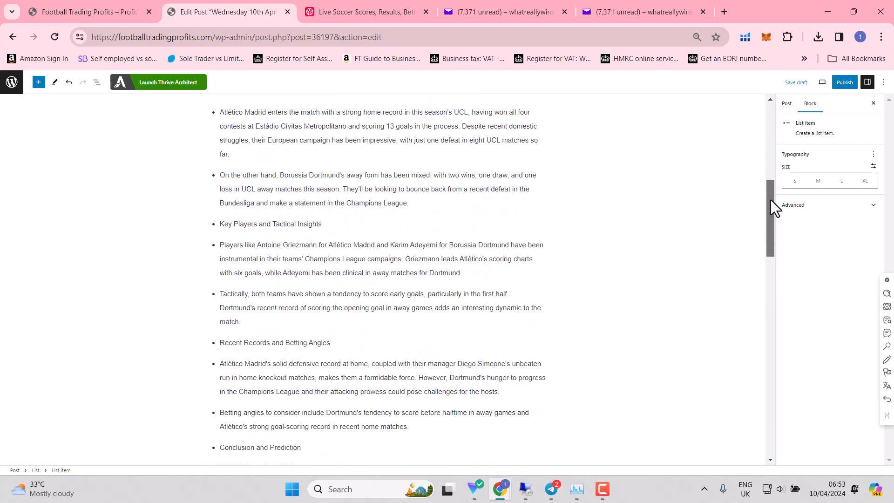
pyautogui.scroll(-3)
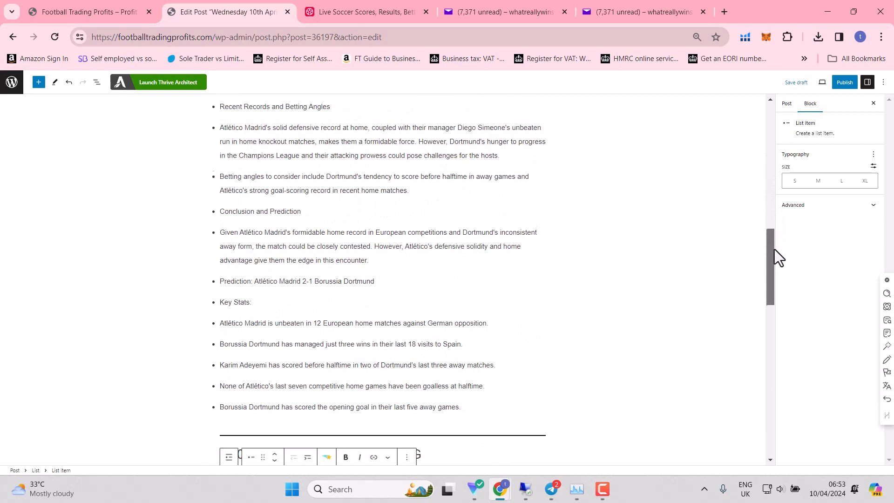
pyautogui.scroll(-3)
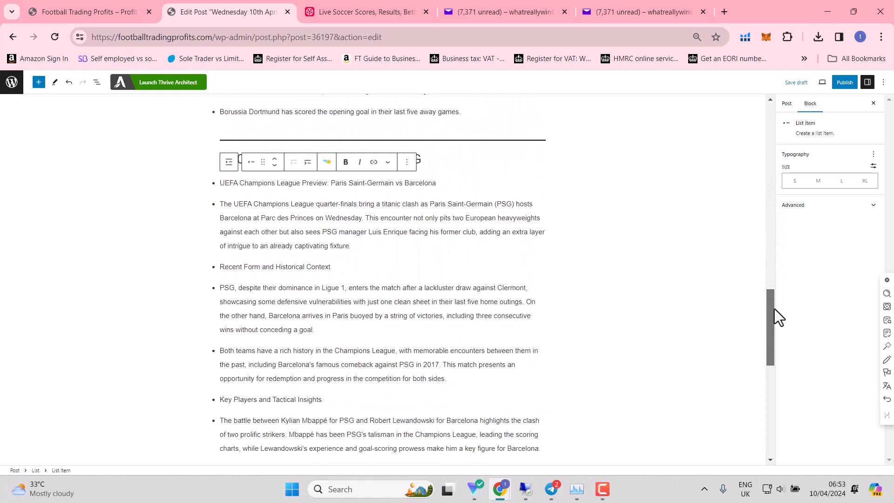
pyautogui.scroll(-3)
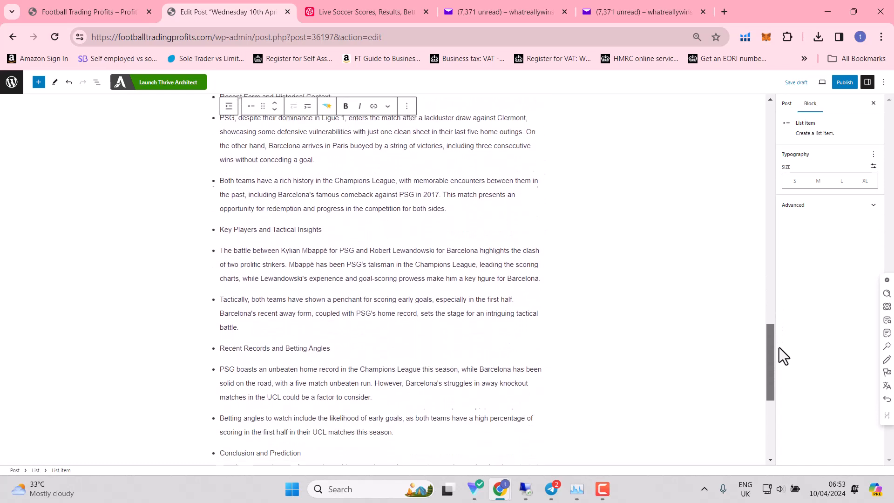
pyautogui.scroll(-3)
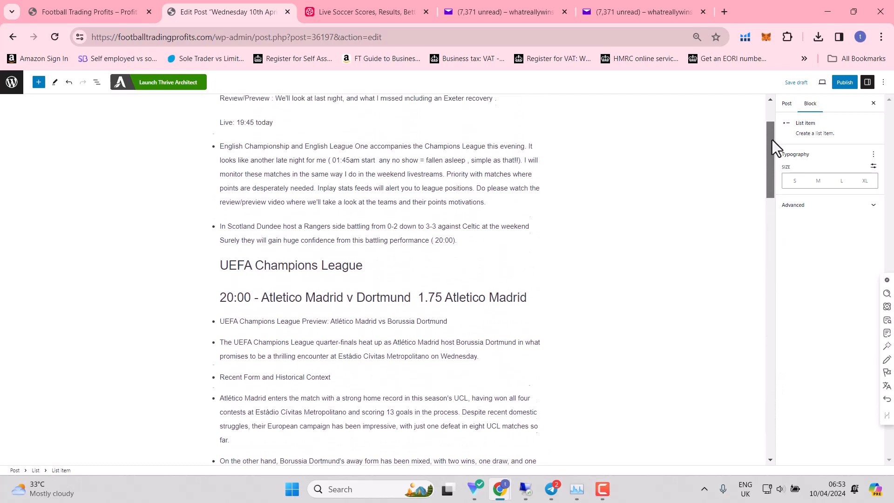
pyautogui.scroll(3)
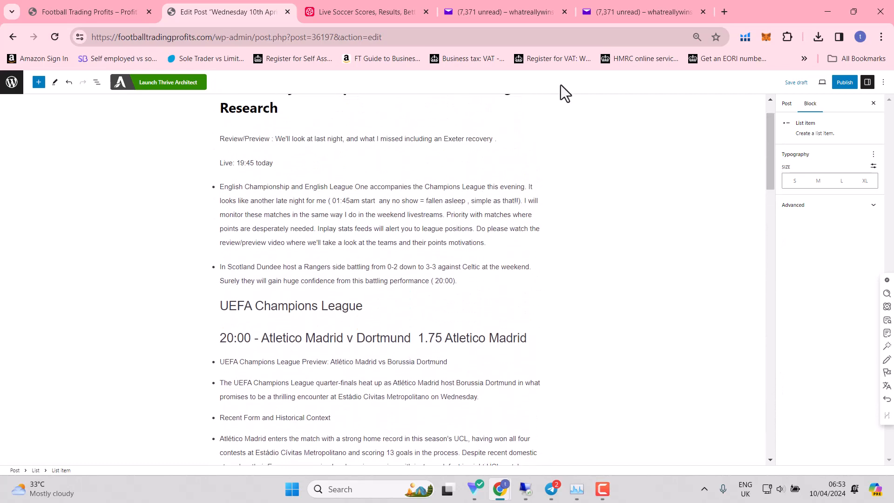
# - Return to Soccer24 and scroll to the English Championship and League One fixtures
pyautogui.click(362, 11)
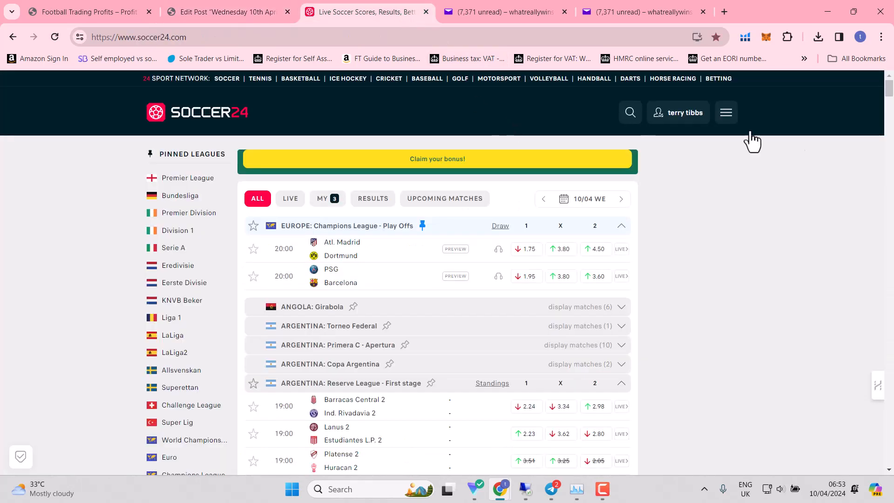
pyautogui.moveTo(688, 316)
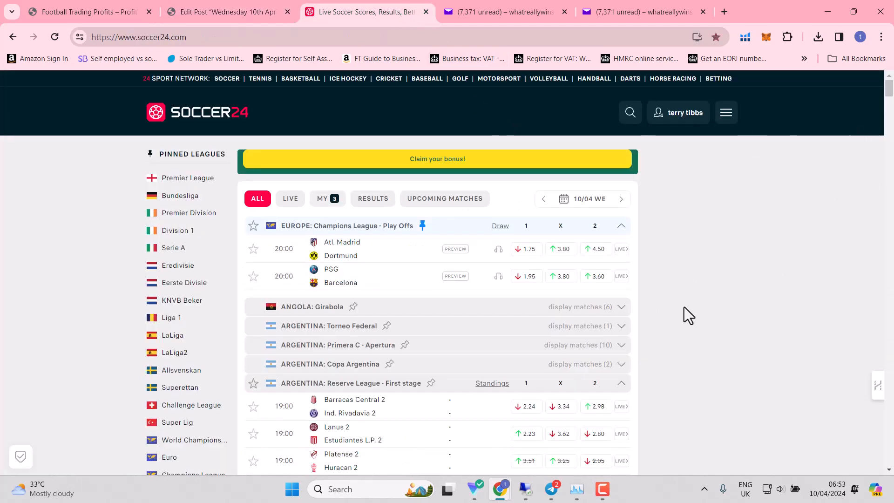
pyautogui.scroll(-3)
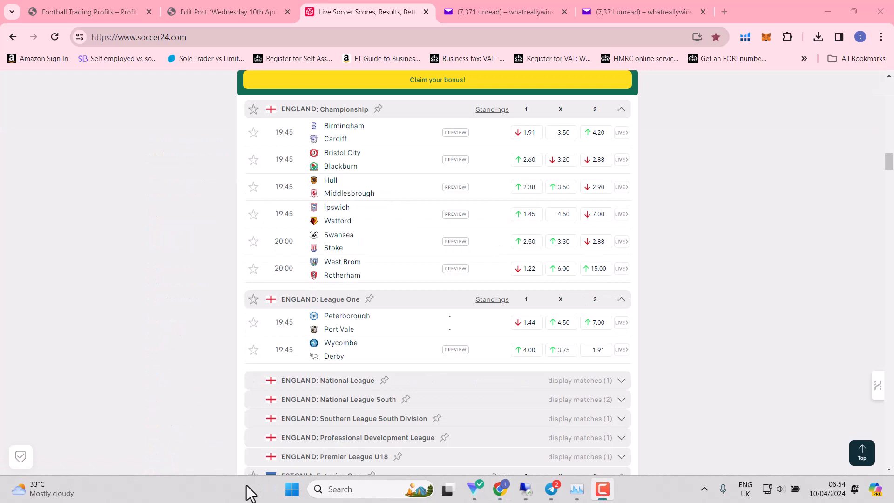
pyautogui.moveTo(456, 133)
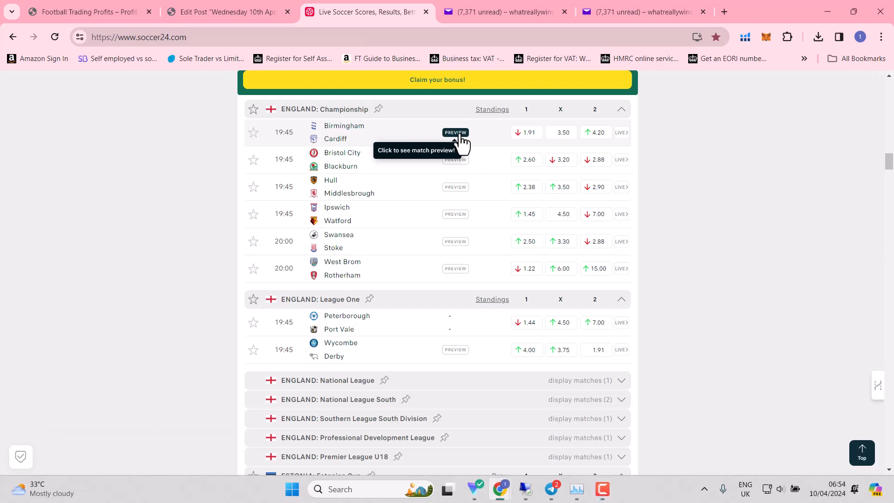
# - Review the Birmingham v Cardiff Championship standings, Cardiff 11th and Birmingham 23rd
pyautogui.click(455, 132)
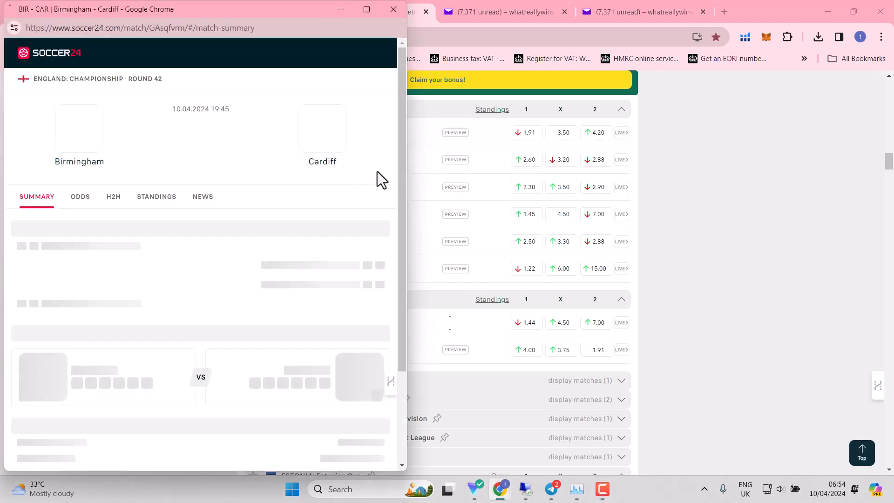
pyautogui.click(156, 197)
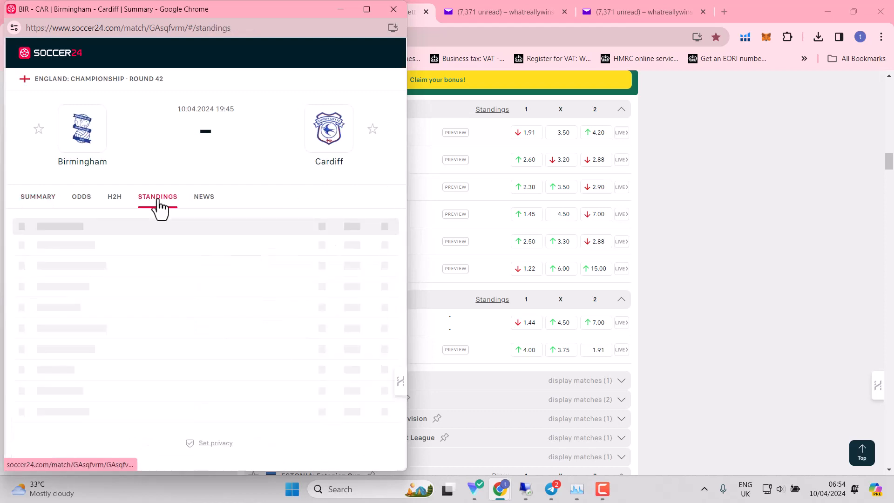
pyautogui.click(157, 197)
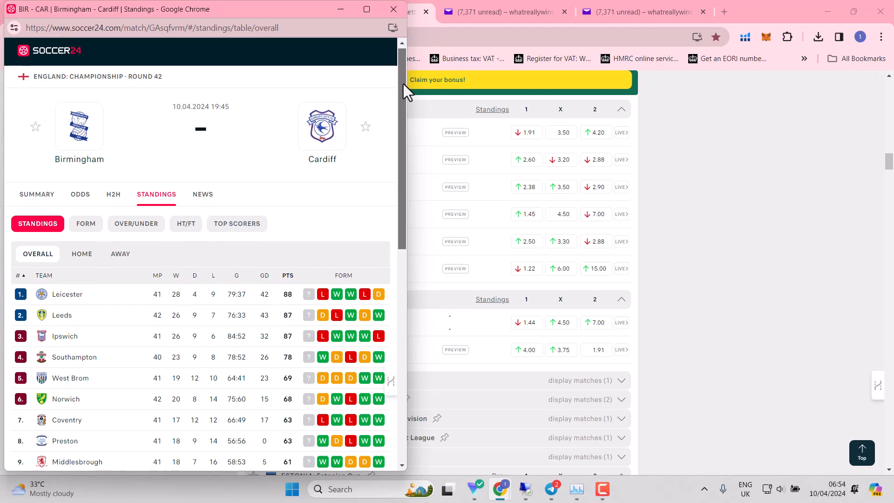
pyautogui.scroll(-3)
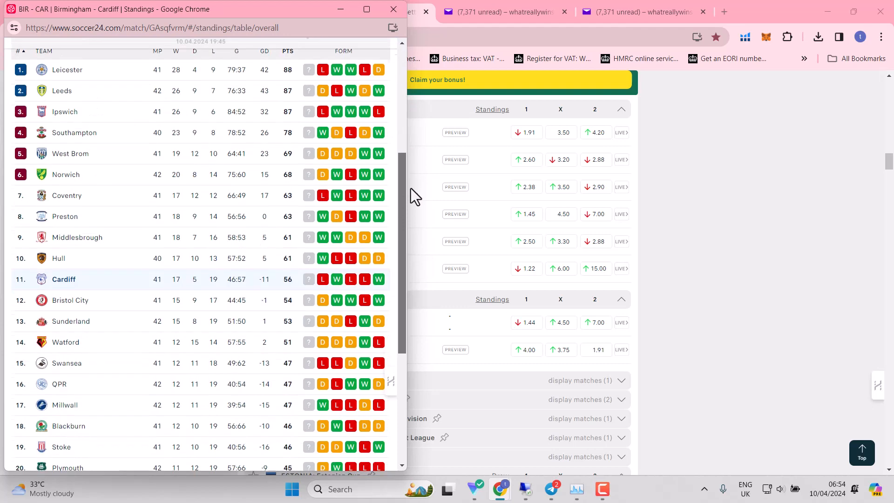
pyautogui.scroll(-3)
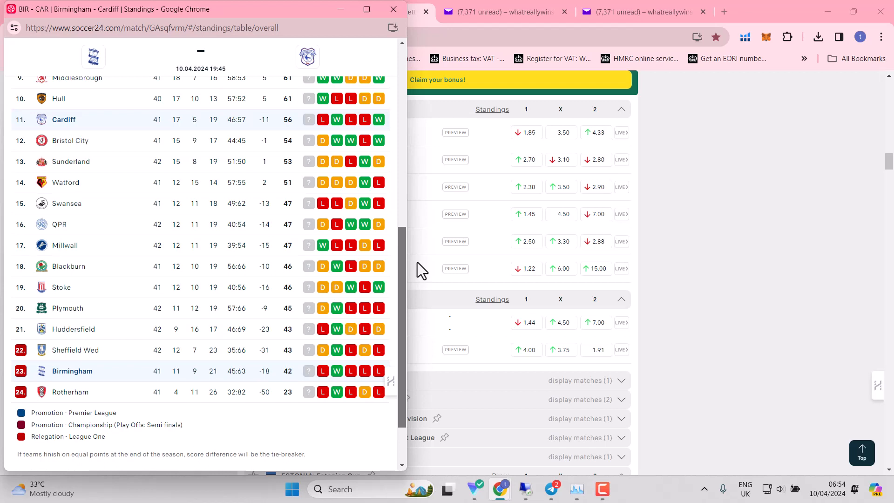
pyautogui.moveTo(404, 268)
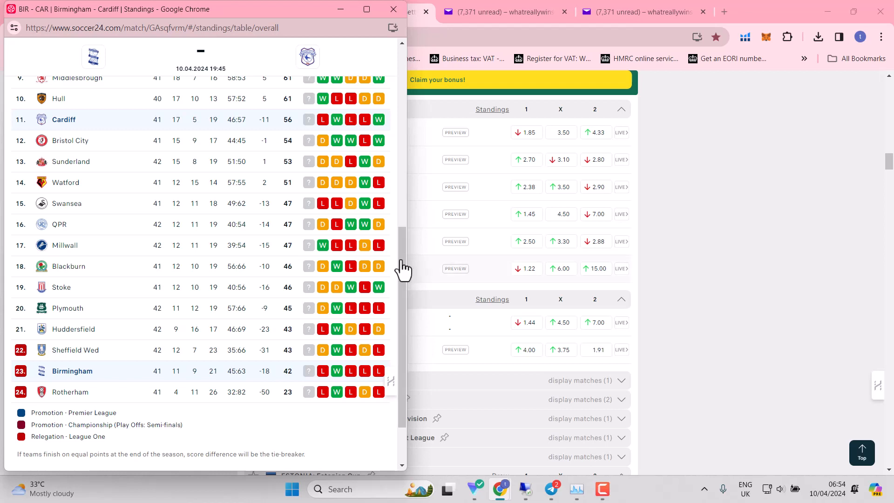
pyautogui.moveTo(296, 299)
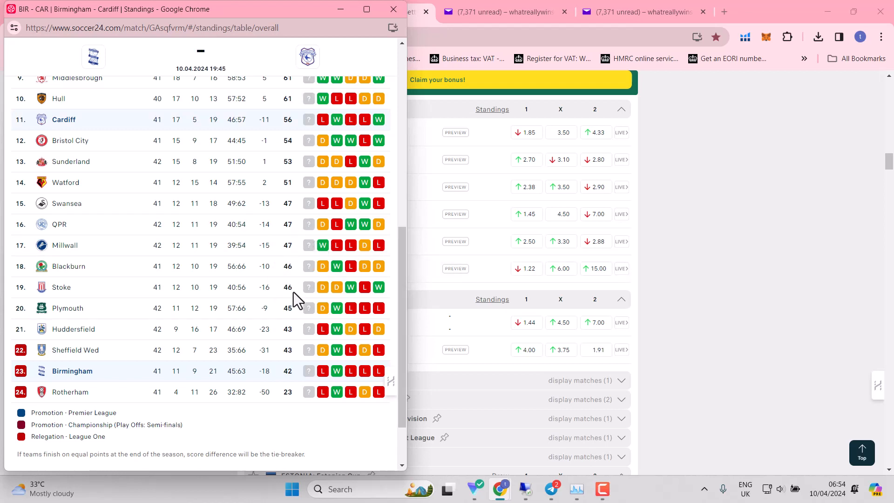
pyautogui.moveTo(286, 214)
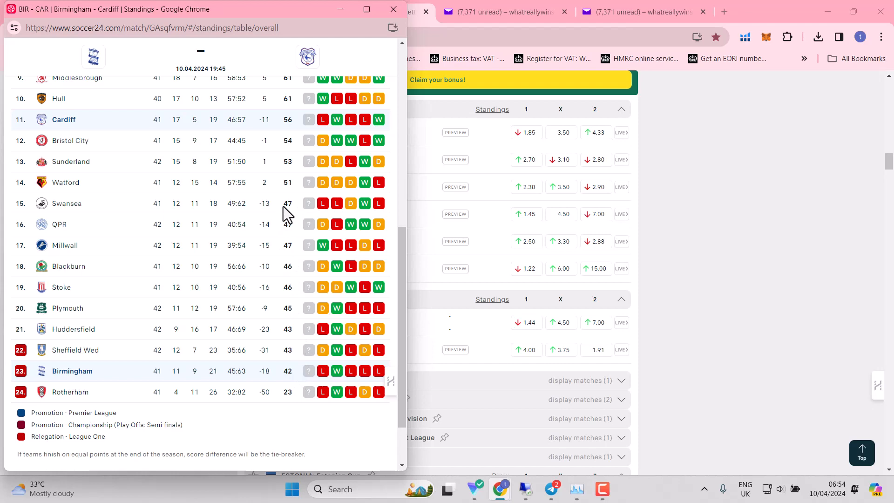
pyautogui.moveTo(406, 299)
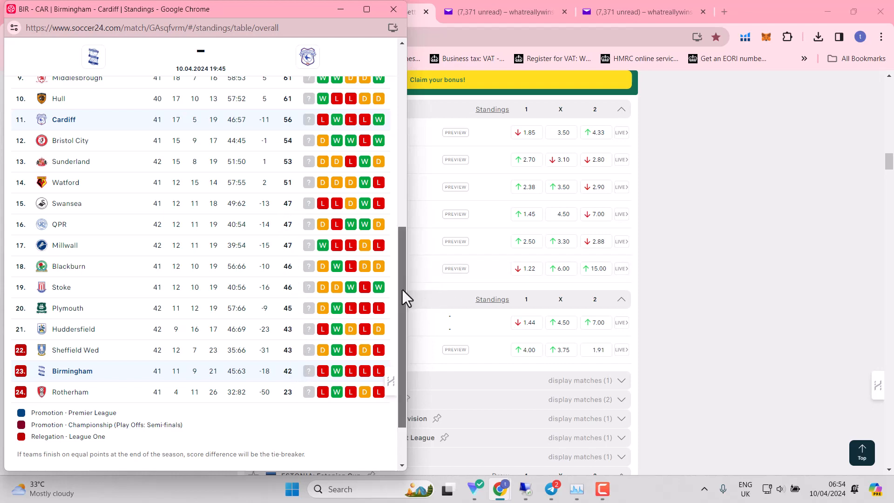
pyautogui.scroll(3)
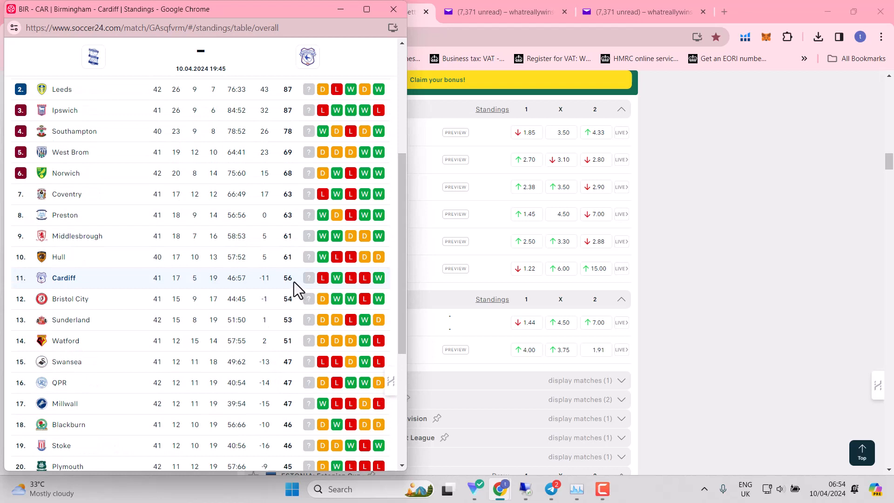
pyautogui.moveTo(295, 189)
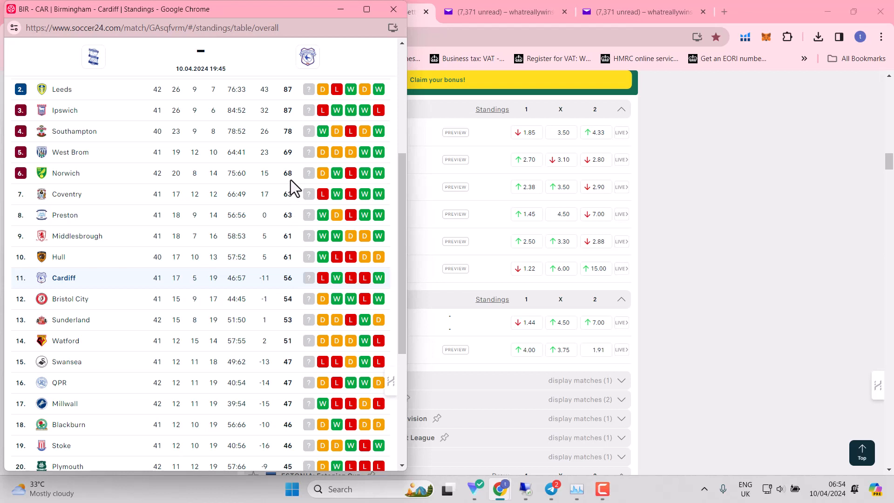
pyautogui.moveTo(395, 9)
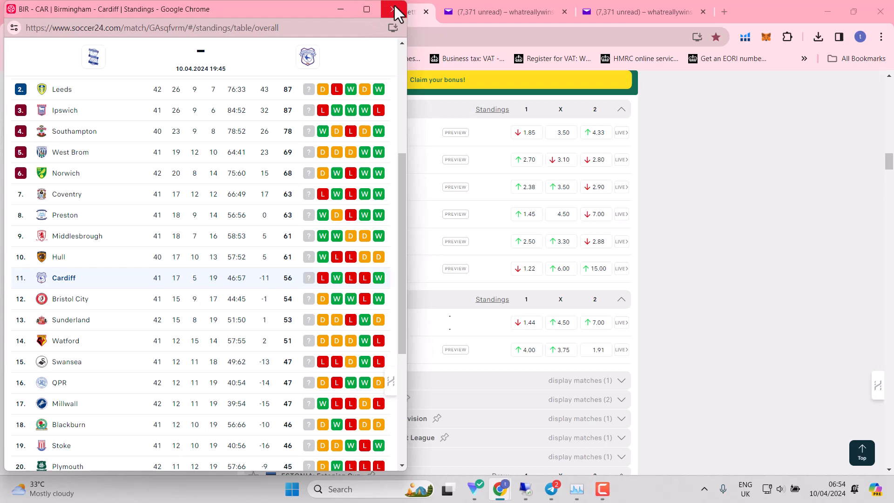
# - Close the Birmingham v Cardiff match window to return to the Championship fixtures
pyautogui.click(397, 10)
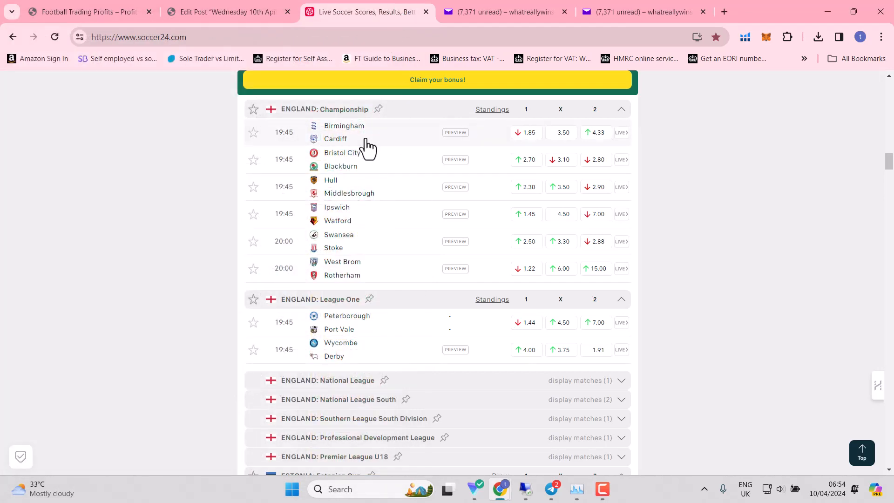
pyautogui.moveTo(367, 145)
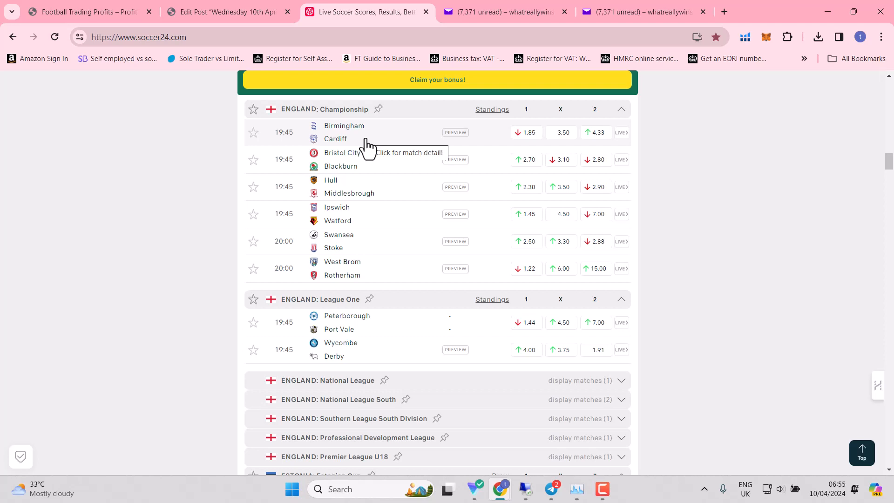
pyautogui.moveTo(523, 133)
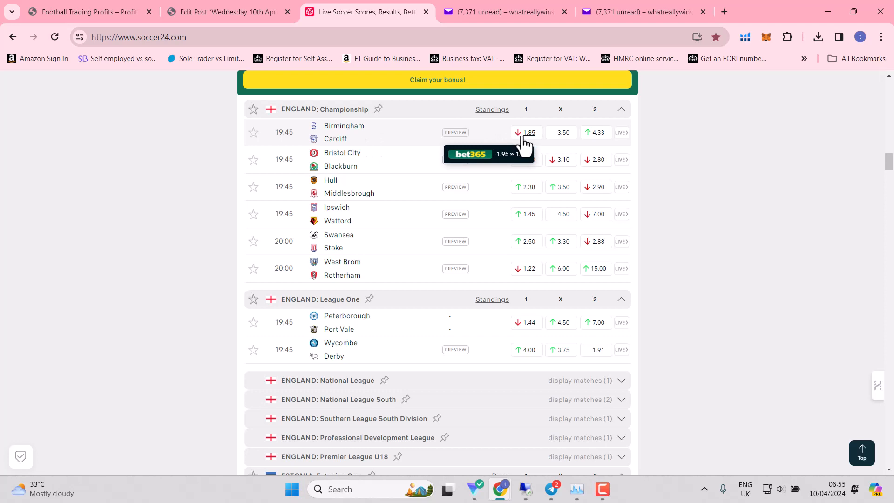
pyautogui.moveTo(522, 146)
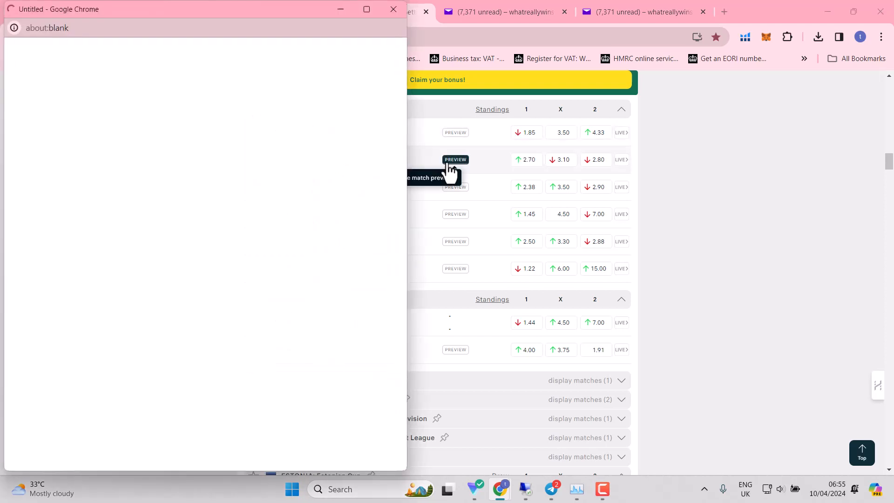
# - Bring up the Championship standings for Bristol City v Blackburn and scroll down to the relegation places
pyautogui.click(455, 159)
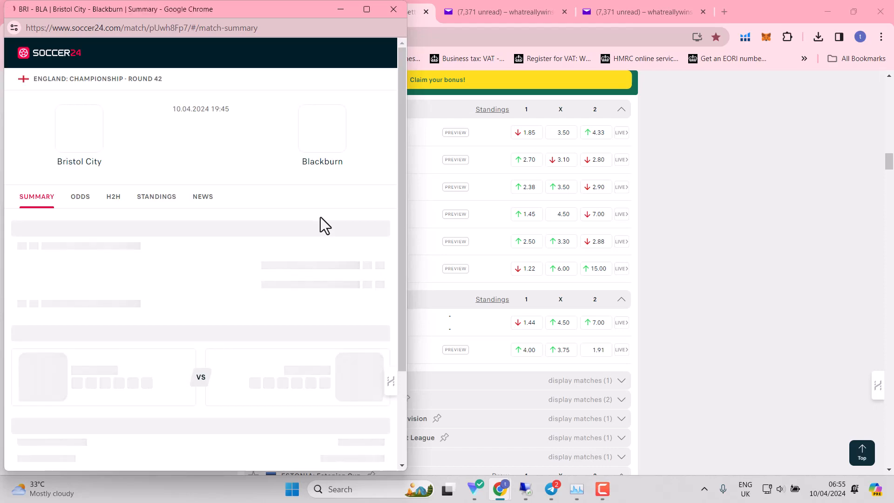
pyautogui.click(156, 197)
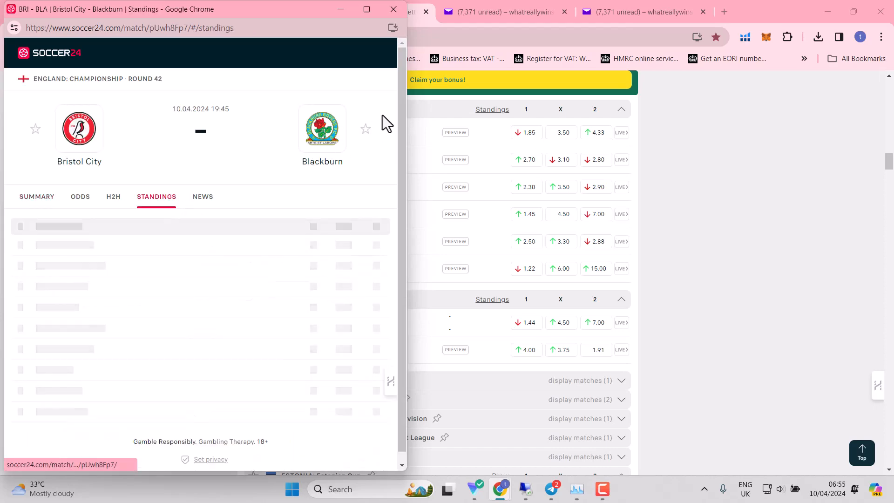
pyautogui.click(157, 197)
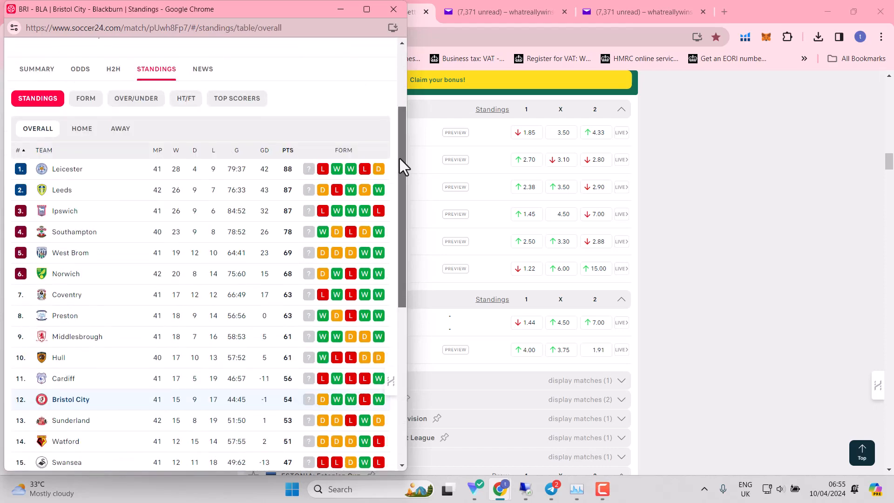
pyautogui.scroll(-3)
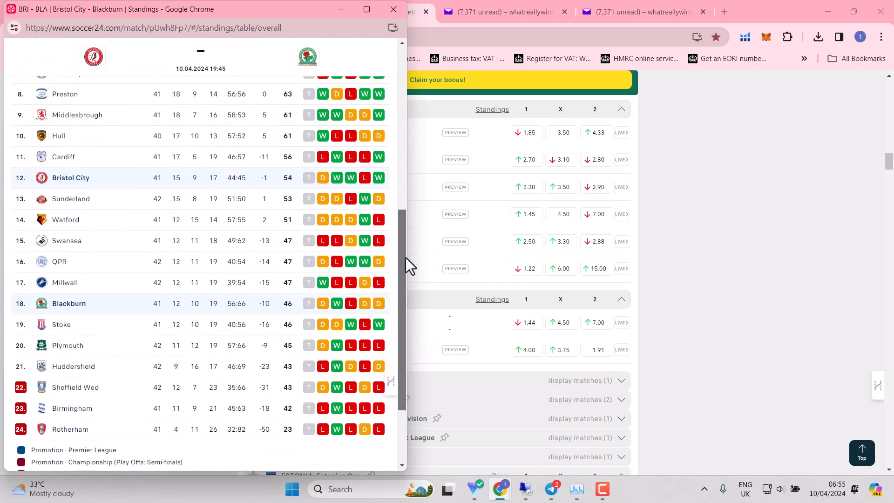
pyautogui.scroll(-3)
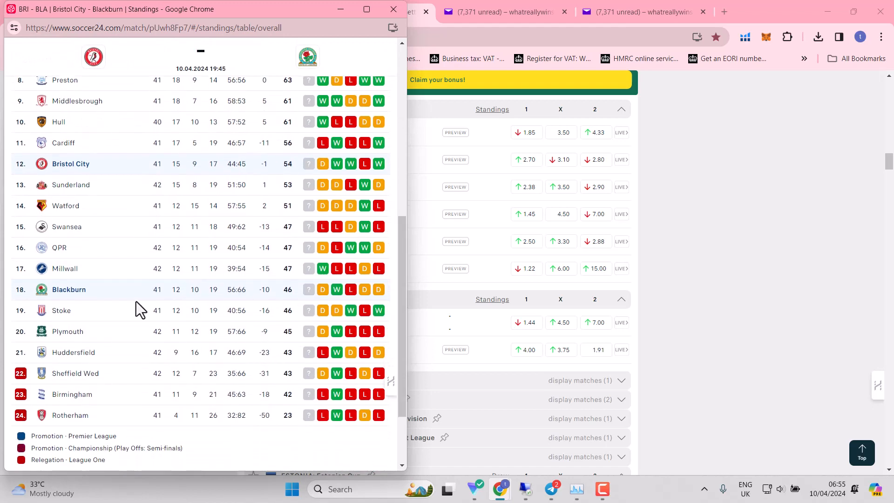
pyautogui.moveTo(102, 299)
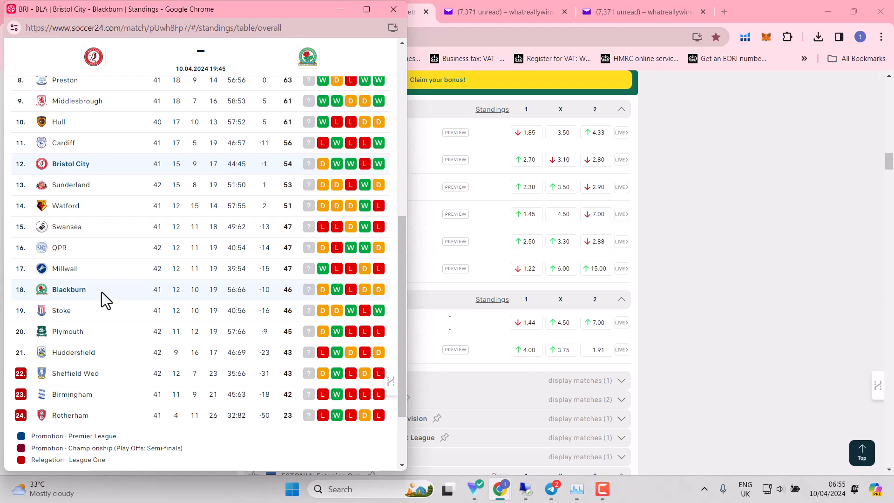
pyautogui.moveTo(73, 352)
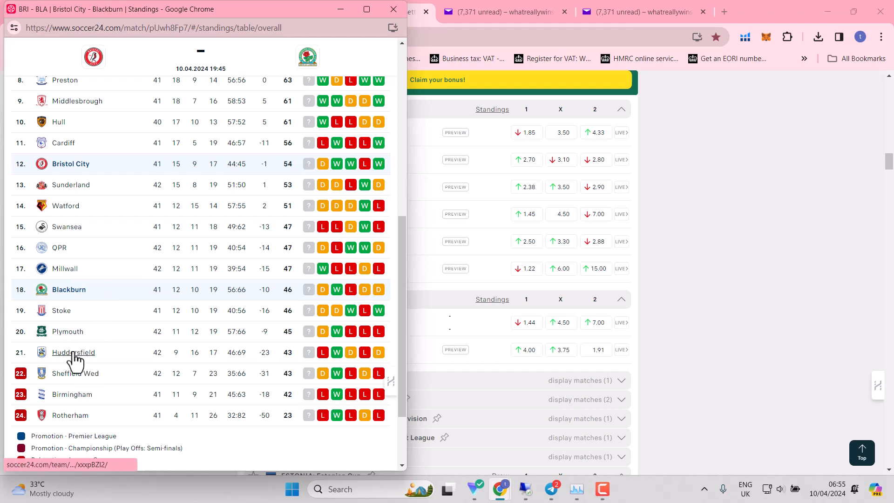
pyautogui.moveTo(73, 387)
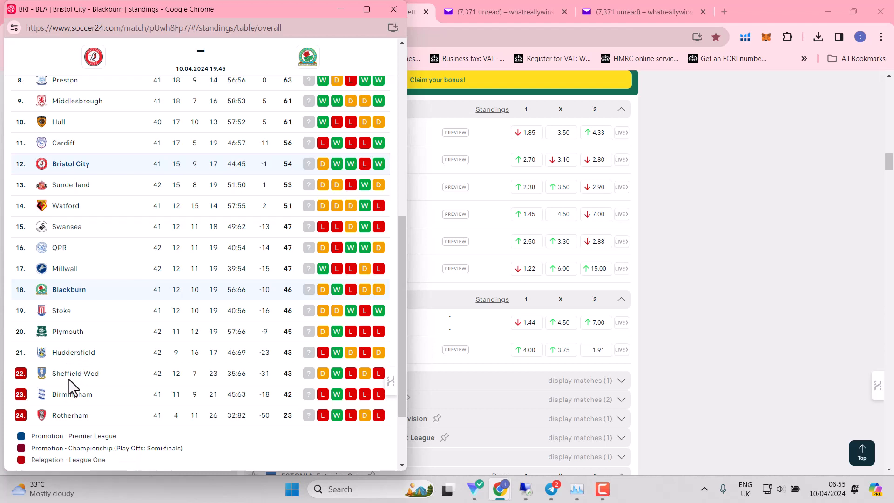
pyautogui.moveTo(73, 355)
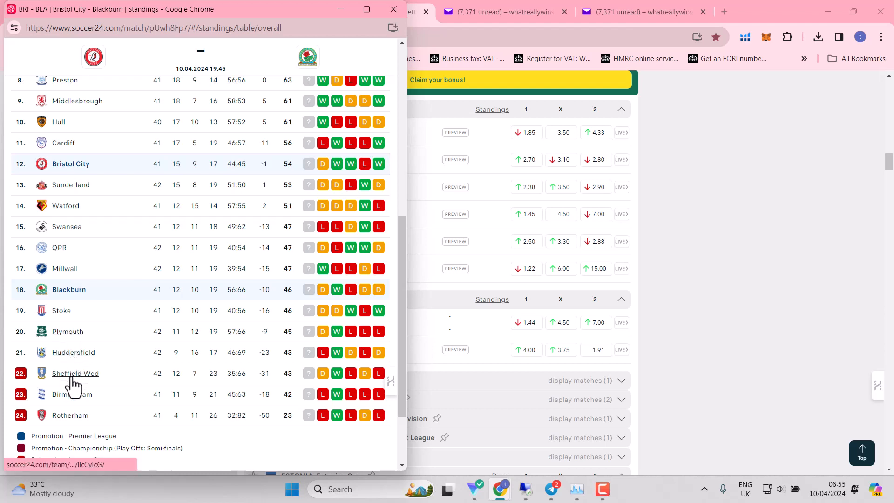
pyautogui.moveTo(67, 331)
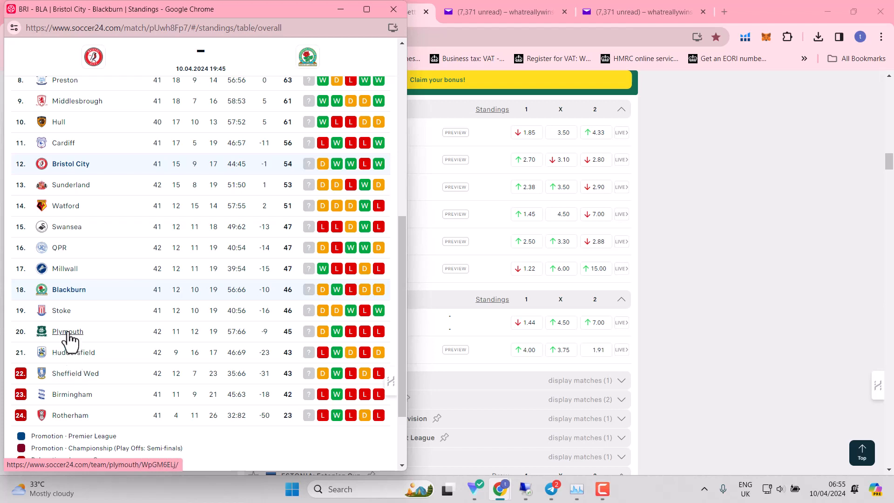
pyautogui.moveTo(323, 374)
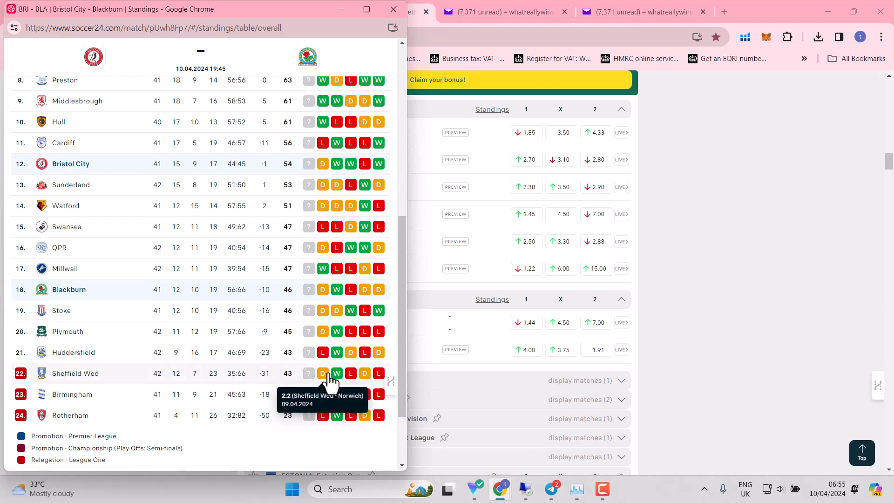
pyautogui.moveTo(307, 302)
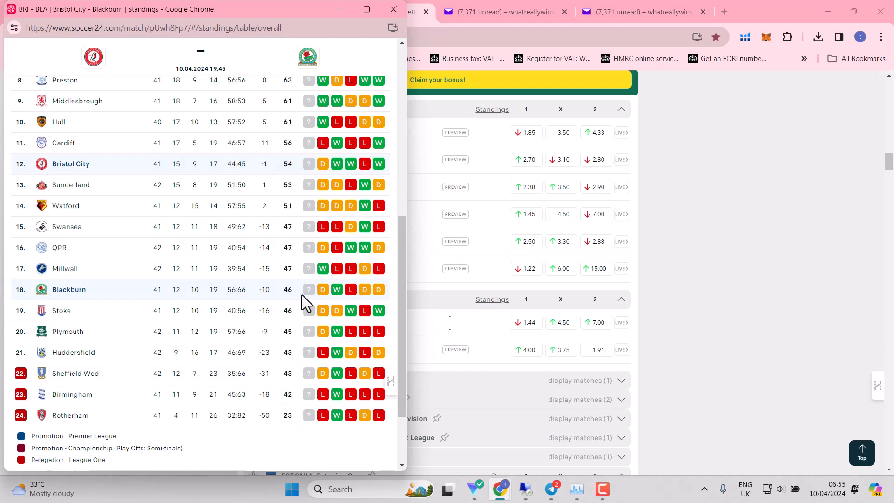
pyautogui.moveTo(297, 227)
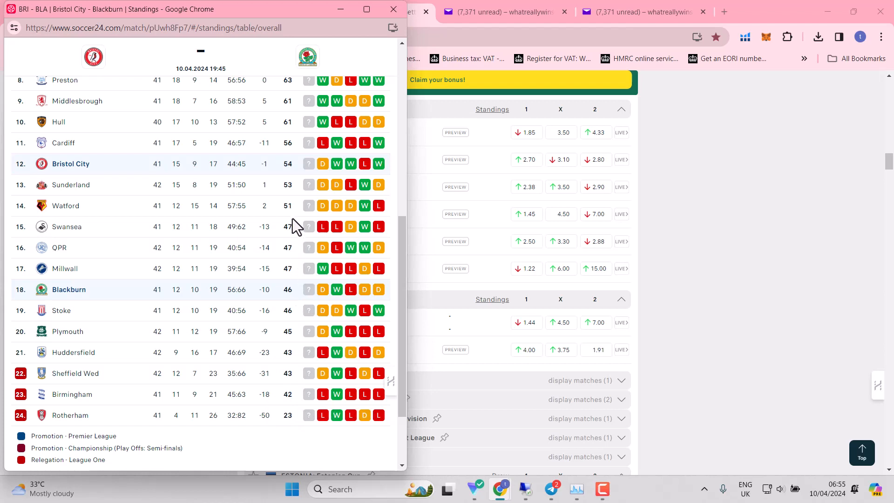
pyautogui.moveTo(158, 352)
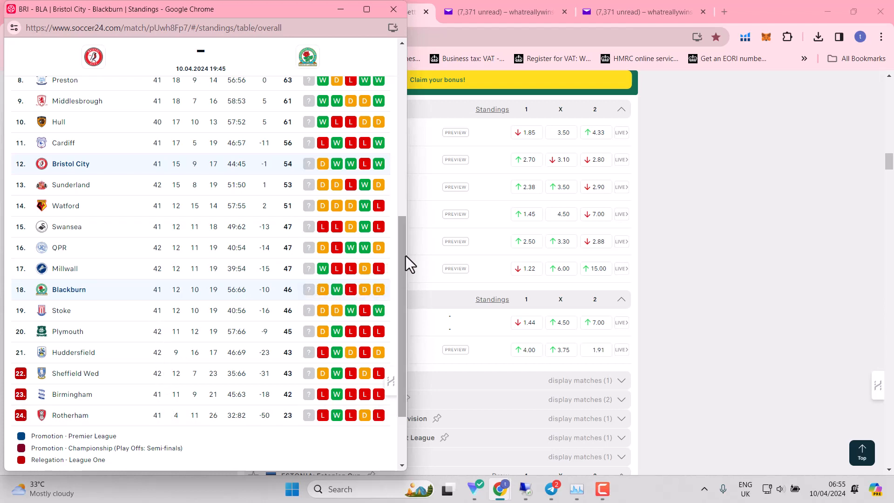
# - Scroll the table back to the top, showing Bristol City 12th and Blackburn 18th
pyautogui.scroll(3)
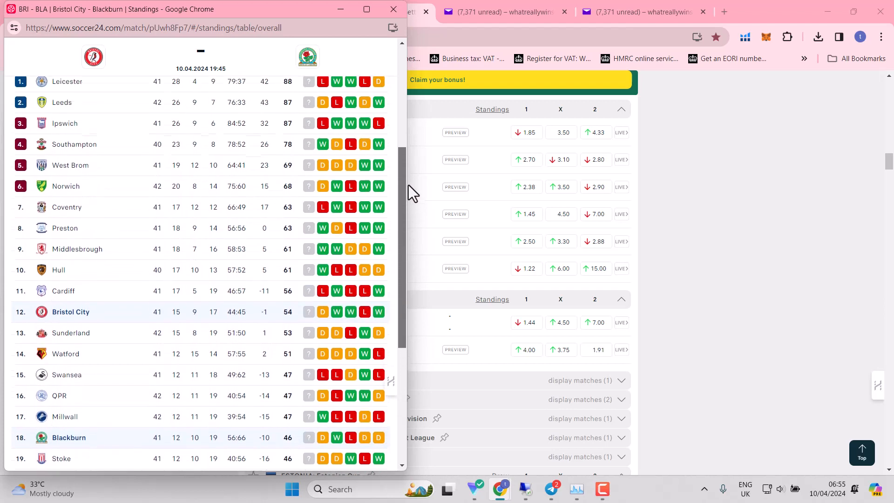
pyautogui.scroll(3)
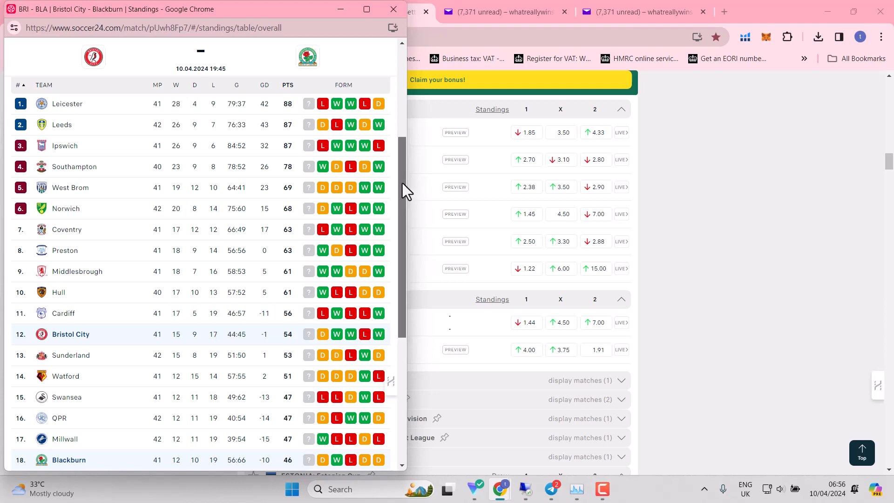
pyautogui.scroll(3)
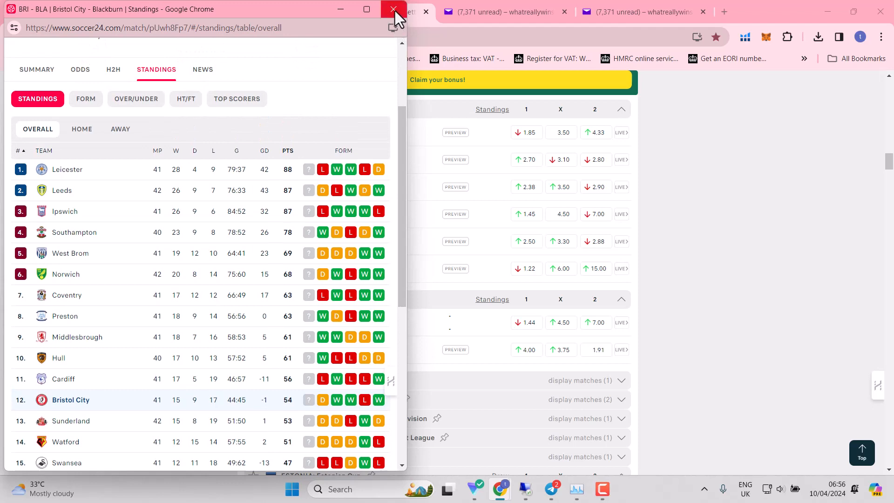
# - Close Bristol City v Blackburn and bring up the Hull v Middlesbrough standings
pyautogui.click(393, 10)
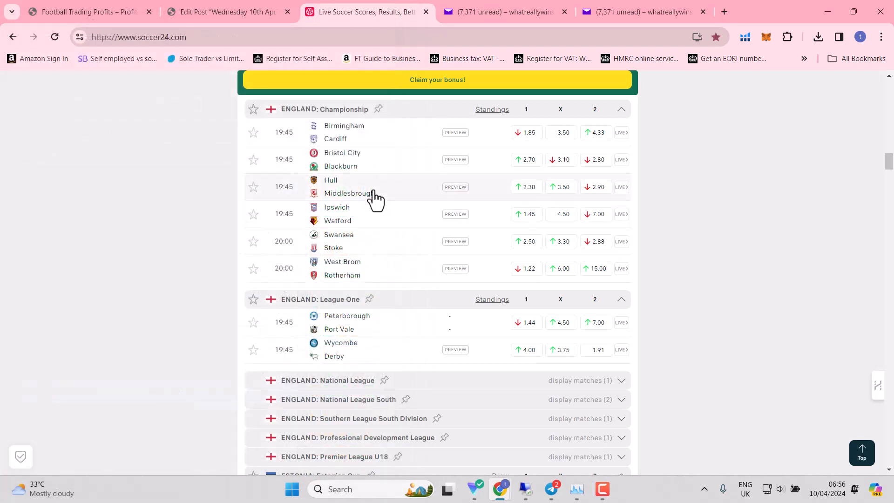
pyautogui.click(347, 187)
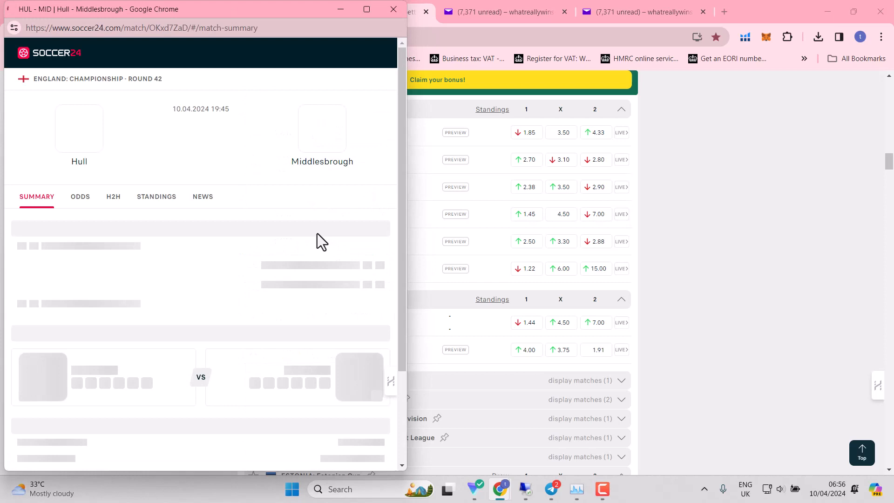
pyautogui.click(157, 197)
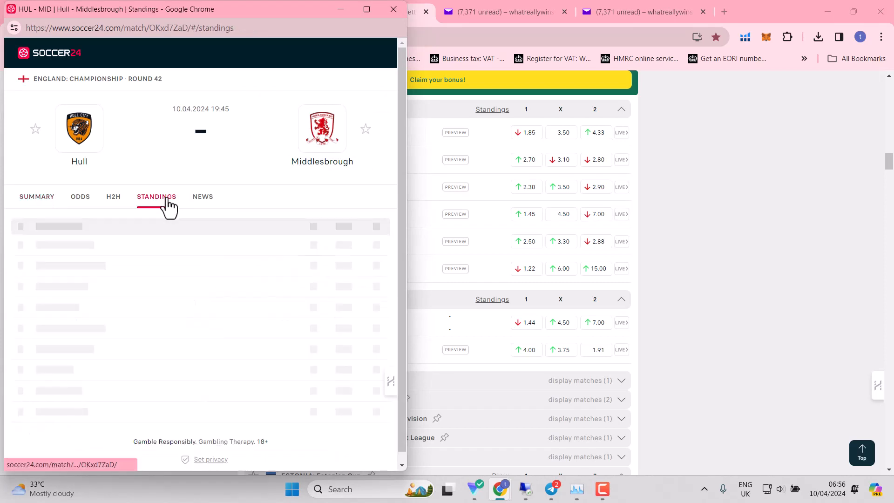
pyautogui.click(157, 196)
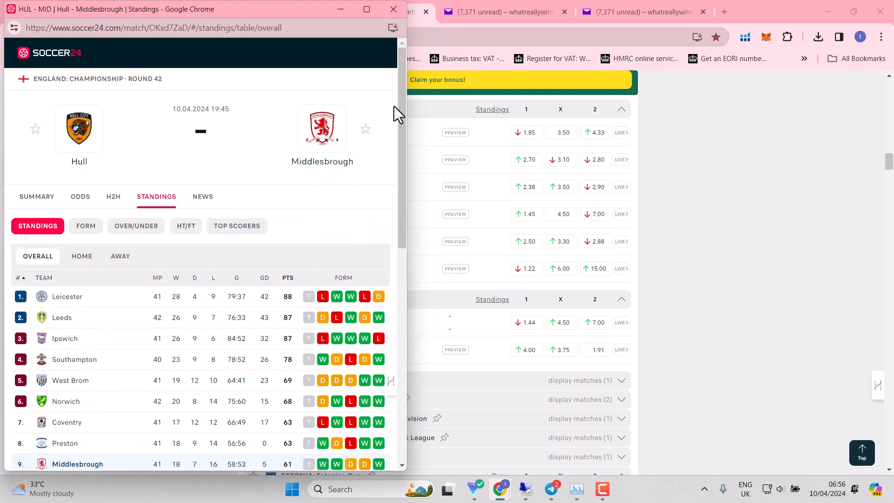
# - Review the table (Middlesbrough 9th, Hull 10th) and close the Hull v Middlesbrough window
pyautogui.scroll(-3)
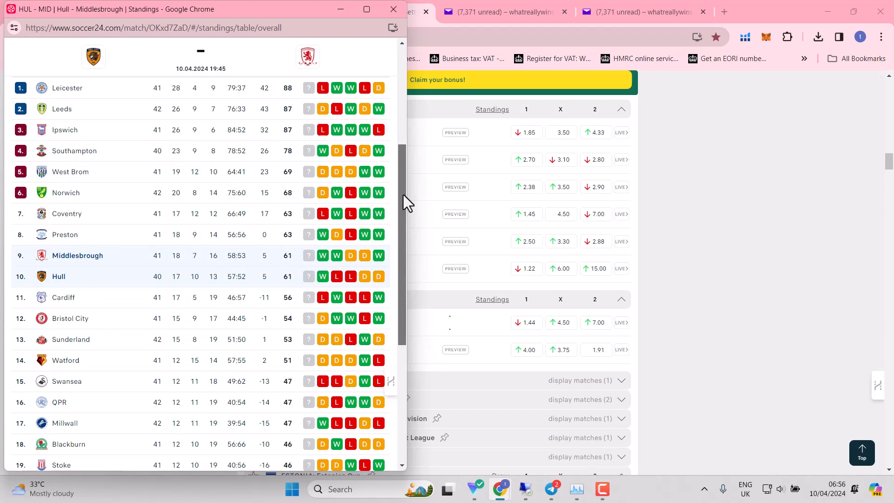
pyautogui.scroll(3)
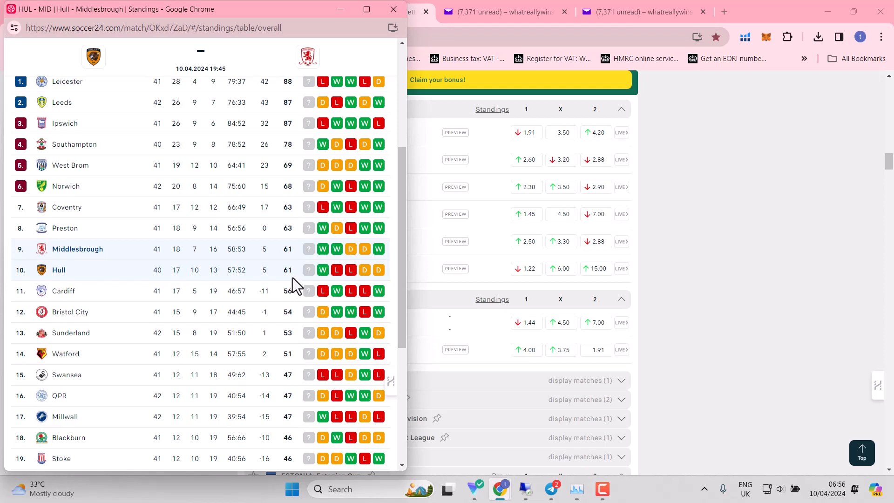
pyautogui.moveTo(295, 207)
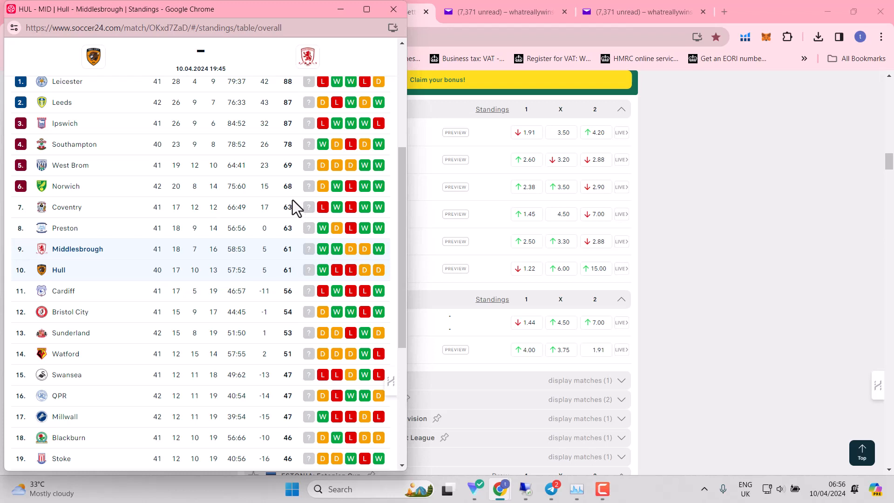
pyautogui.moveTo(271, 207)
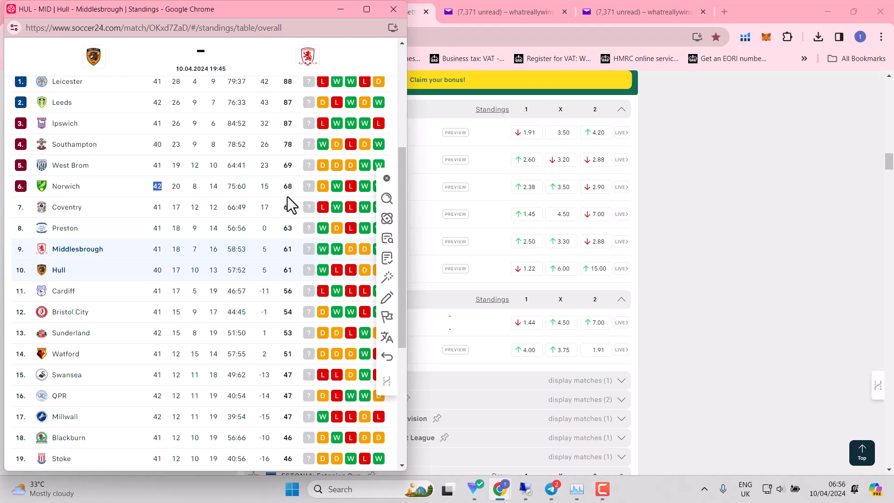
pyautogui.moveTo(222, 257)
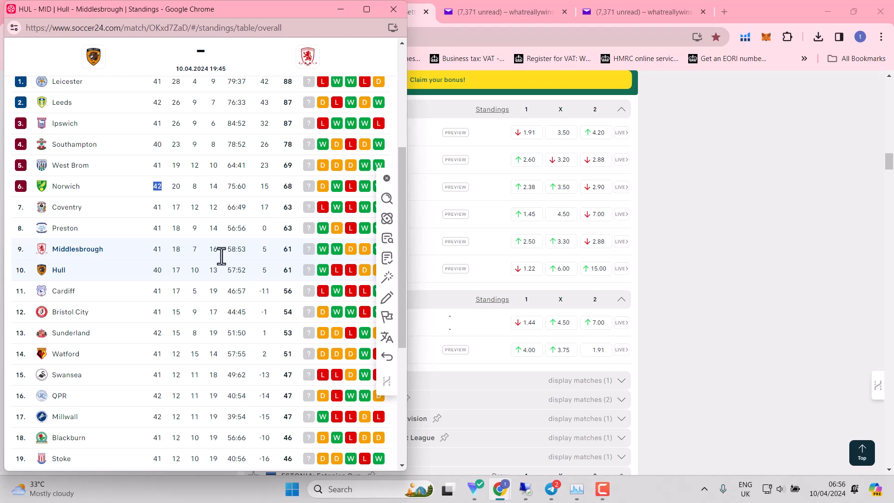
pyautogui.moveTo(296, 269)
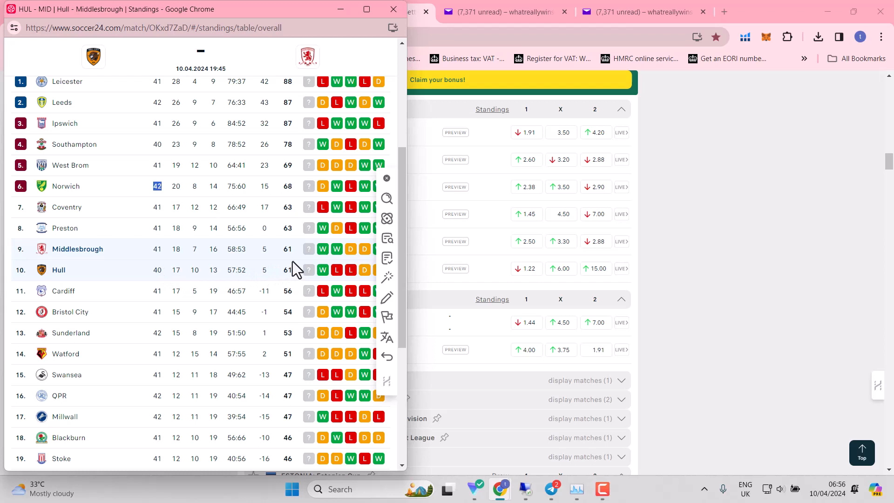
pyautogui.moveTo(298, 214)
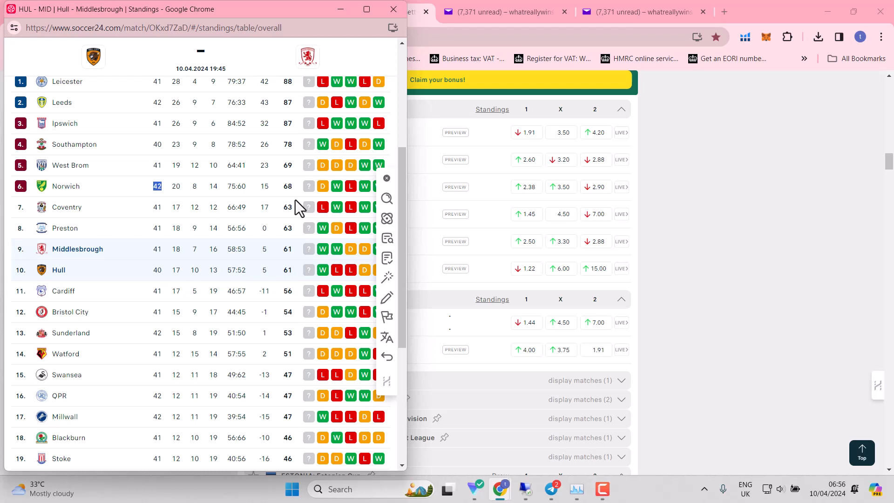
pyautogui.moveTo(291, 284)
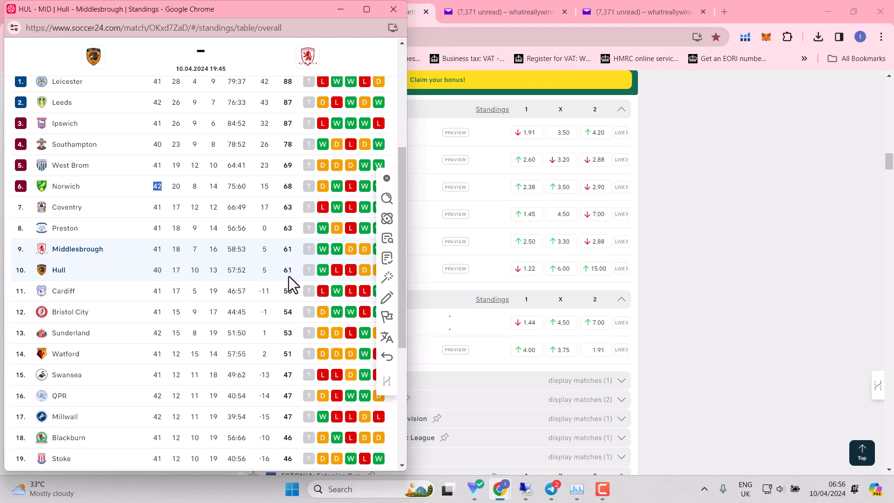
pyautogui.moveTo(290, 205)
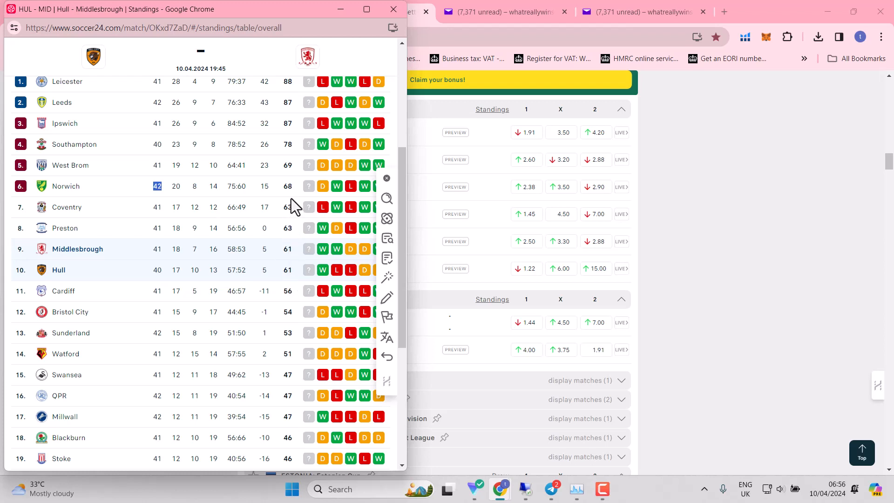
pyautogui.moveTo(393, 9)
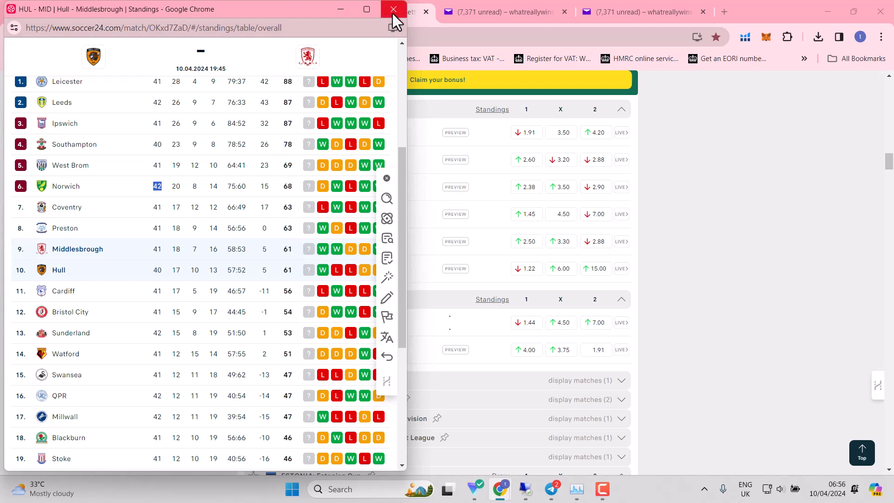
pyautogui.click(392, 9)
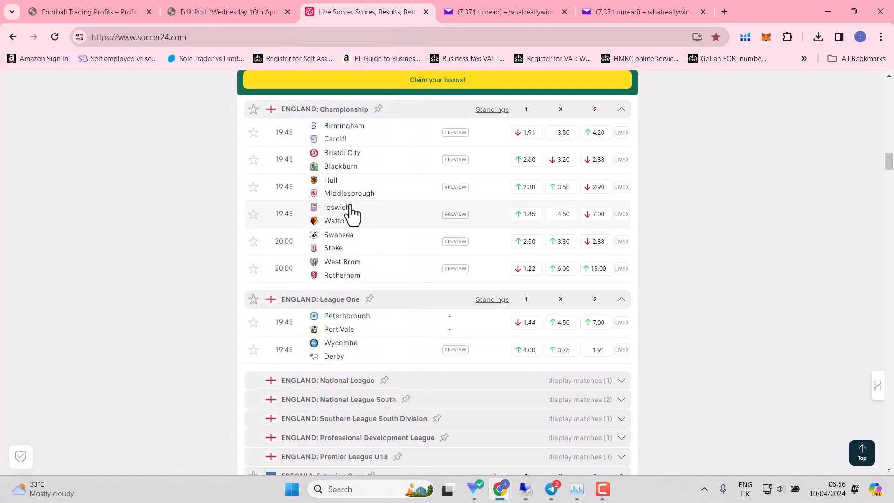
pyautogui.moveTo(357, 194)
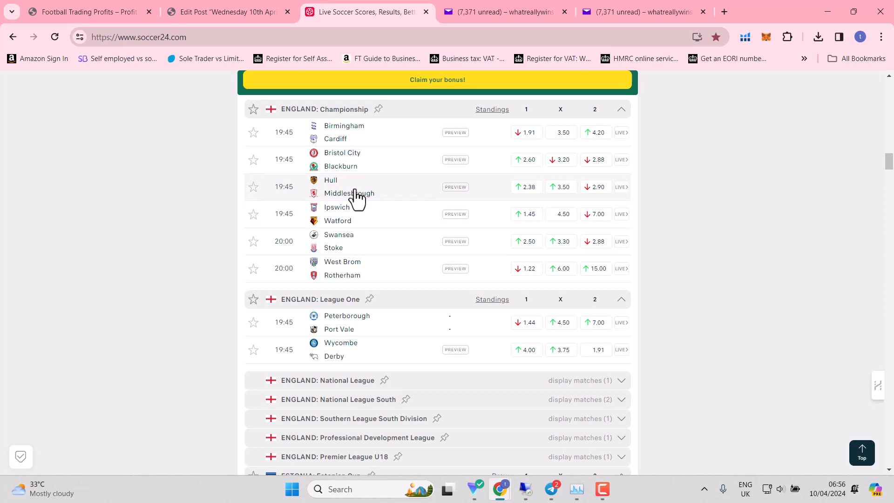
pyautogui.moveTo(354, 193)
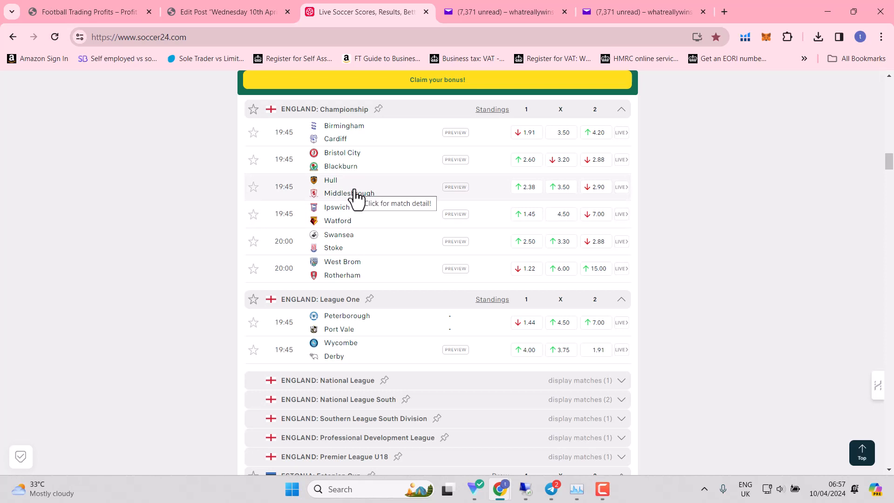
pyautogui.moveTo(355, 205)
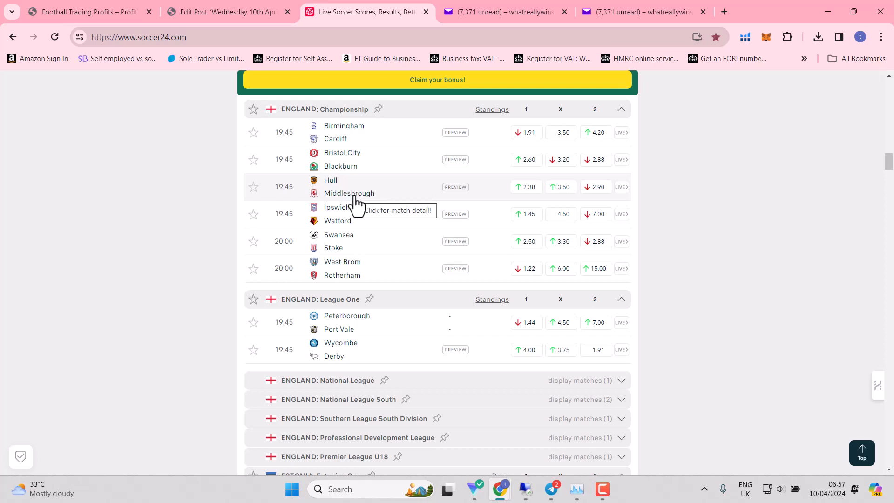
pyautogui.moveTo(383, 194)
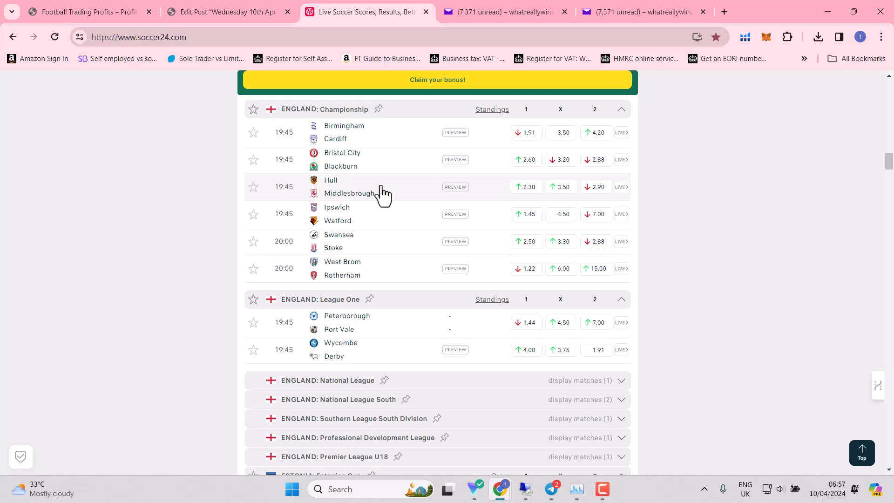
pyautogui.moveTo(401, 222)
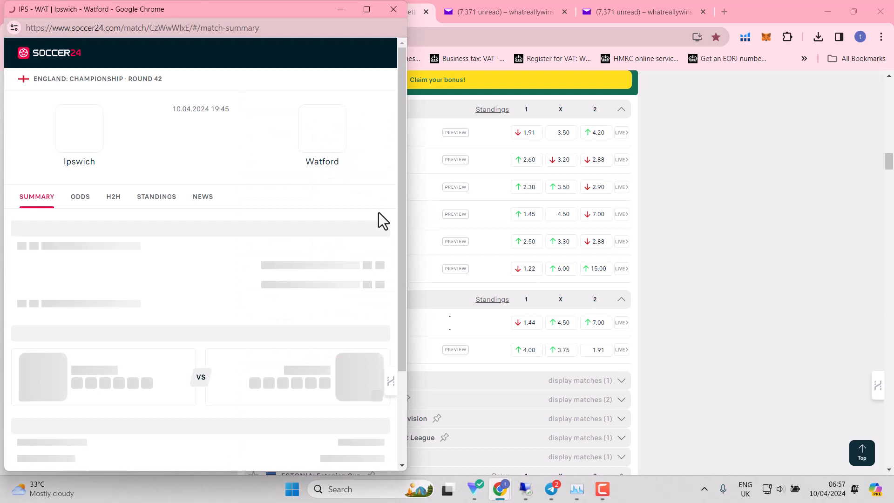
# - Show the Ipswich v Watford Championship table and scroll through it, Ipswich 3rd and Watford 14th
pyautogui.click(157, 196)
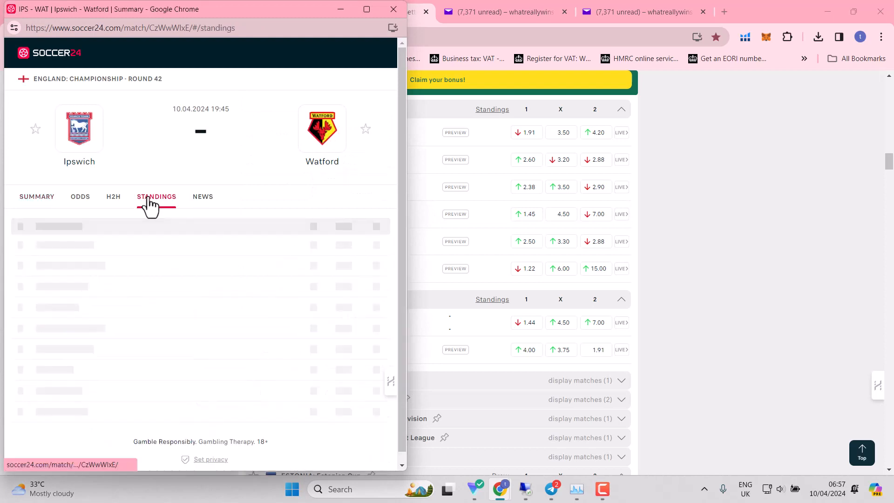
pyautogui.click(156, 197)
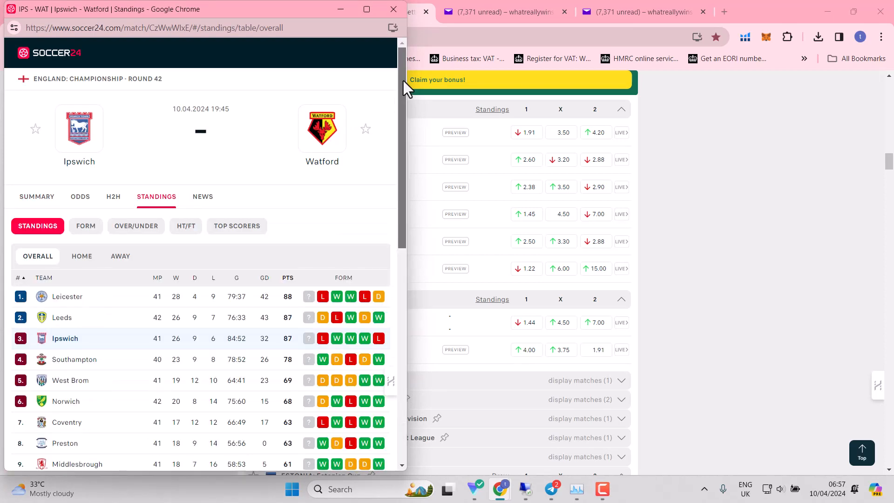
pyautogui.scroll(-3)
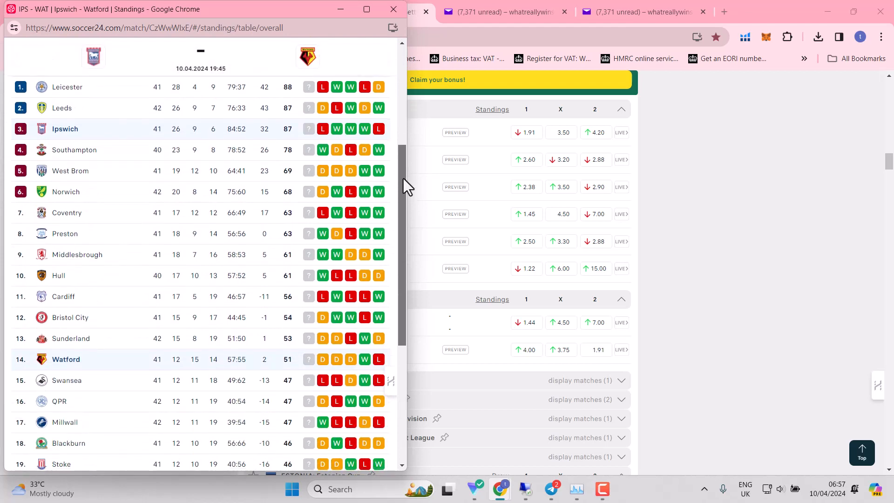
pyautogui.scroll(-3)
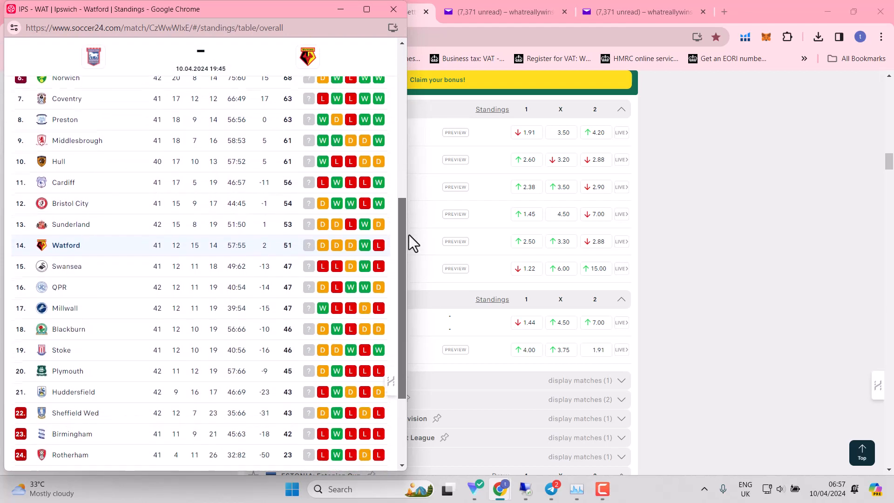
pyautogui.scroll(-3)
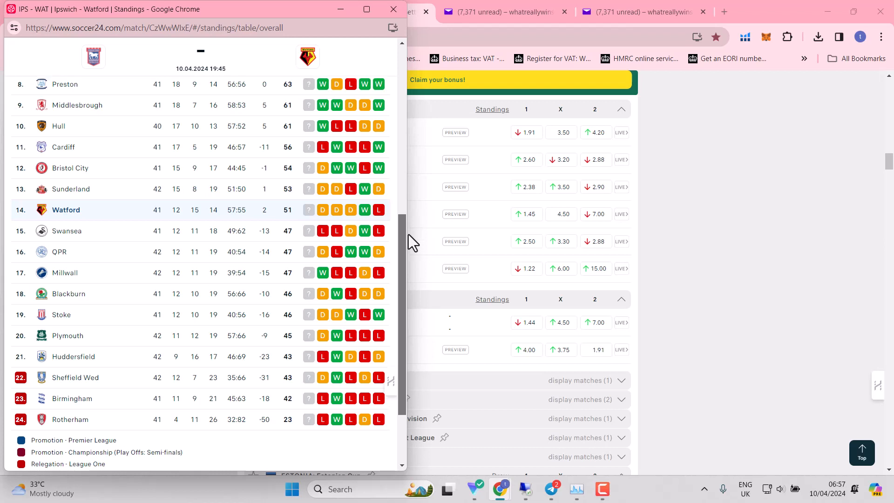
pyautogui.scroll(3)
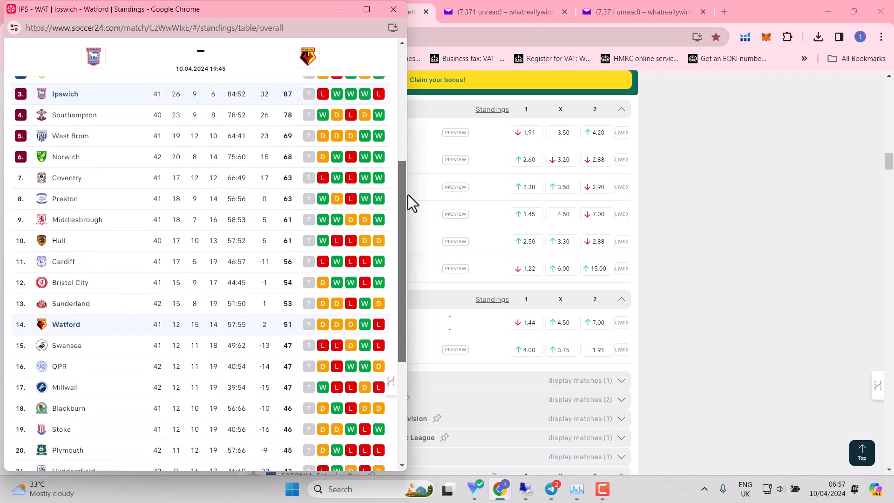
pyautogui.scroll(3)
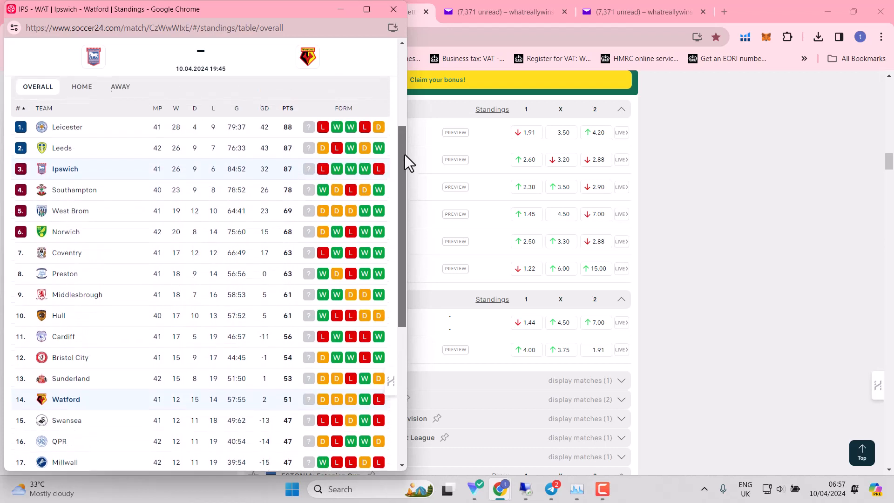
pyautogui.scroll(3)
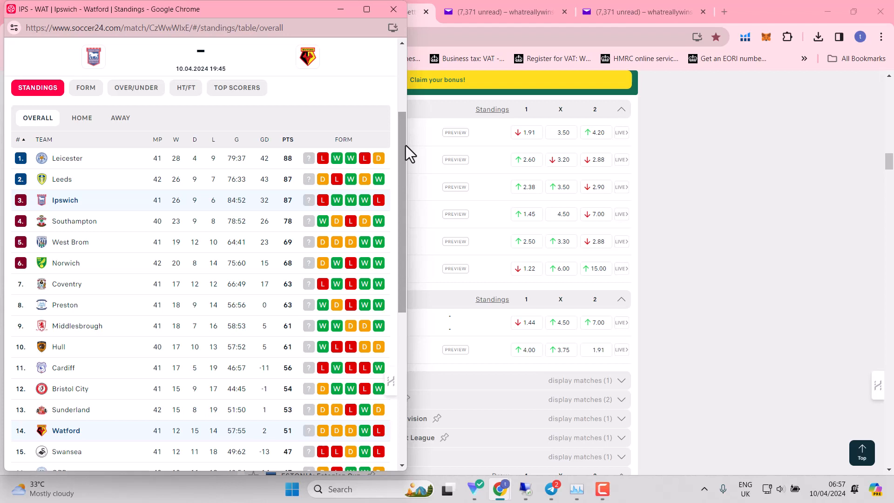
pyautogui.moveTo(182, 207)
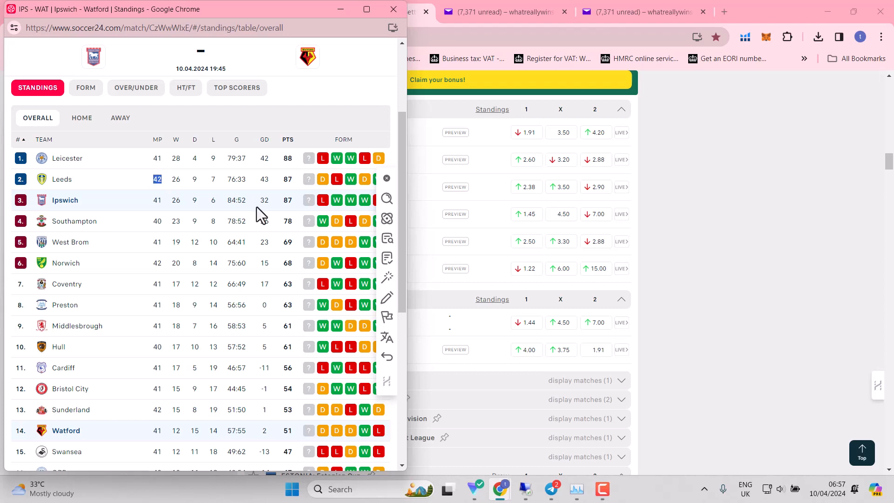
pyautogui.moveTo(301, 209)
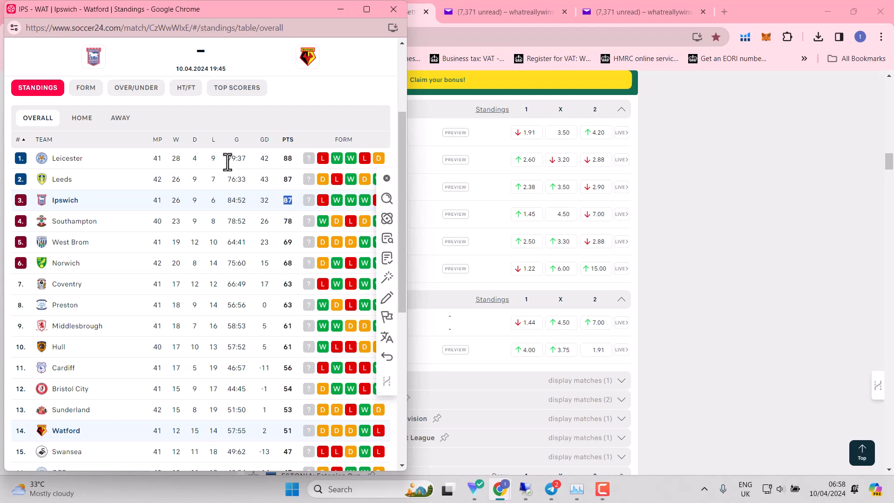
pyautogui.moveTo(286, 210)
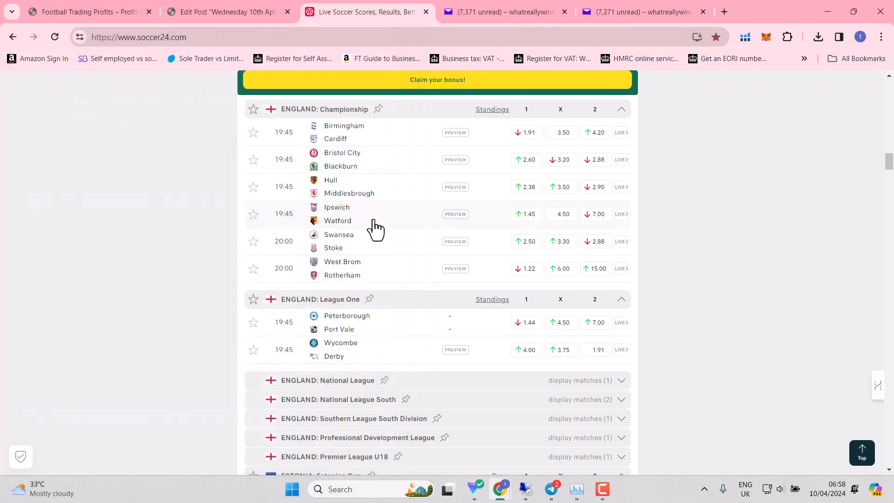
pyautogui.moveTo(347, 231)
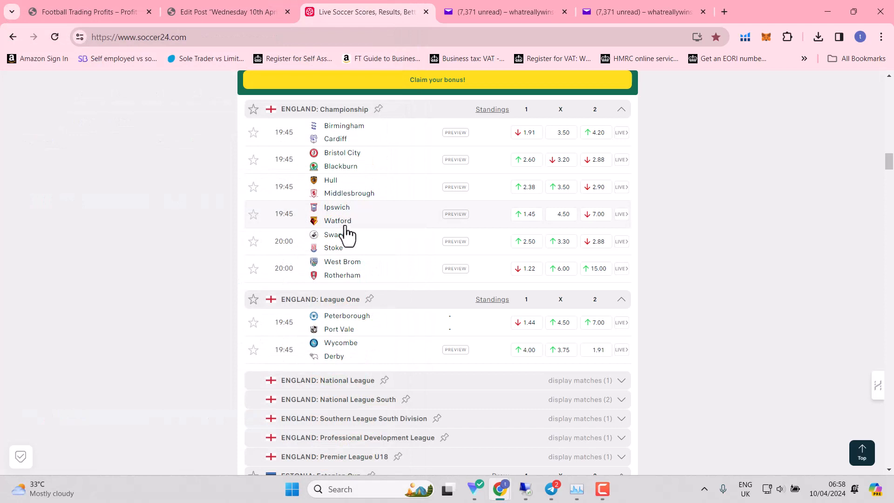
pyautogui.moveTo(347, 225)
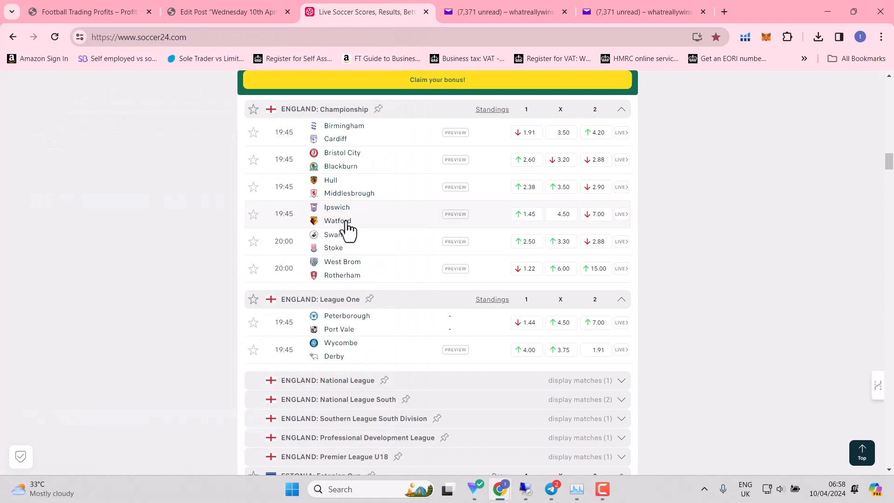
pyautogui.moveTo(347, 227)
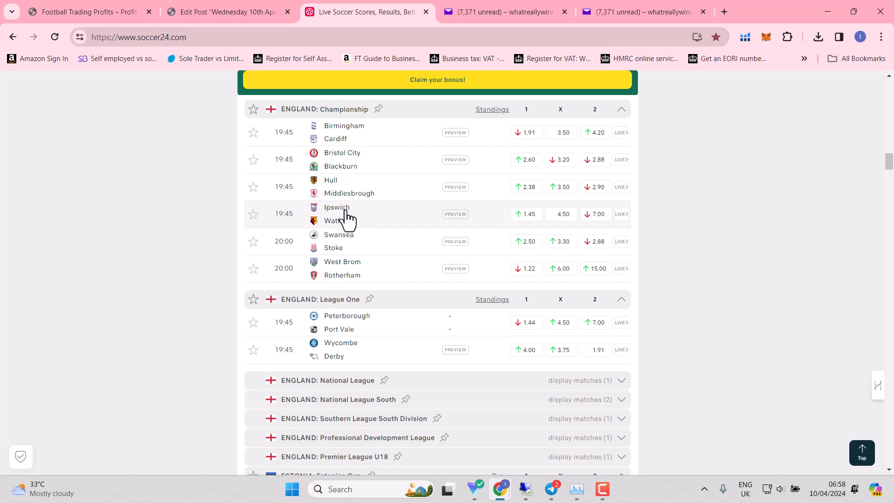
pyautogui.moveTo(346, 215)
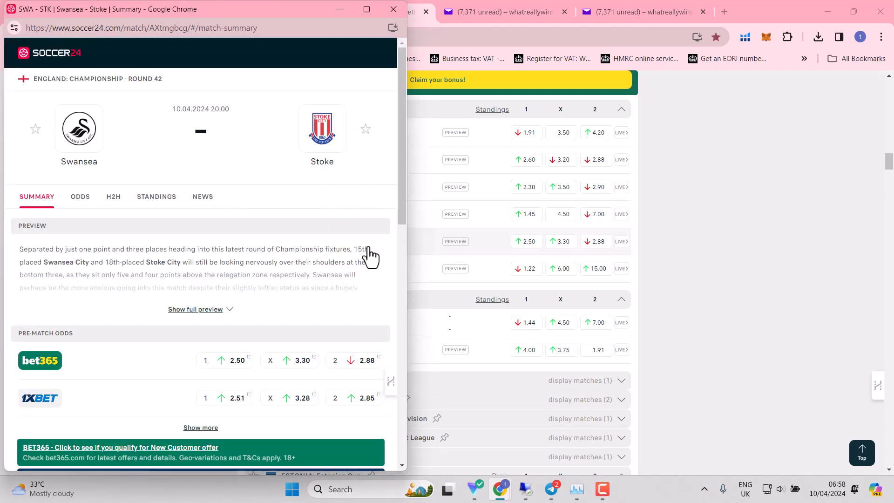
pyautogui.moveTo(368, 250)
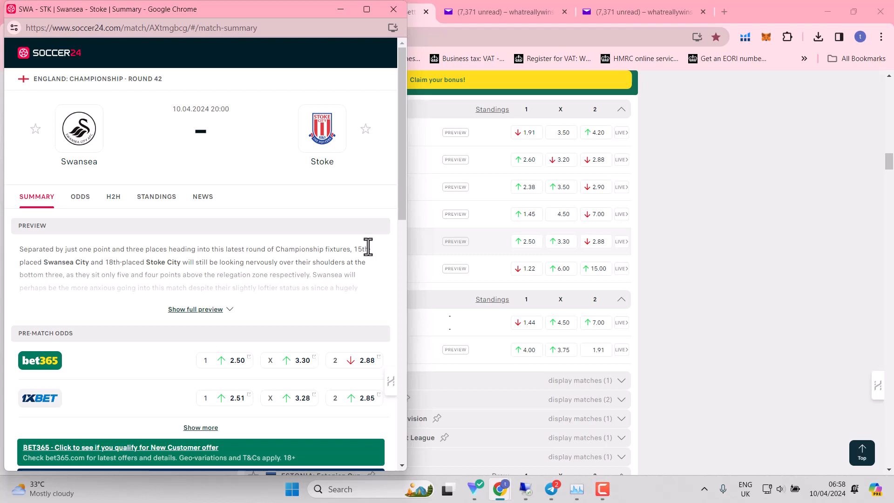
# - Show the Swansea v Stoke standings and scroll down the table, Swansea 15th and Stoke 19th
pyautogui.click(156, 197)
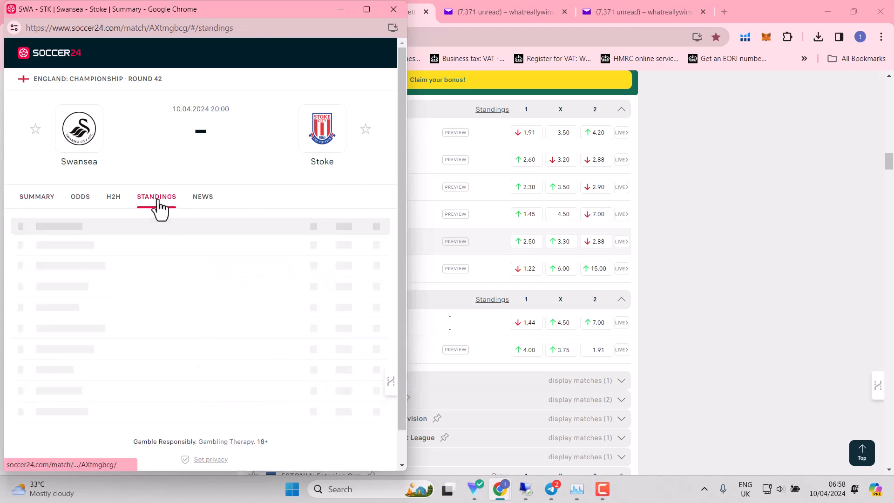
pyautogui.click(157, 197)
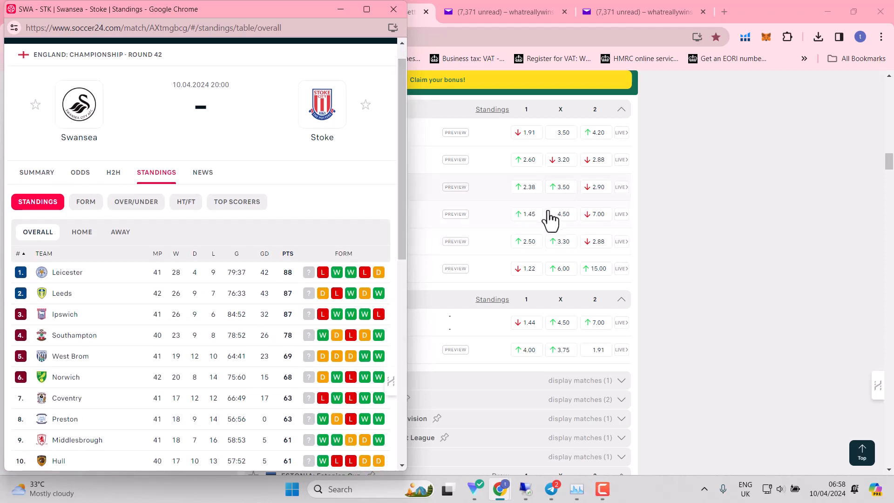
pyautogui.moveTo(404, 172)
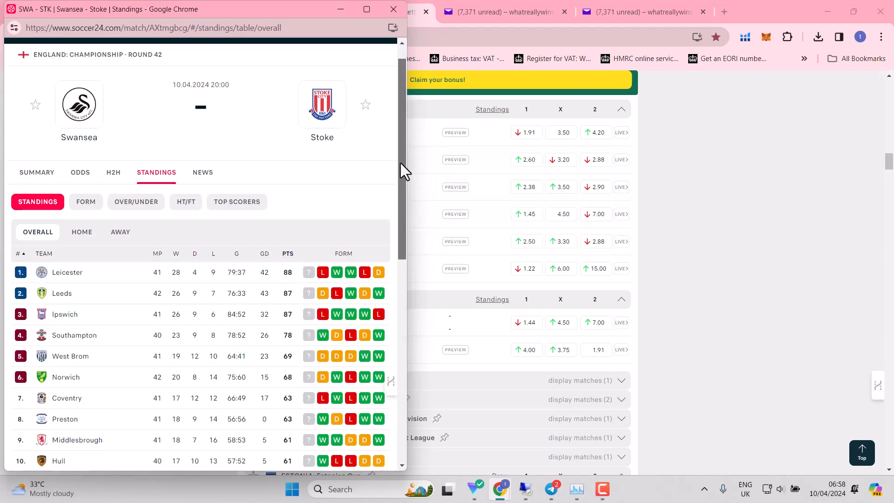
pyautogui.scroll(-3)
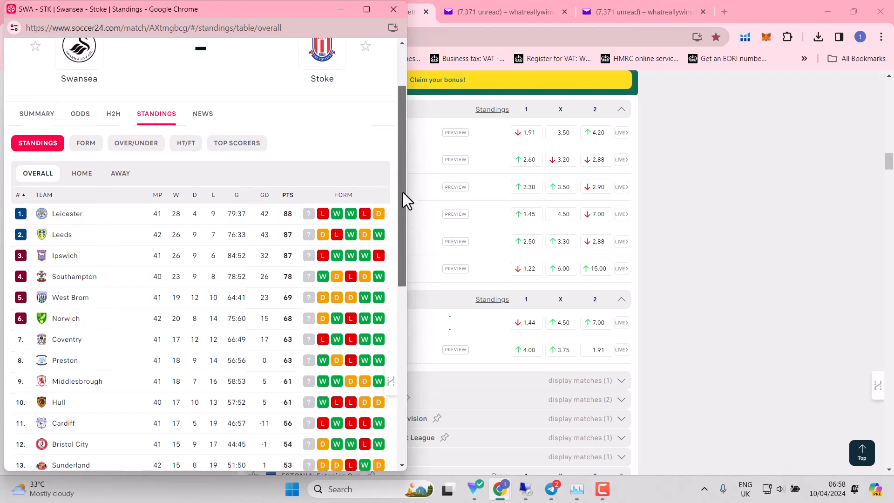
pyautogui.scroll(-3)
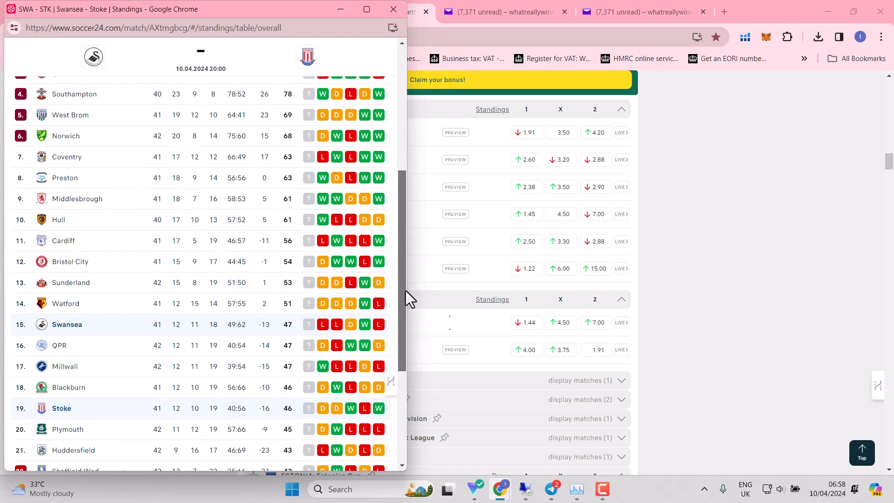
pyautogui.scroll(-3)
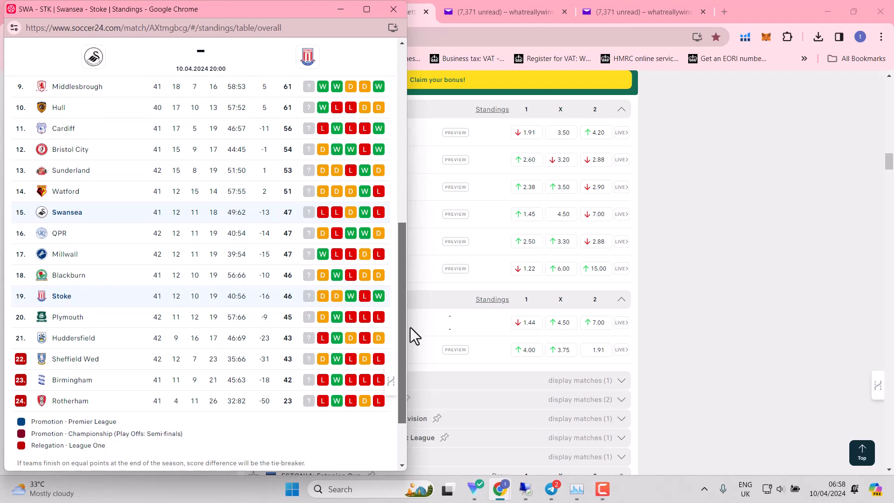
pyautogui.moveTo(111, 295)
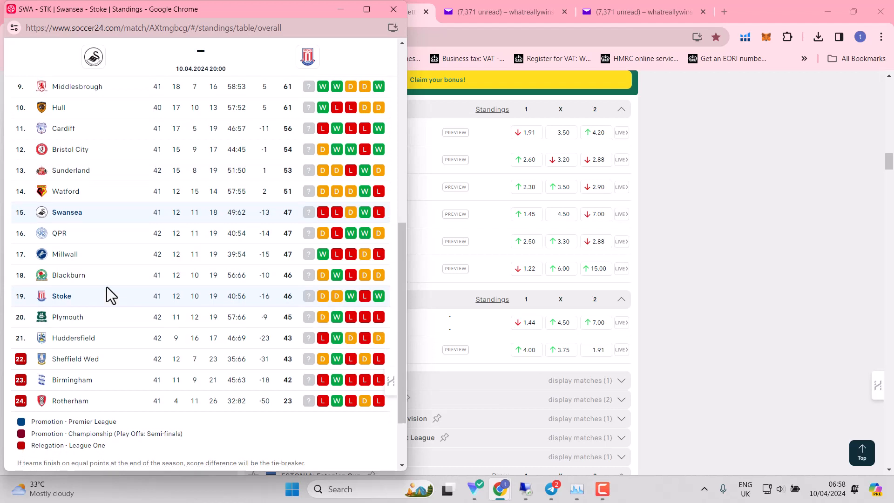
pyautogui.moveTo(32, 293)
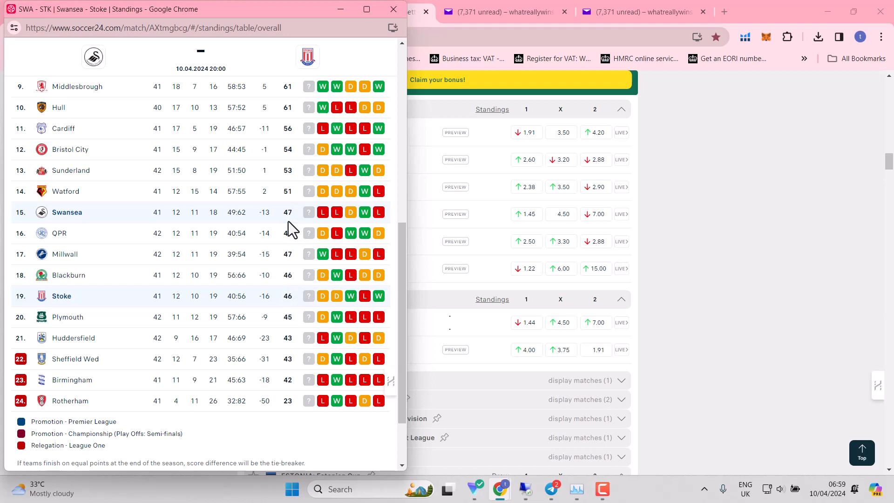
pyautogui.moveTo(173, 396)
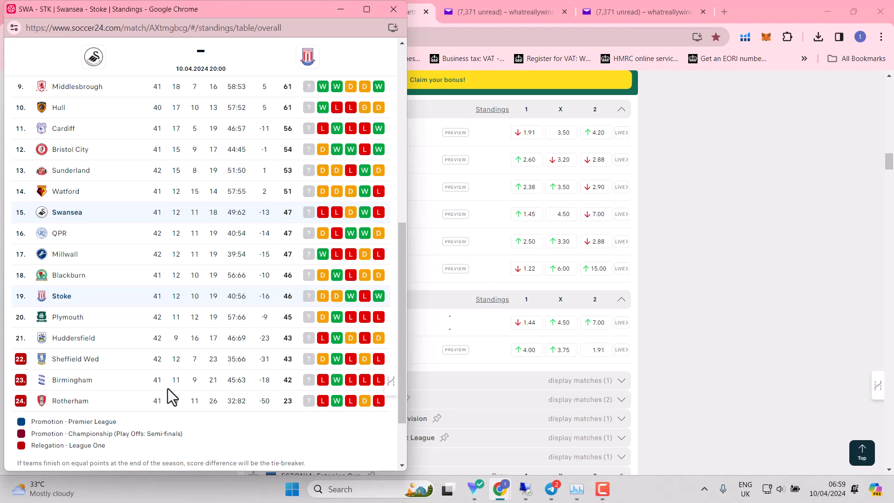
pyautogui.moveTo(162, 372)
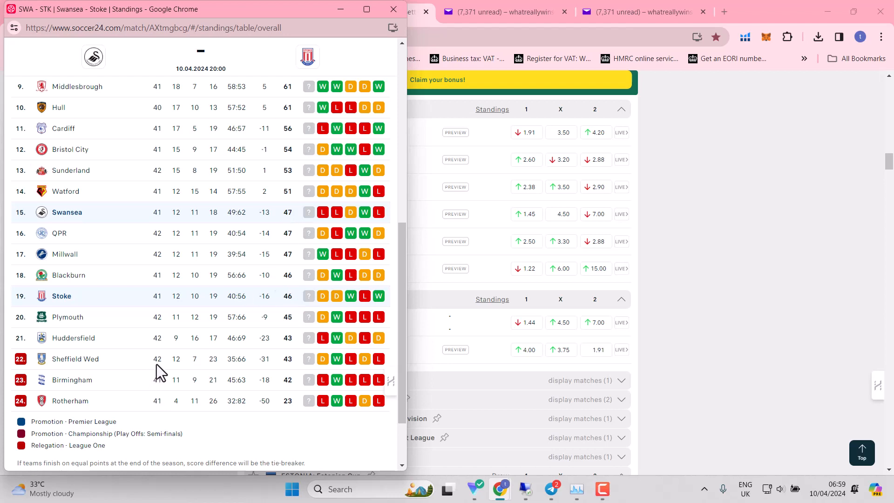
pyautogui.moveTo(160, 385)
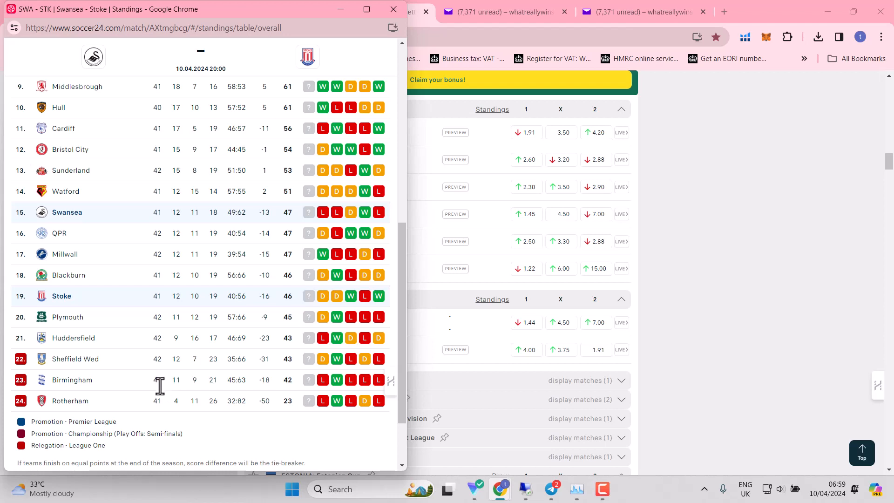
pyautogui.moveTo(158, 338)
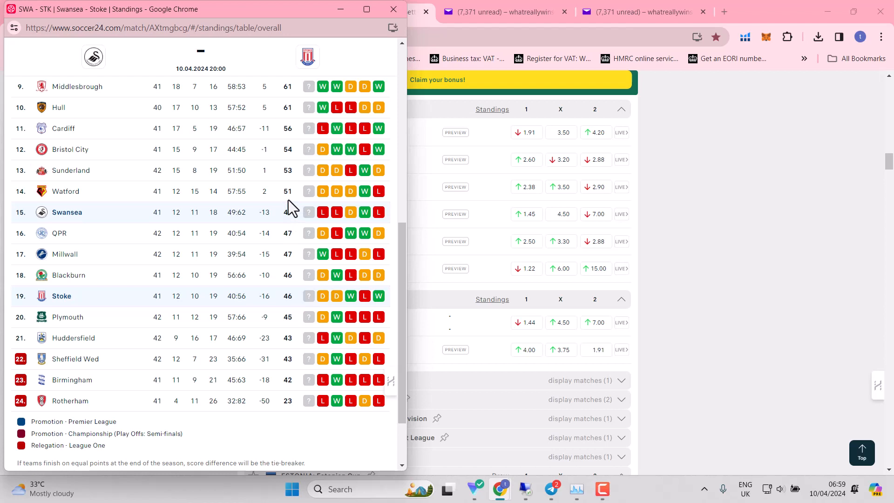
pyautogui.moveTo(296, 218)
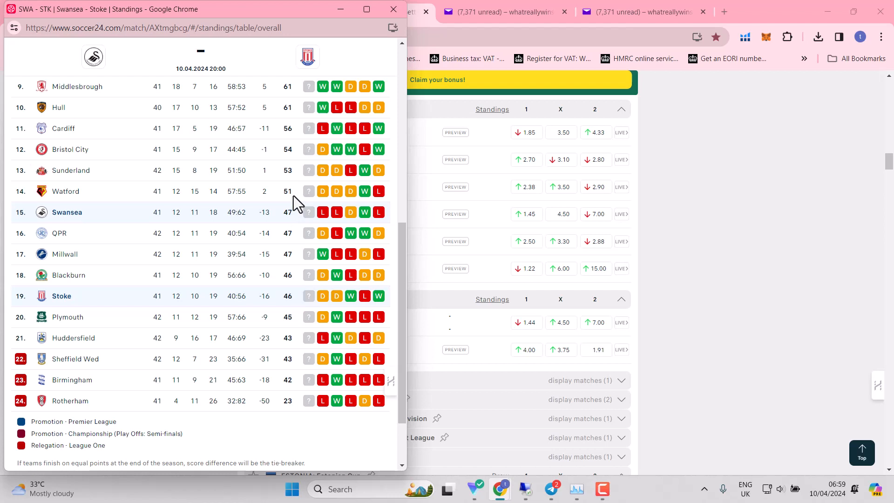
pyautogui.moveTo(299, 267)
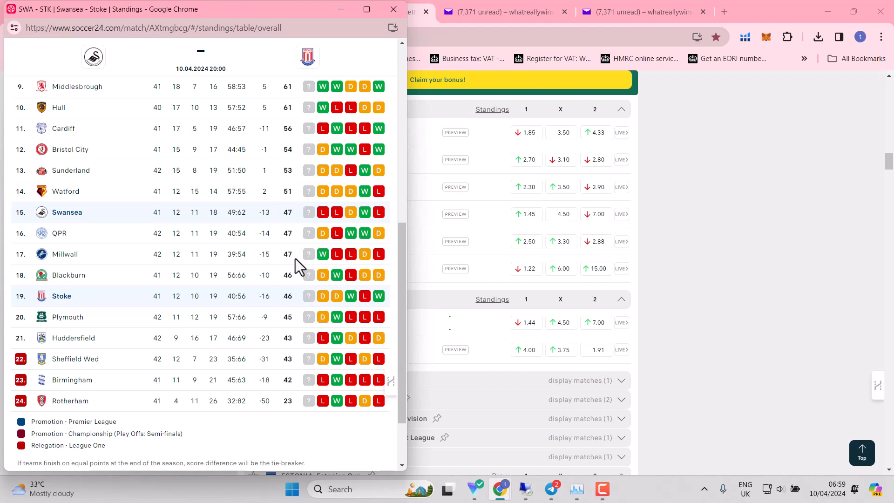
pyautogui.moveTo(296, 387)
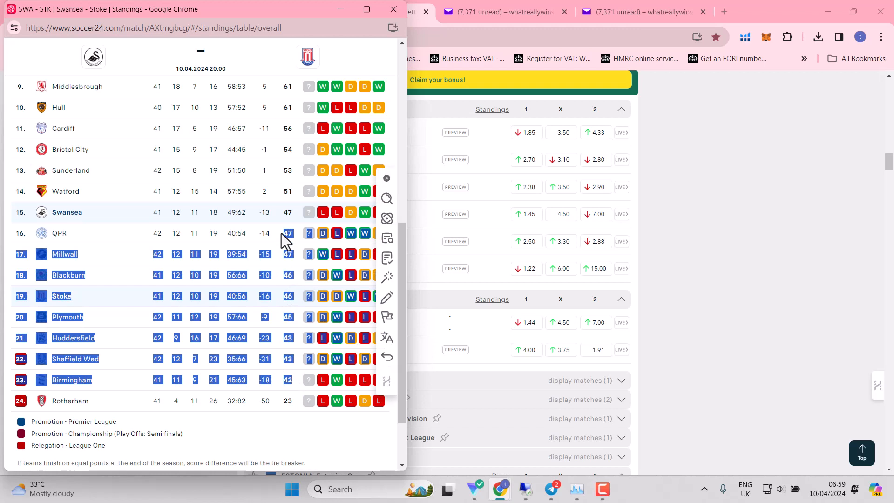
pyautogui.moveTo(285, 220)
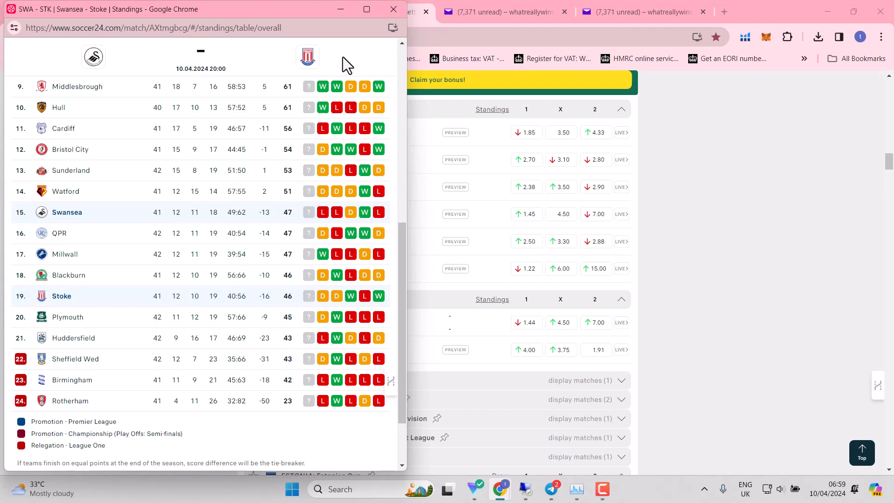
pyautogui.moveTo(369, 57)
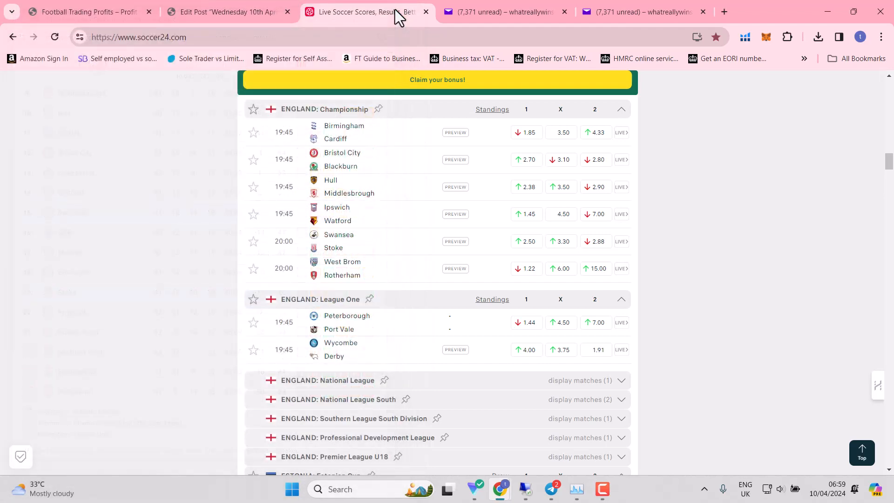
pyautogui.moveTo(351, 268)
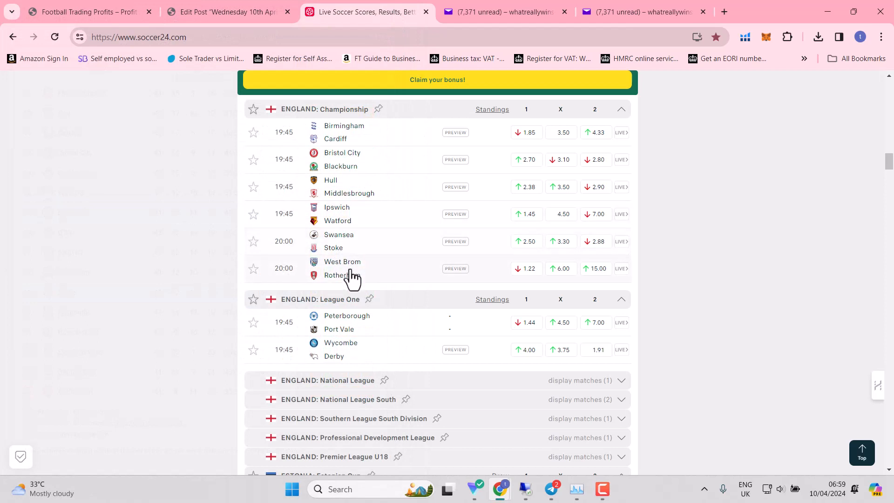
# - Open the West Brom v Rotherham match details
pyautogui.click(342, 268)
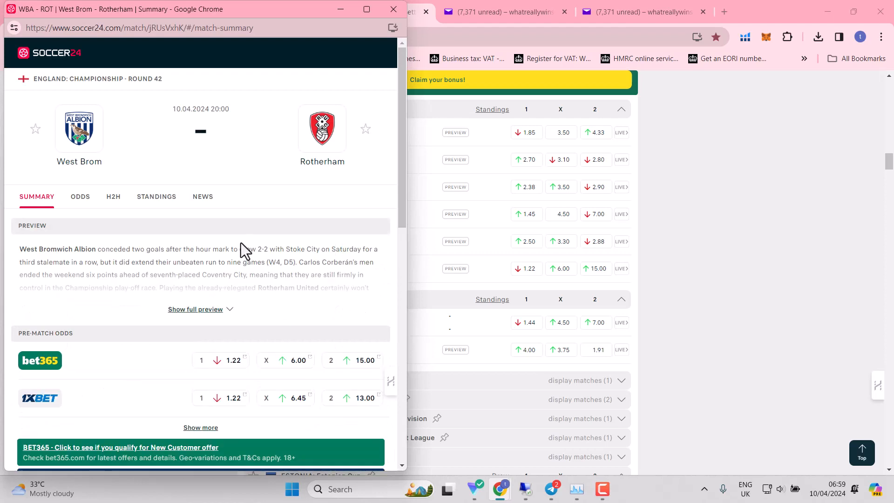
pyautogui.moveTo(205, 250)
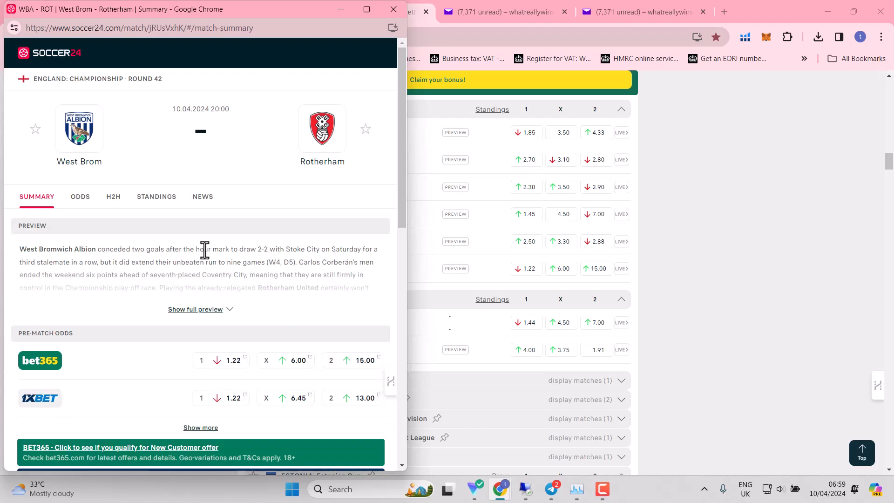
# - Show the West Brom v Rotherham standings and scroll through the table, West Brom 5th
pyautogui.click(156, 196)
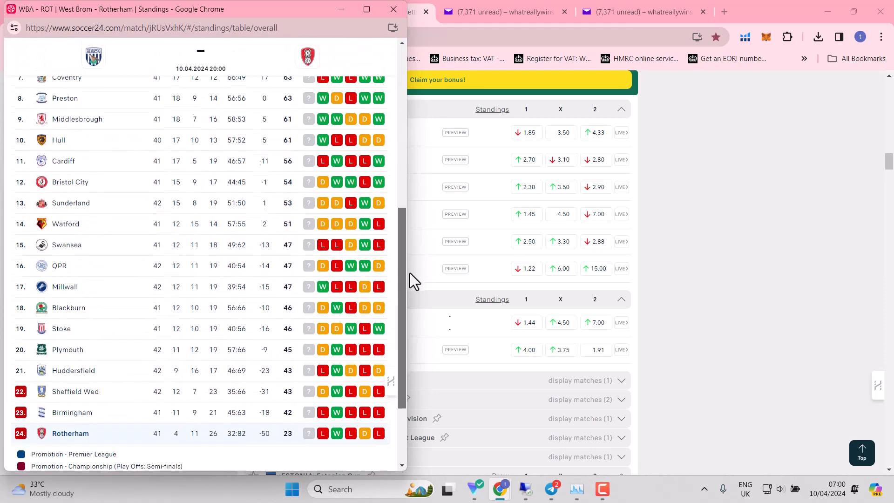
pyautogui.scroll(-3)
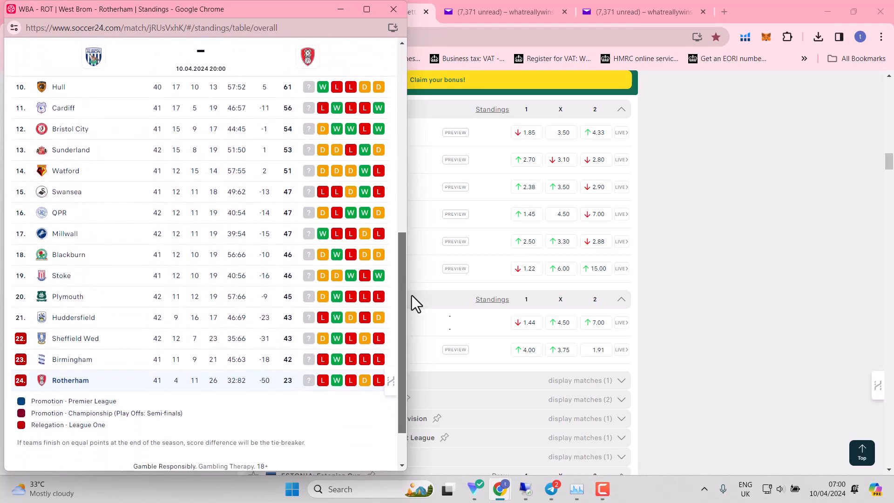
pyautogui.scroll(3)
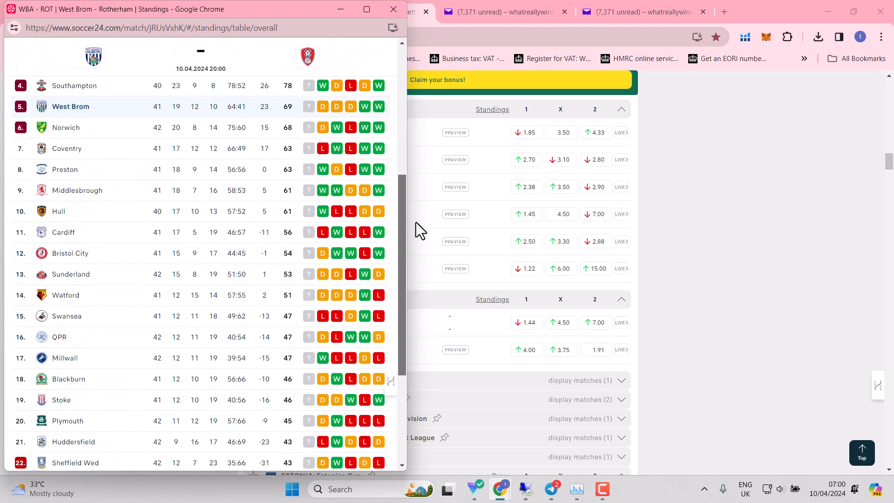
pyautogui.scroll(3)
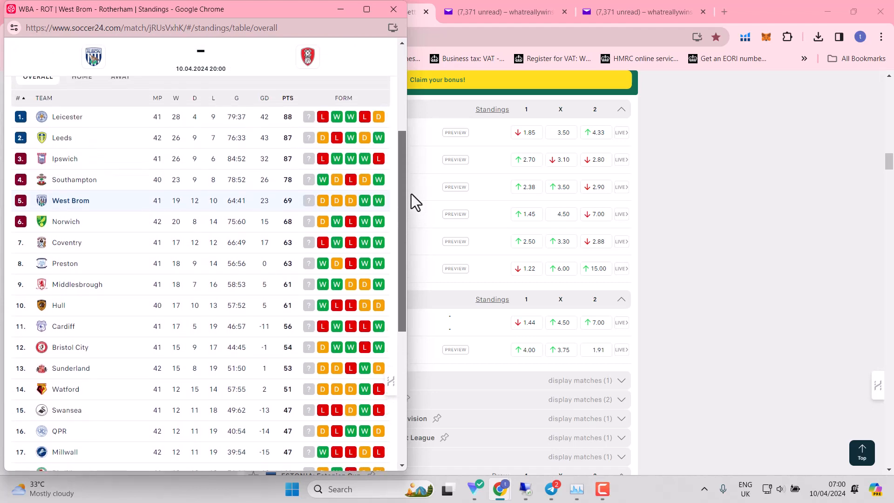
pyautogui.scroll(3)
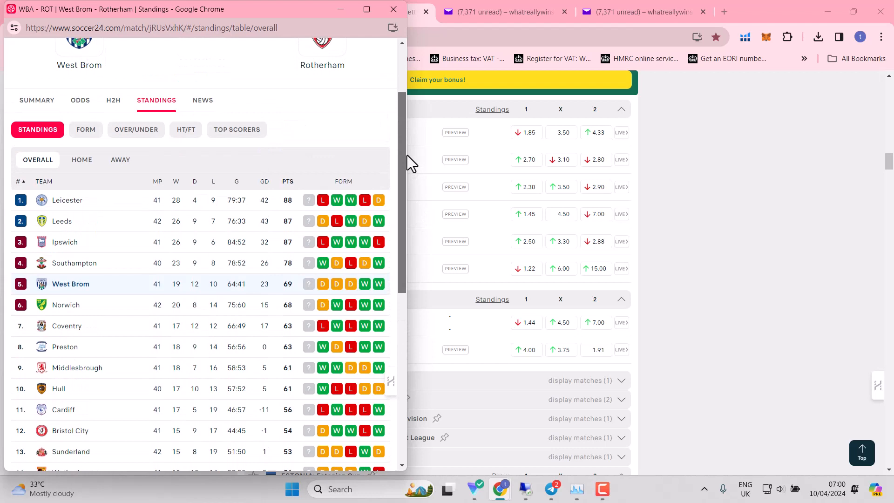
pyautogui.moveTo(349, 279)
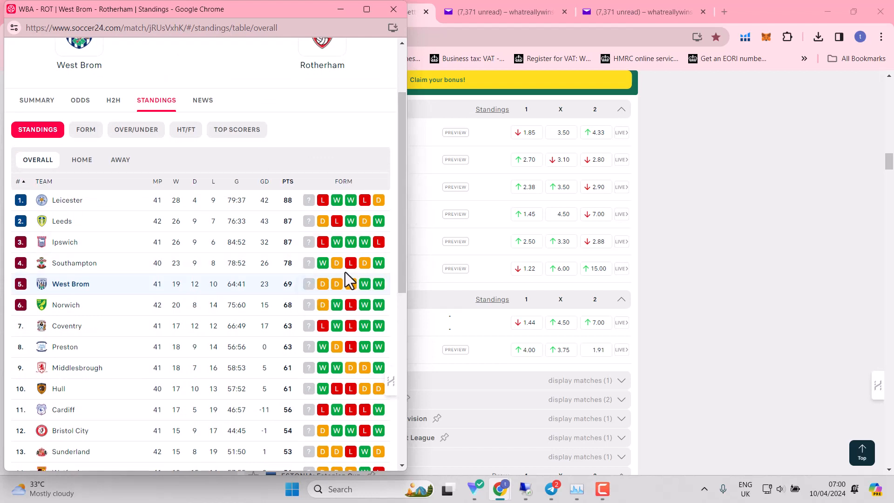
pyautogui.moveTo(296, 282)
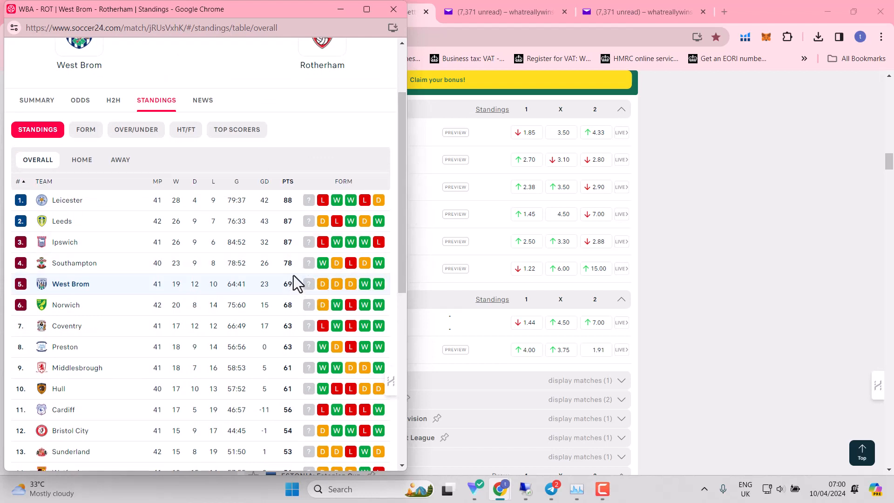
pyautogui.moveTo(299, 274)
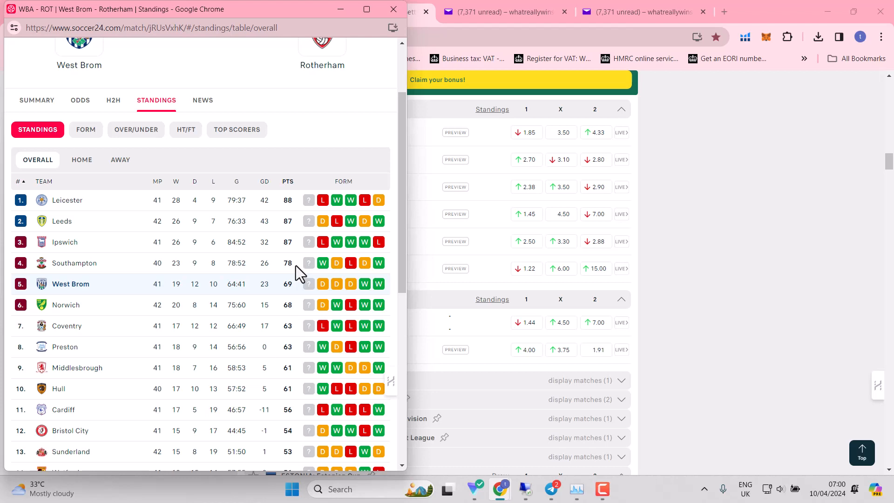
pyautogui.moveTo(296, 399)
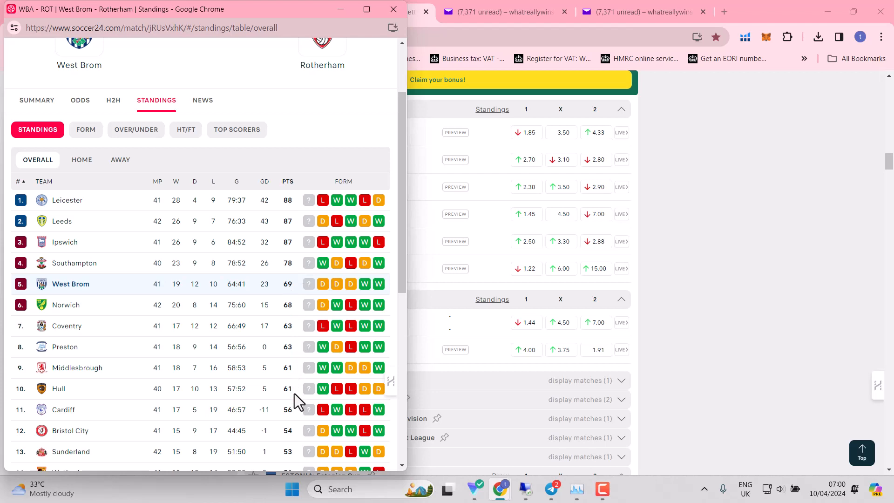
pyautogui.moveTo(297, 325)
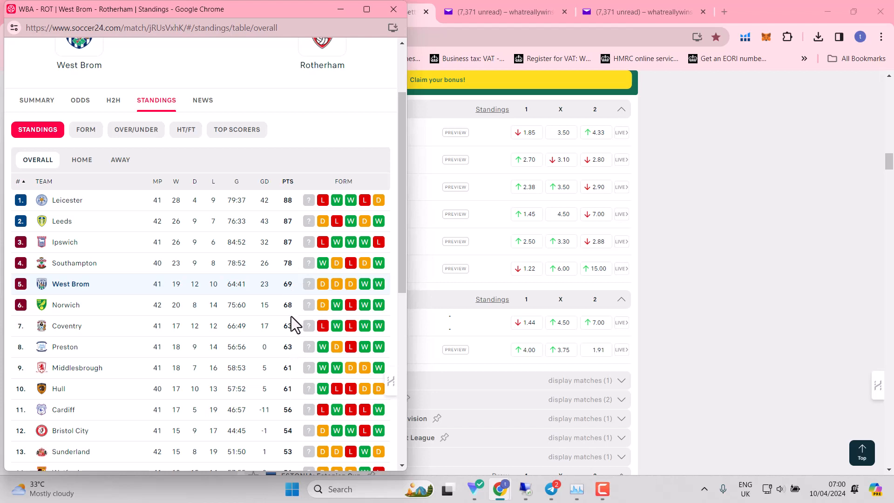
pyautogui.moveTo(324, 368)
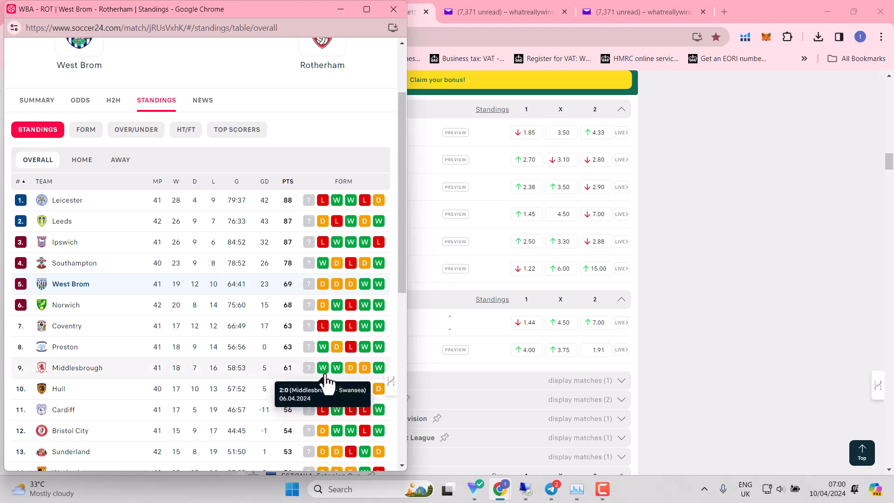
pyautogui.moveTo(372, 347)
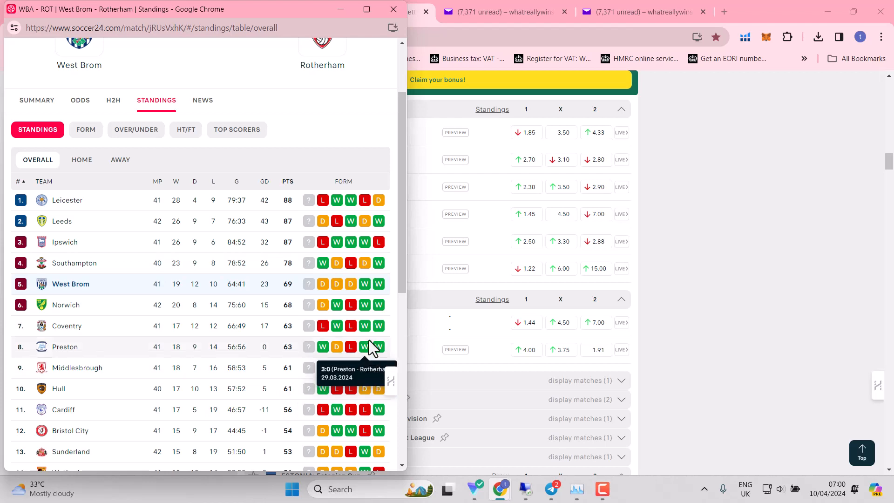
pyautogui.moveTo(337, 326)
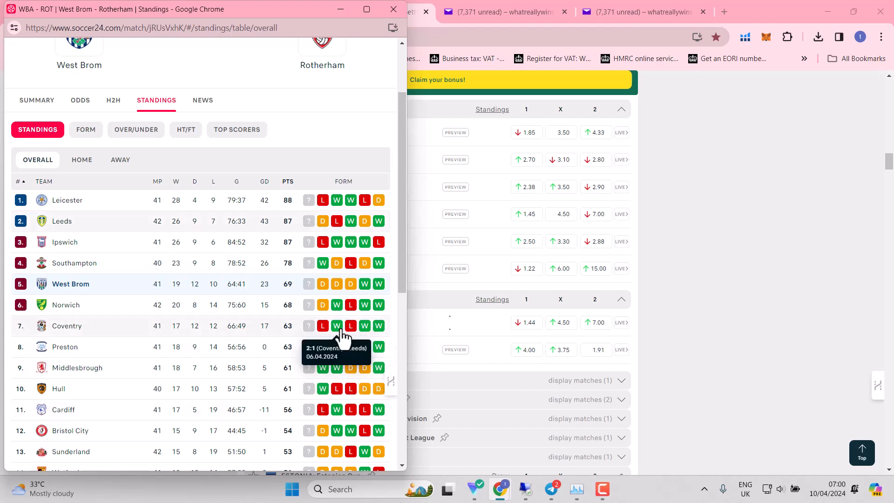
pyautogui.moveTo(378, 305)
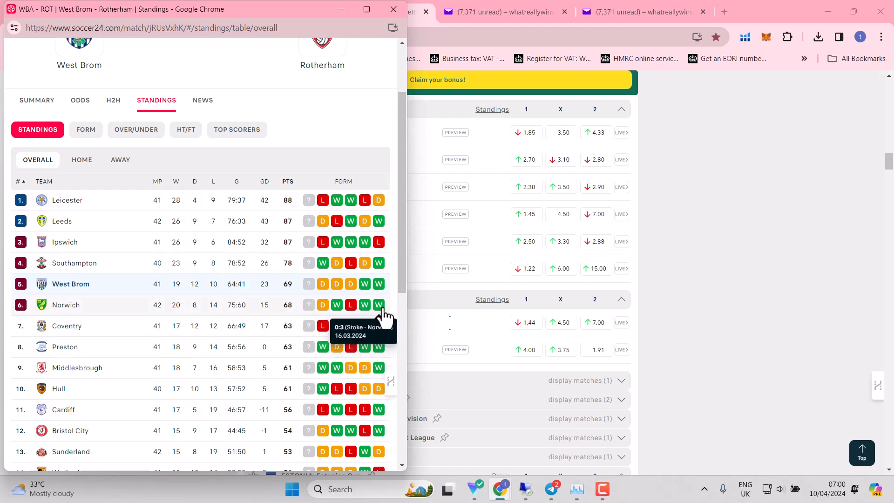
pyautogui.moveTo(288, 288)
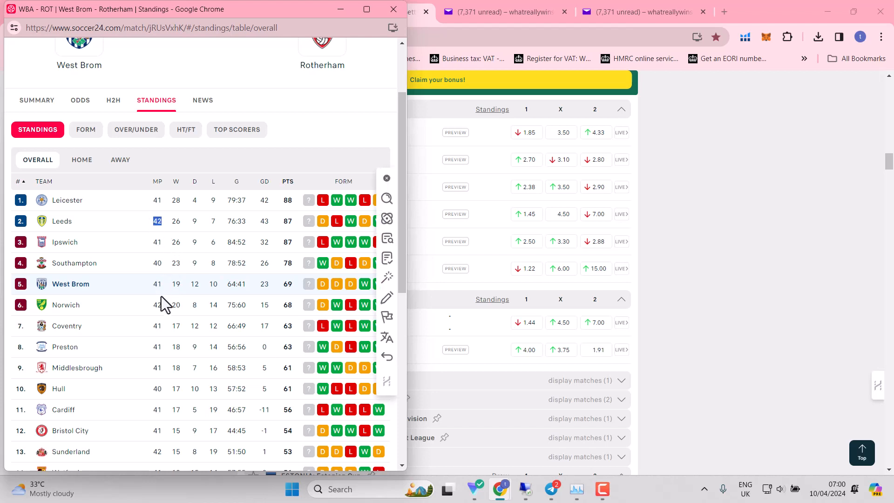
# - Highlight Norwich's matches-played figure, then close the match window
pyautogui.doubleClick(157, 305)
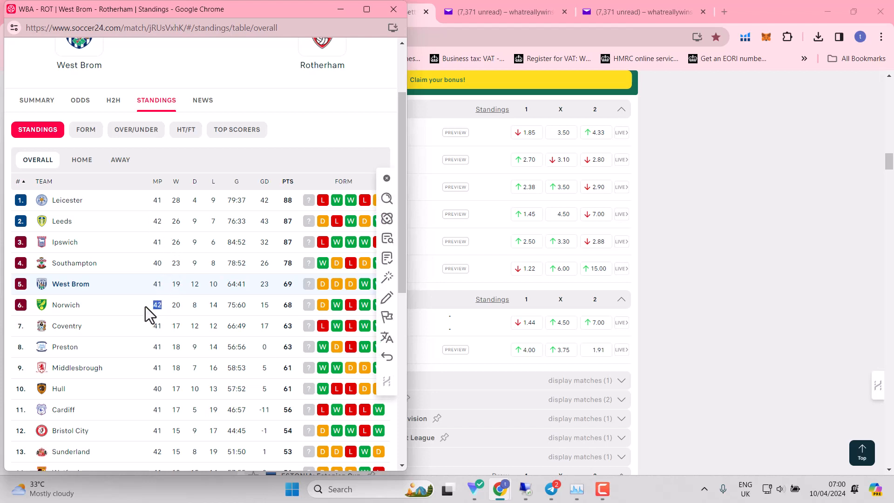
pyautogui.moveTo(308, 306)
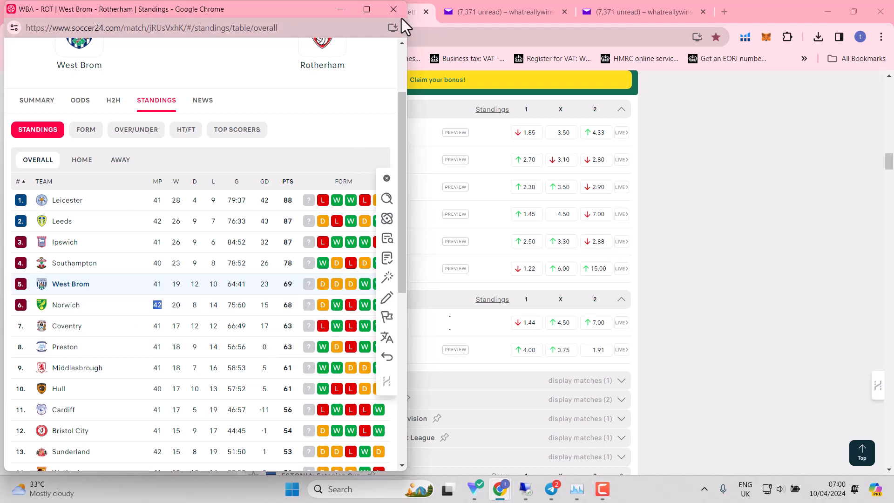
pyautogui.click(392, 9)
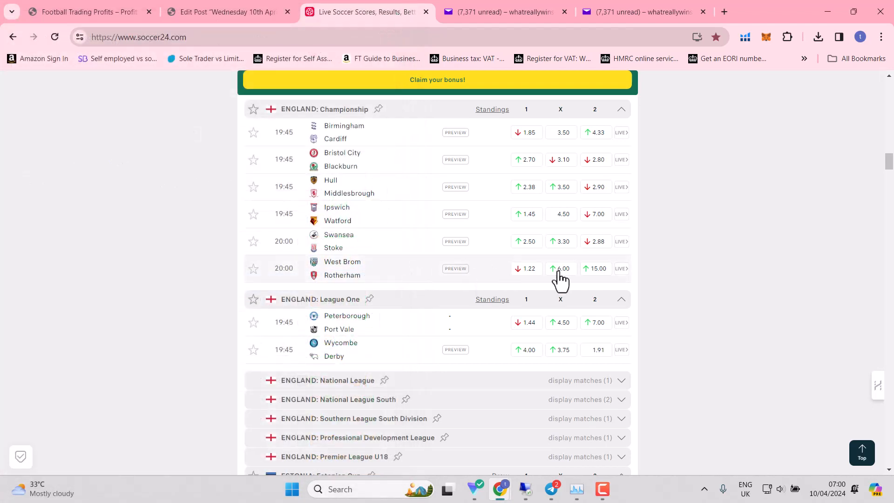
pyautogui.moveTo(526, 268)
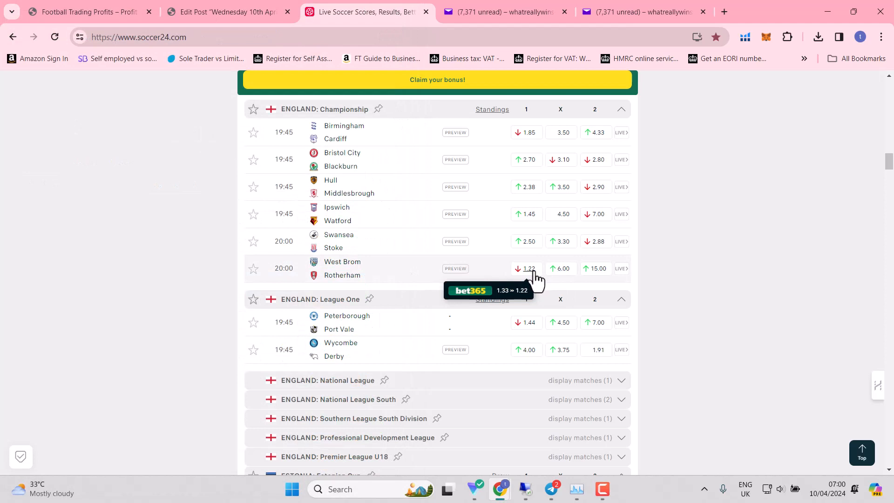
pyautogui.moveTo(884, 177)
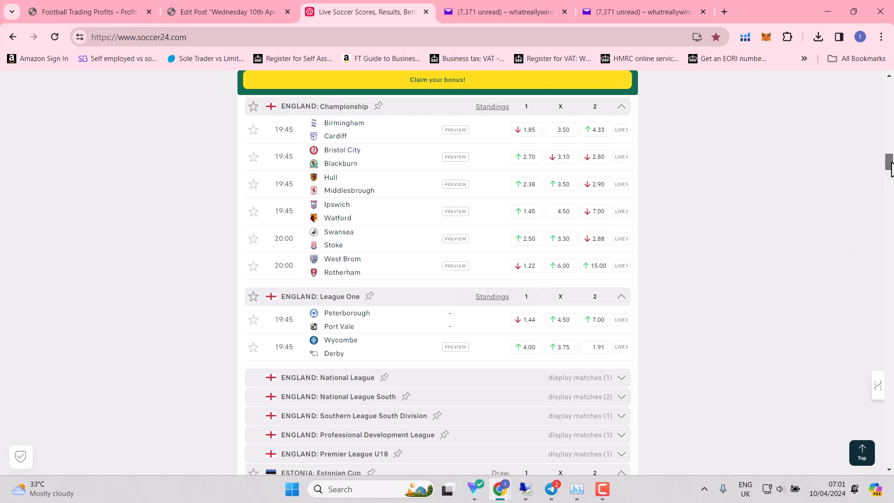
# - Scroll the fixtures and bring up the League One standings for Peterborough v Port Vale
pyautogui.scroll(-3)
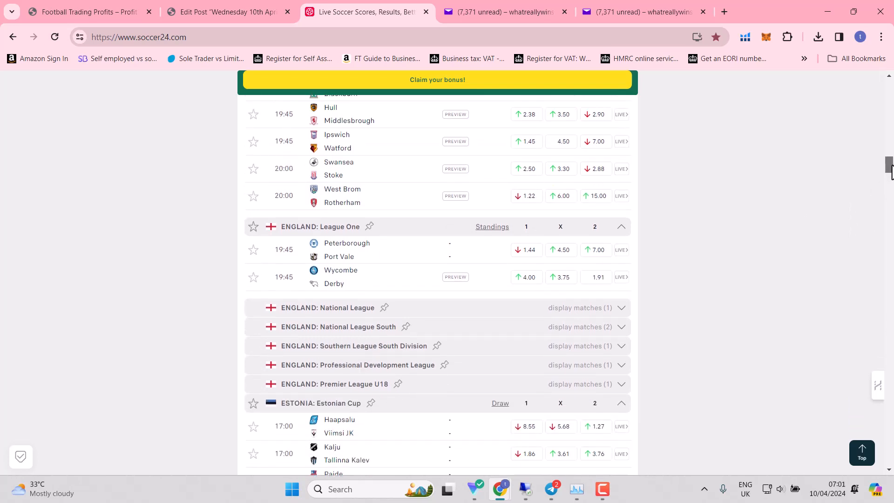
pyautogui.scroll(-3)
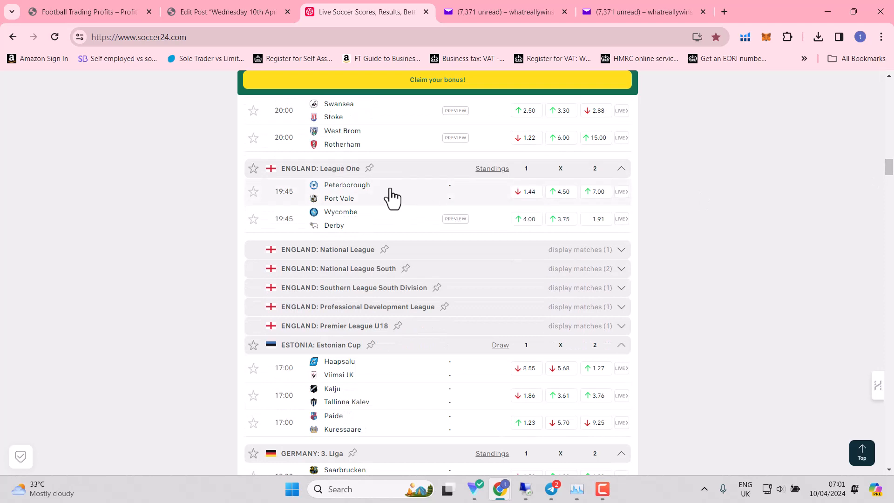
pyautogui.click(347, 191)
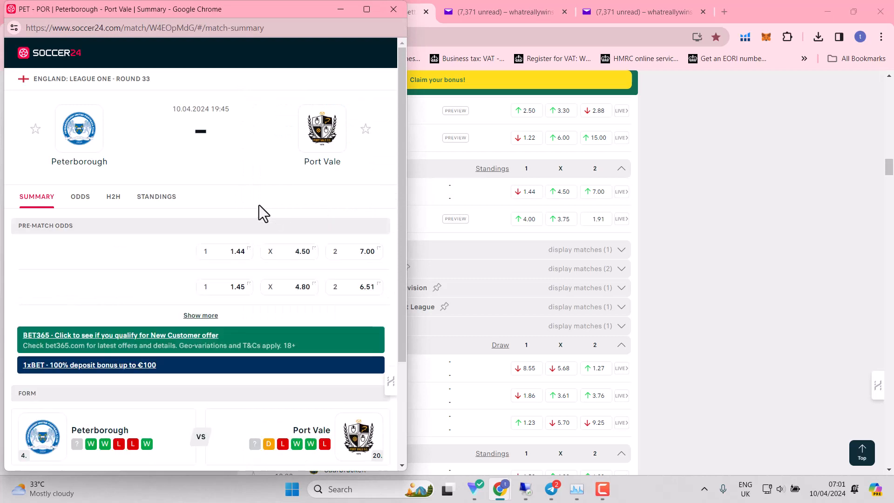
pyautogui.click(157, 196)
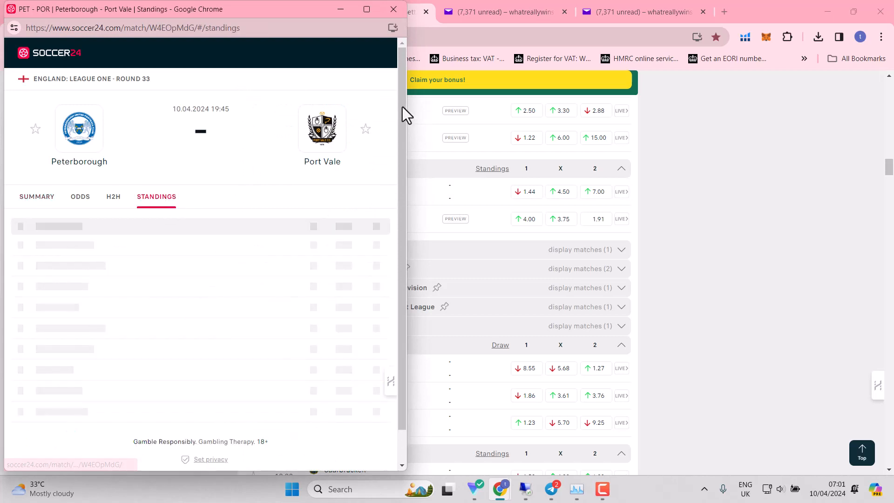
pyautogui.click(156, 197)
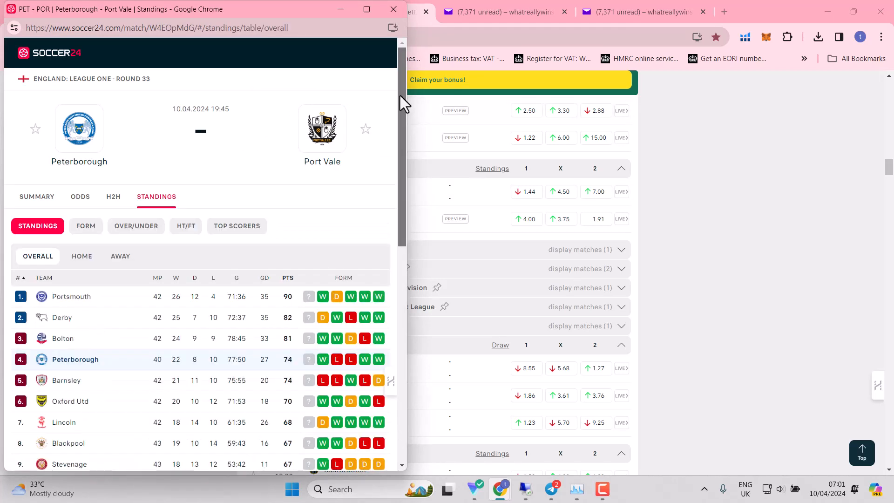
# - Scroll through the League One table to the bottom, Peterborough 4th and Port Vale 20th
pyautogui.scroll(-3)
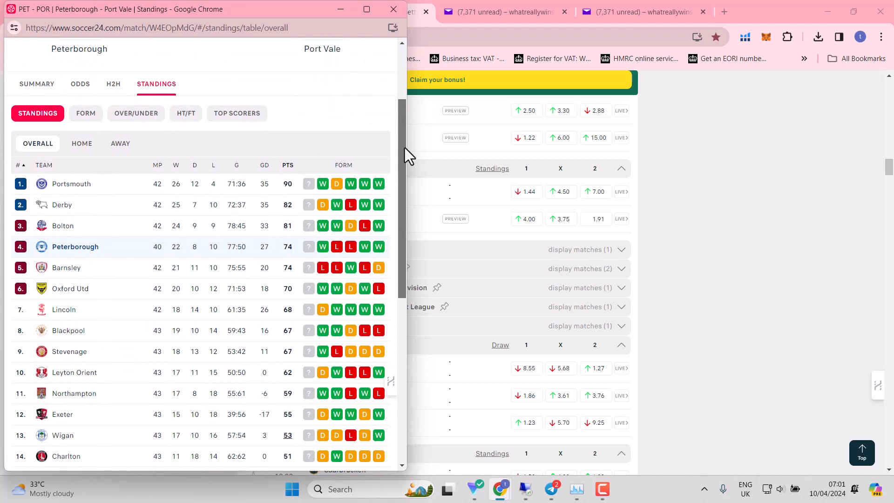
pyautogui.scroll(3)
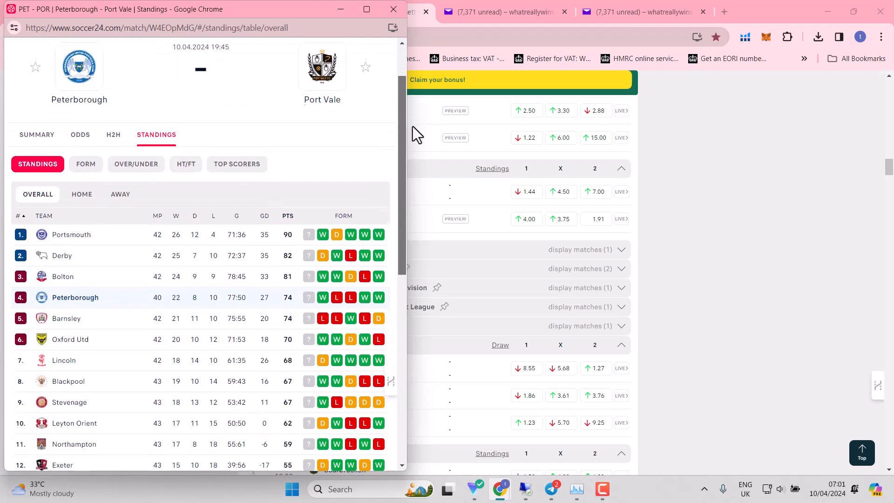
pyautogui.scroll(-3)
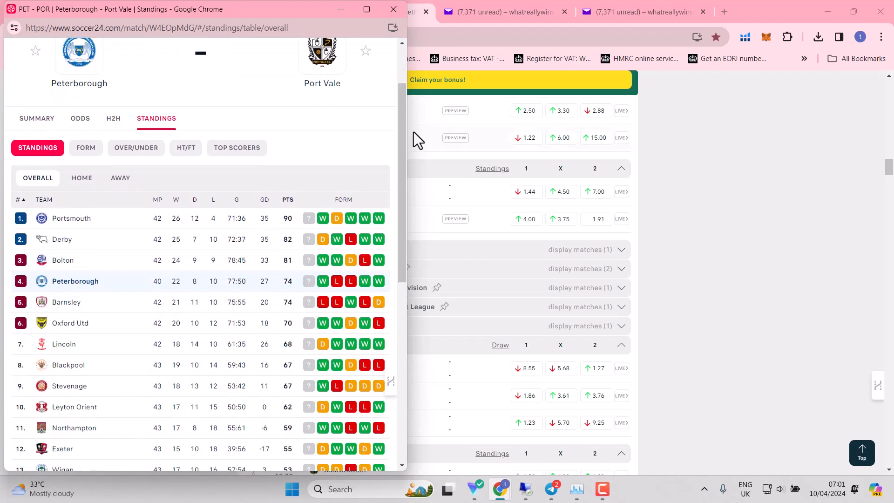
pyautogui.moveTo(245, 280)
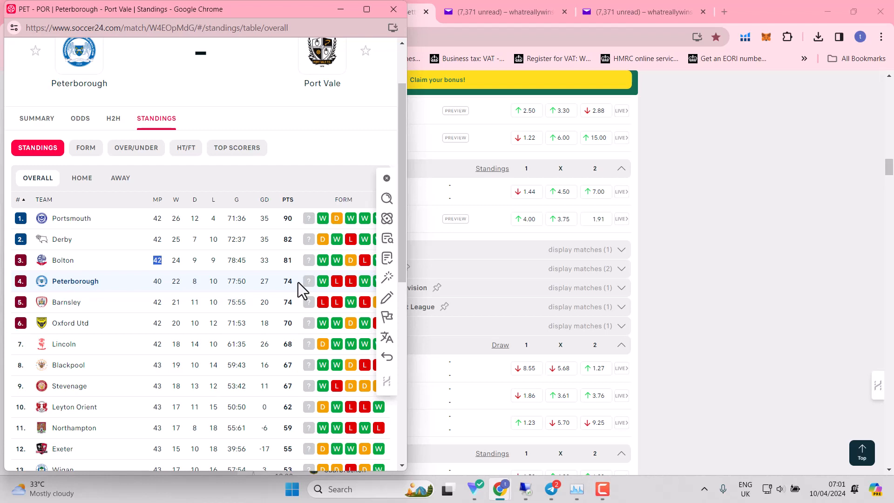
pyautogui.moveTo(295, 258)
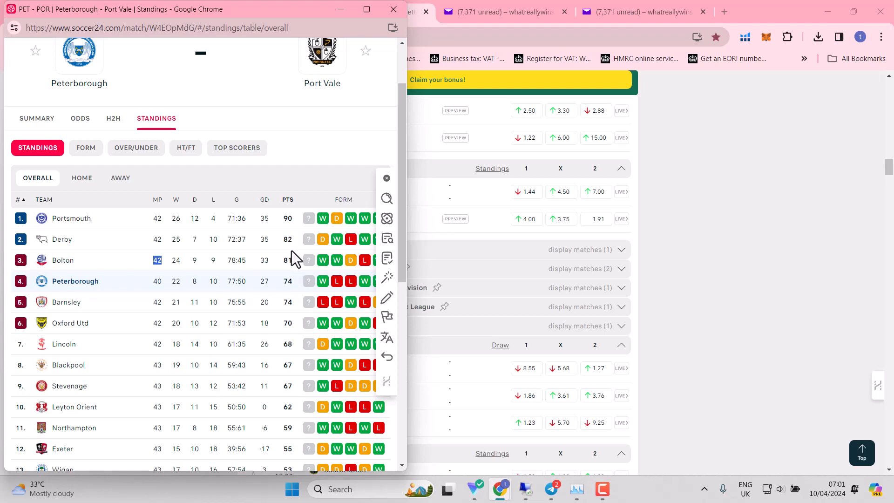
pyautogui.moveTo(291, 263)
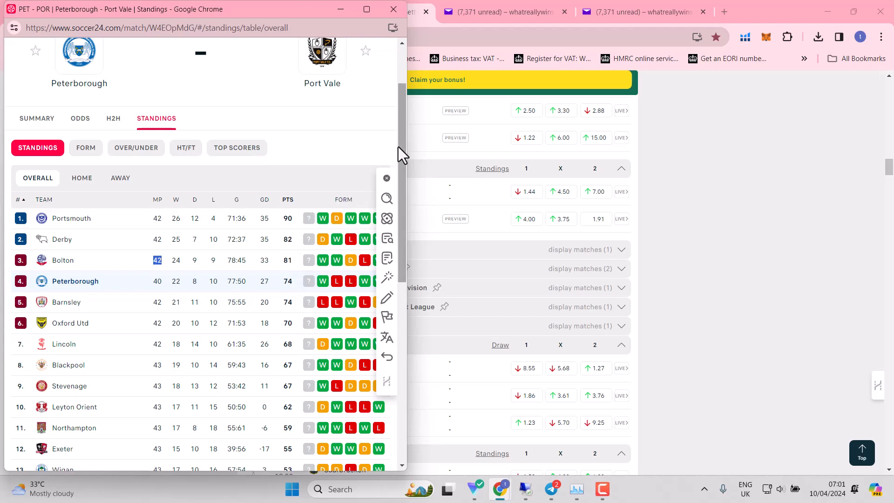
pyautogui.scroll(-3)
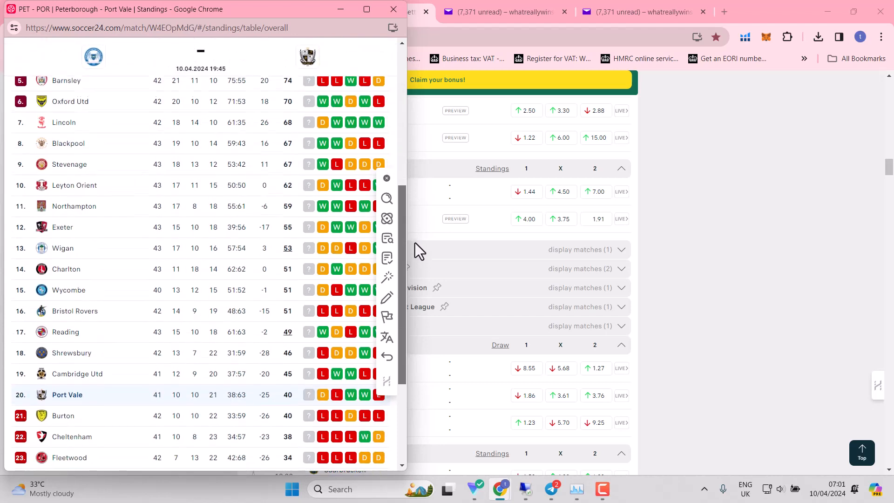
pyautogui.scroll(-3)
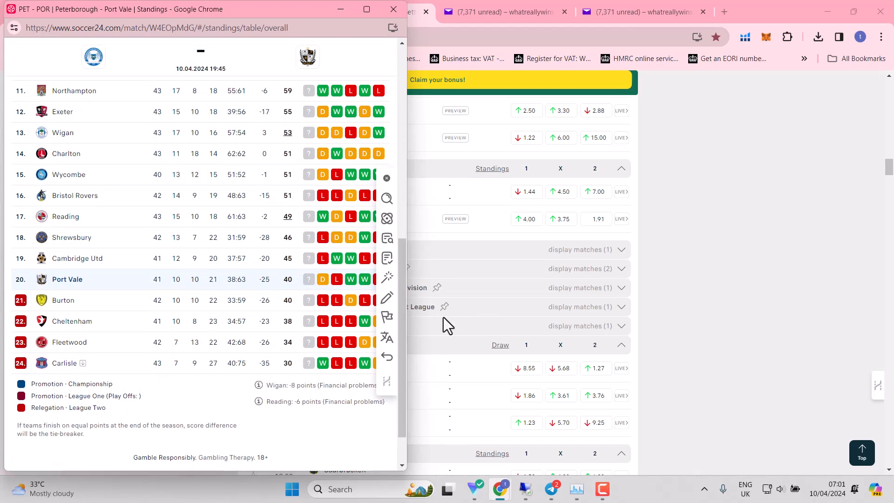
pyautogui.moveTo(407, 318)
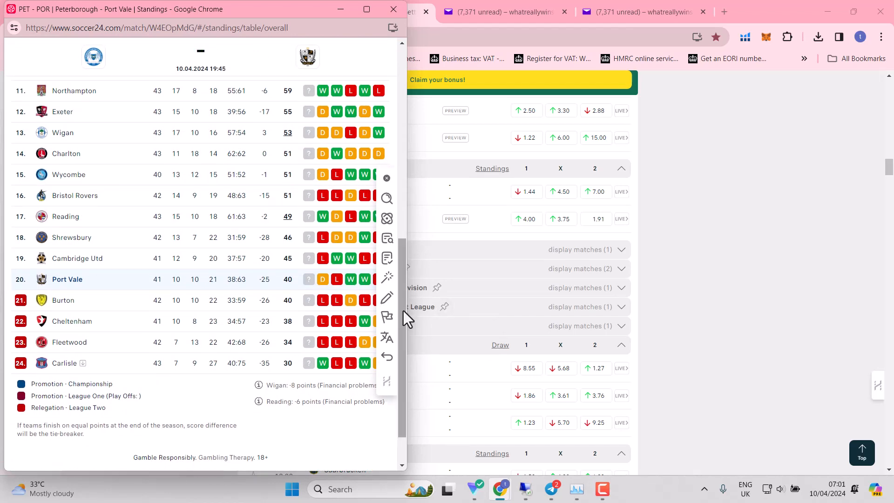
pyautogui.scroll(3)
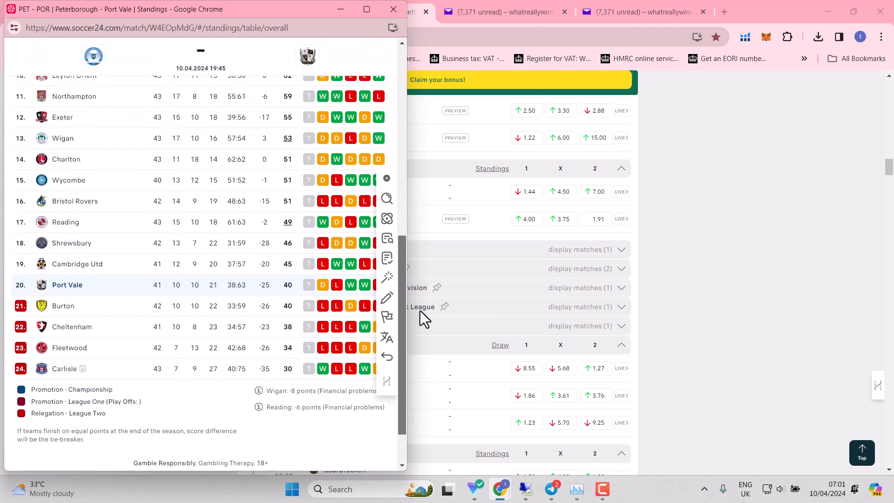
pyautogui.scroll(-3)
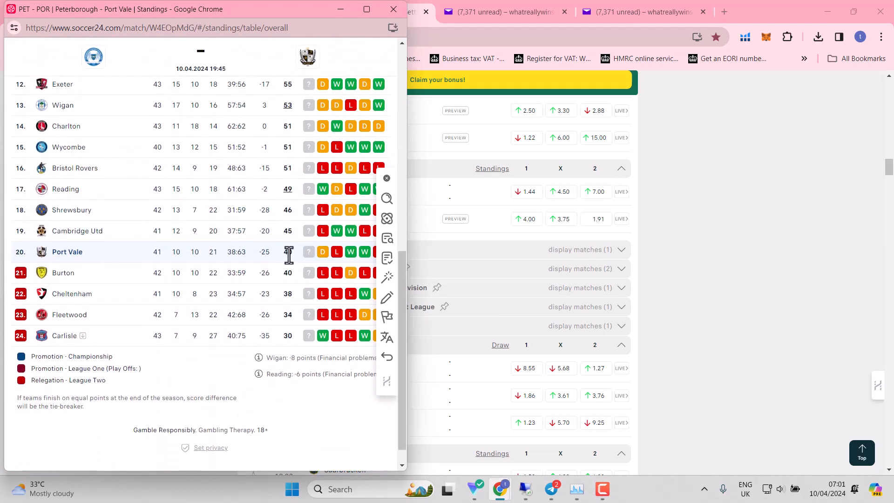
pyautogui.moveTo(167, 287)
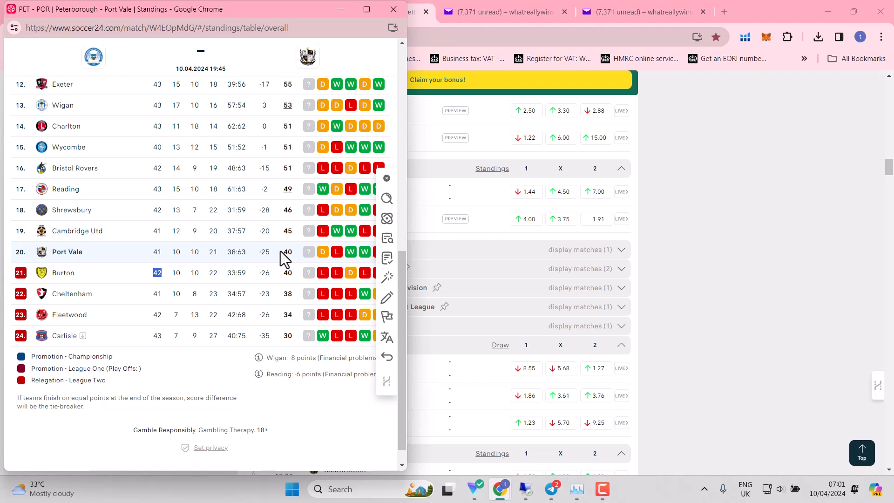
pyautogui.moveTo(284, 250)
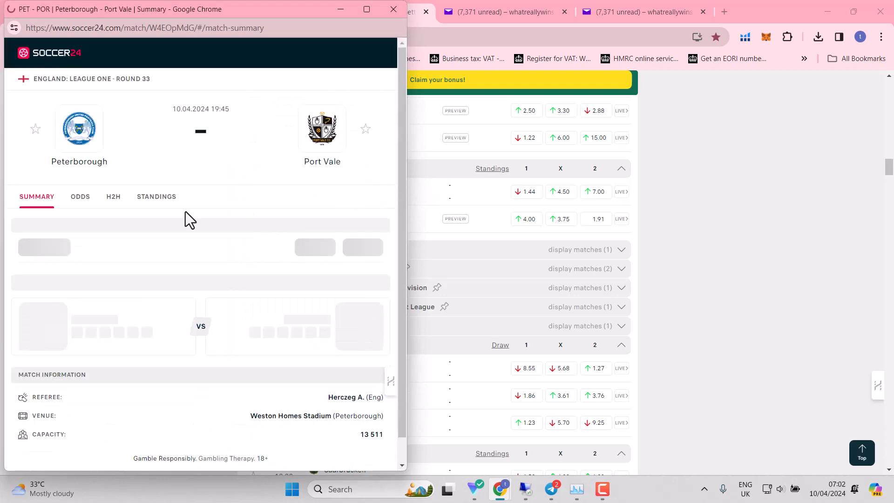
# - Show the Peterborough v Port Vale head-to-head results and scroll through the last matches
pyautogui.click(114, 197)
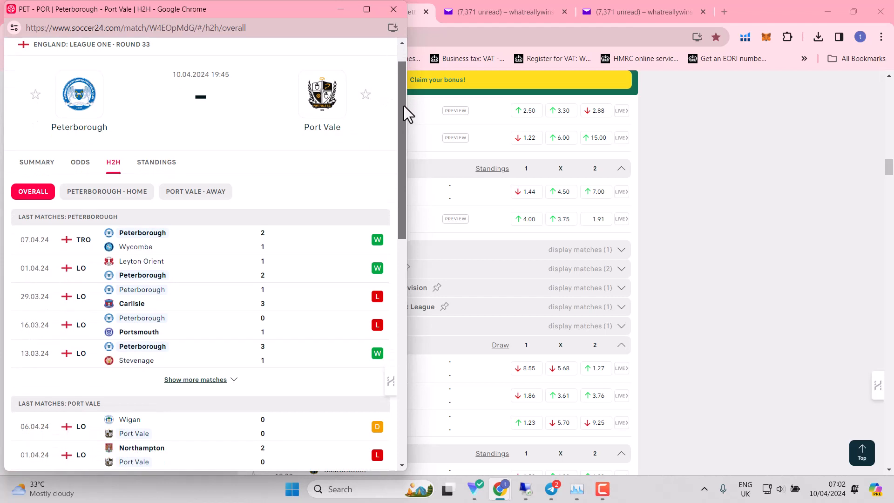
pyautogui.scroll(-3)
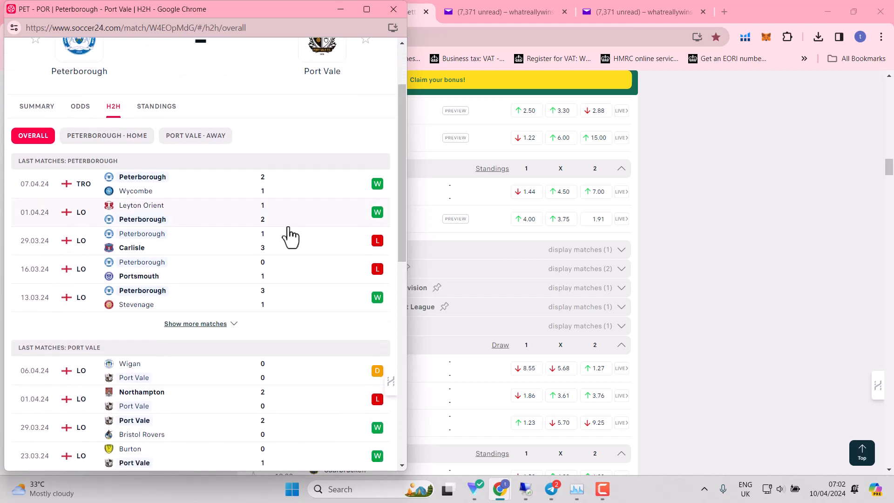
pyautogui.moveTo(269, 251)
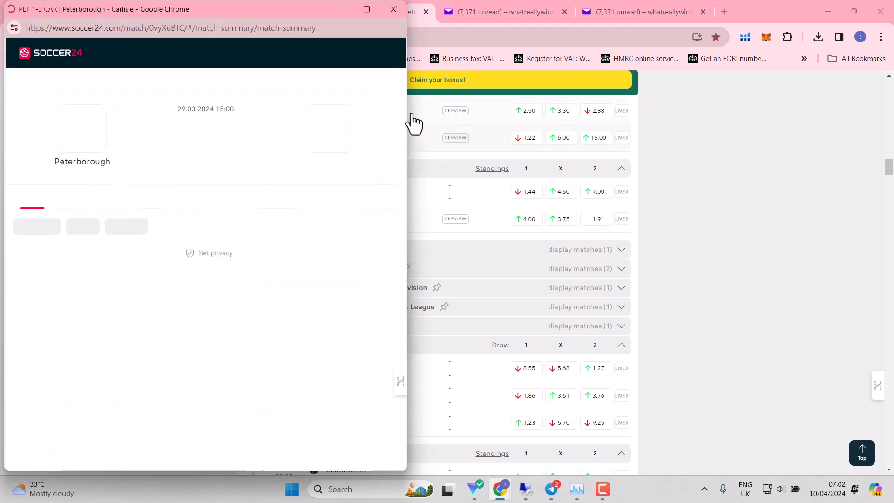
pyautogui.scroll(-3)
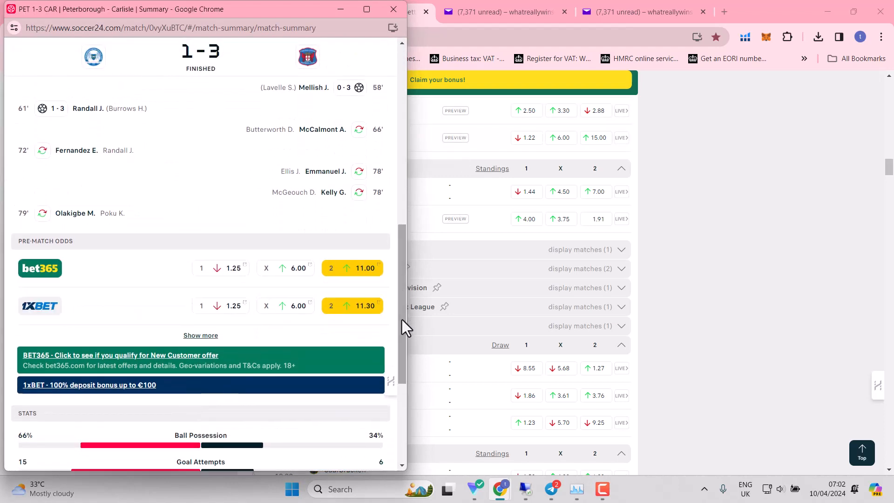
pyautogui.moveTo(381, 30)
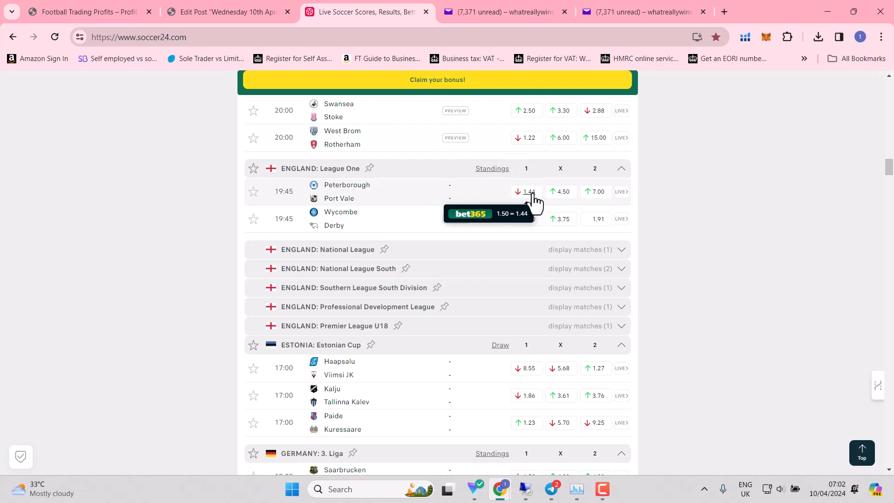
pyautogui.moveTo(364, 238)
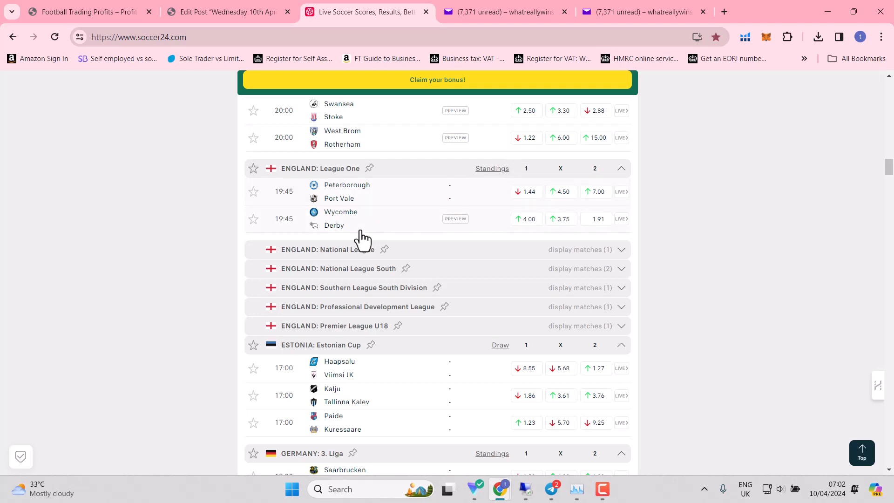
pyautogui.moveTo(364, 228)
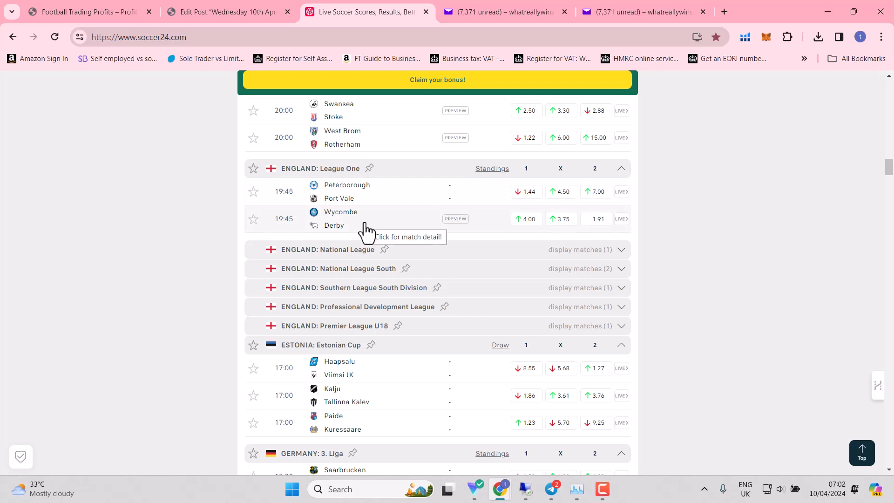
# - Bring up the Wycombe v Derby League One standings and scroll down through the table
pyautogui.click(341, 218)
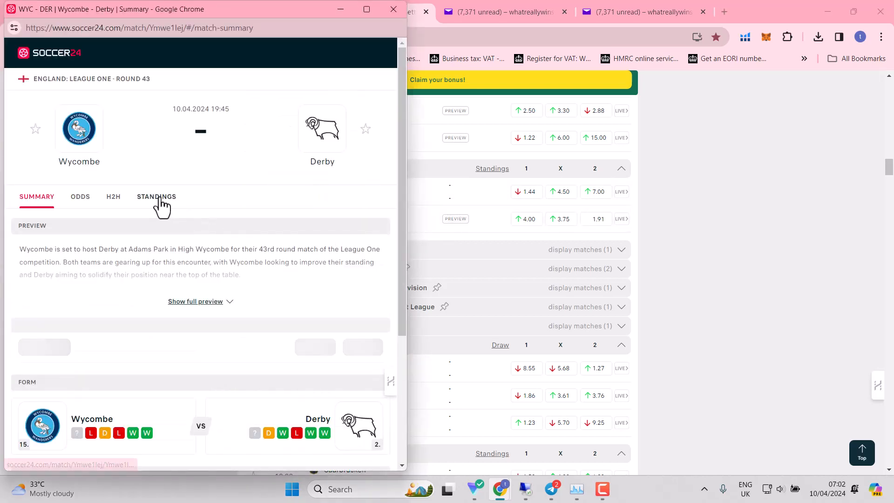
pyautogui.click(156, 197)
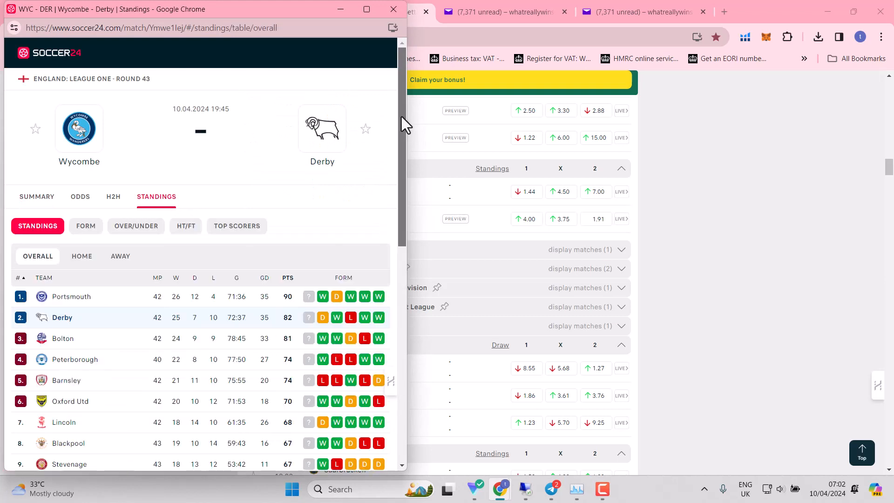
pyautogui.scroll(-3)
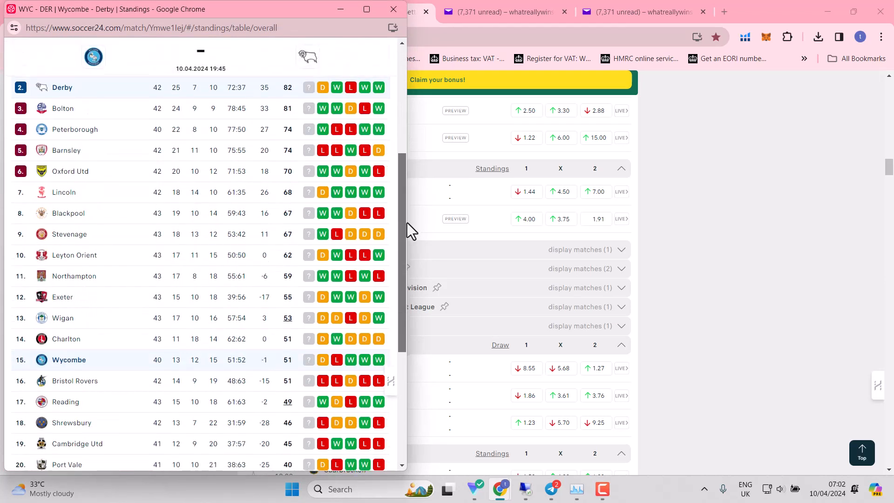
pyautogui.scroll(-3)
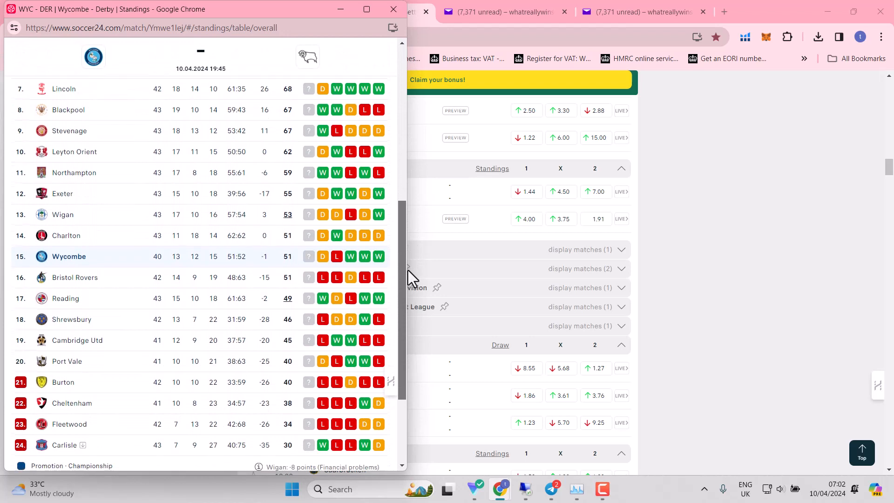
pyautogui.scroll(-3)
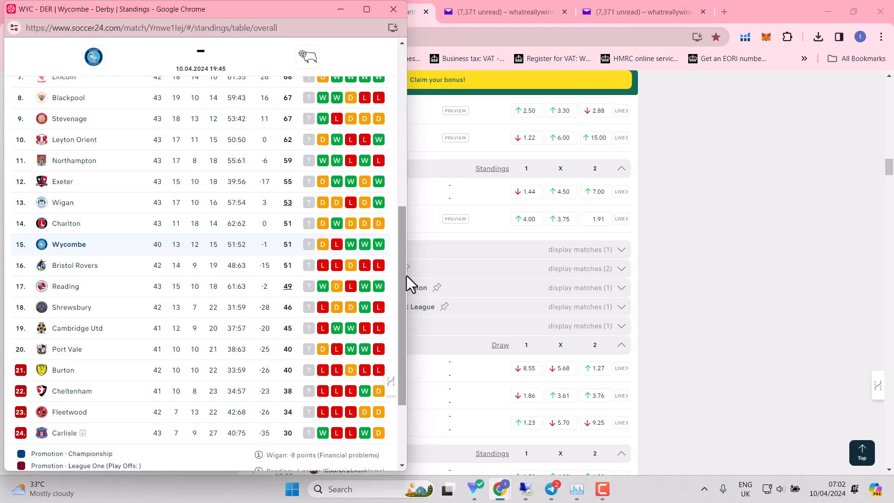
pyautogui.moveTo(370, 231)
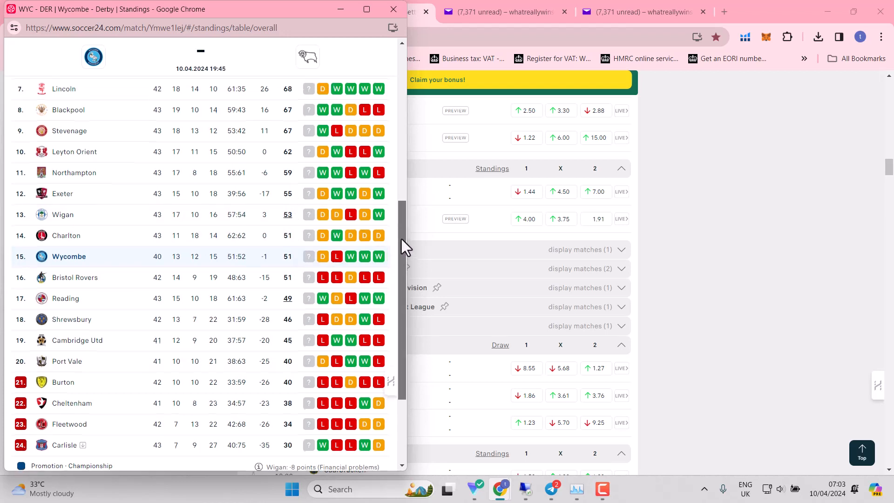
pyautogui.scroll(-3)
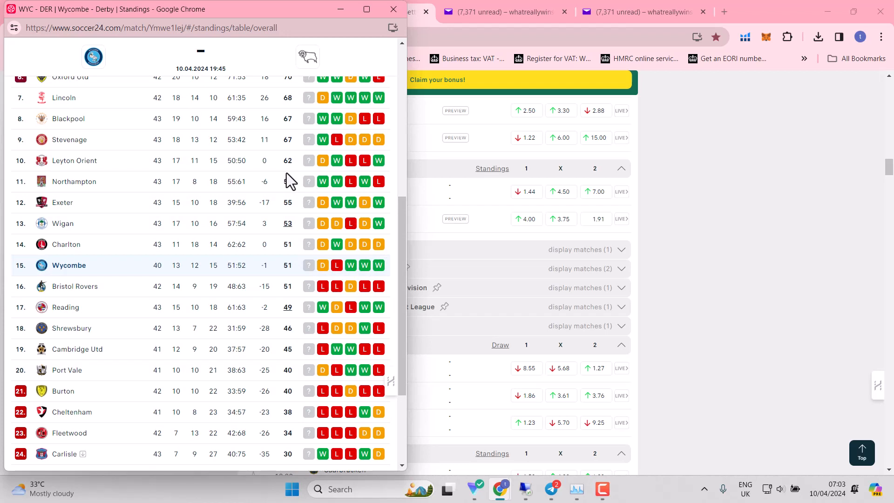
# - Scroll the table back to the top, Derby 2nd and Wycombe 15th
pyautogui.scroll(3)
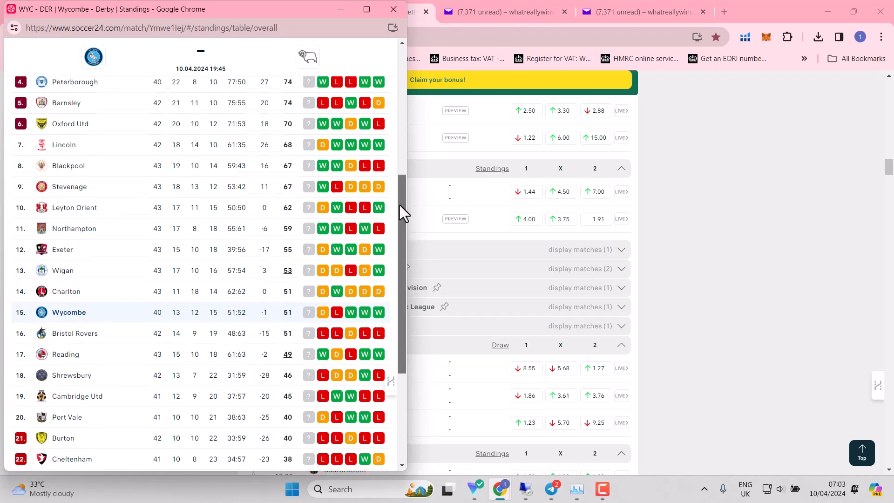
pyautogui.scroll(3)
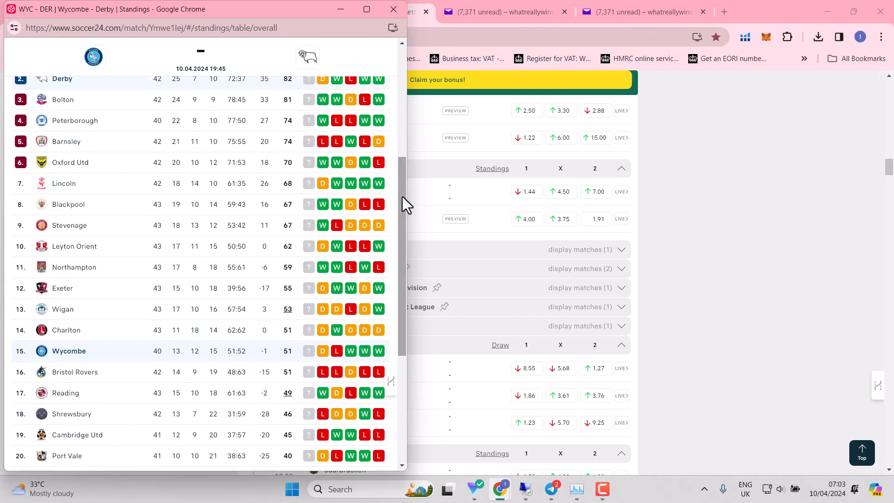
pyautogui.scroll(3)
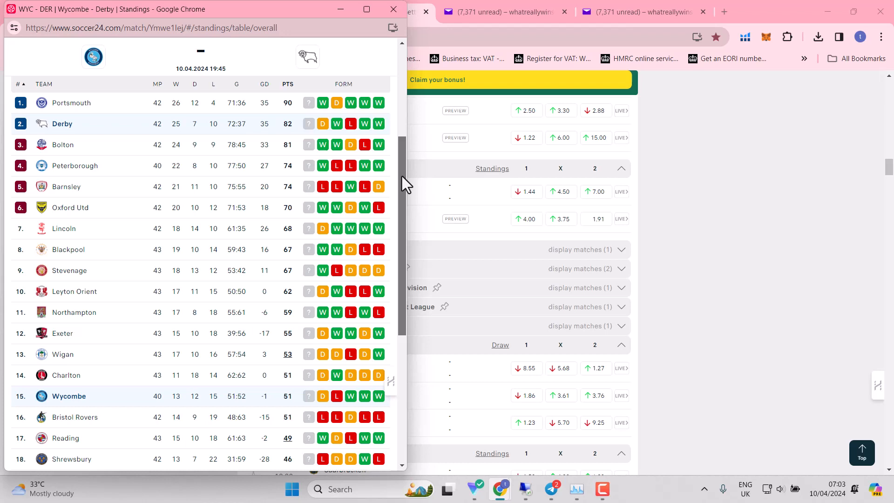
pyautogui.scroll(3)
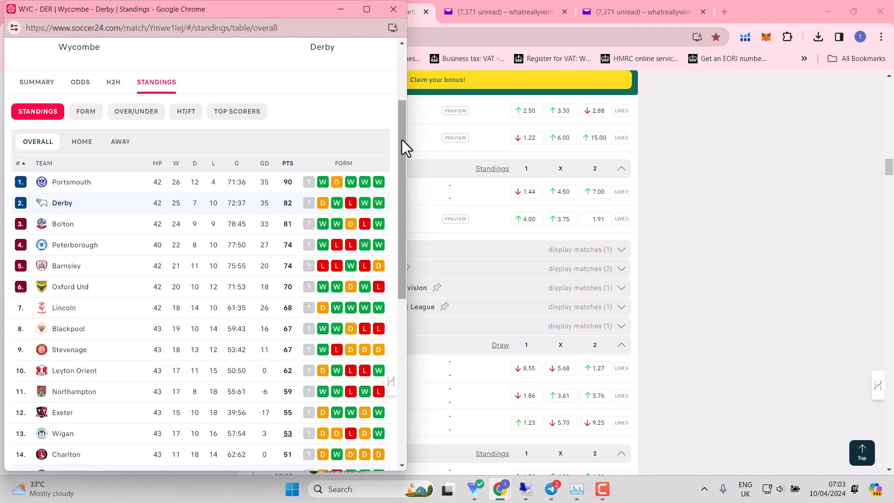
pyautogui.moveTo(393, 9)
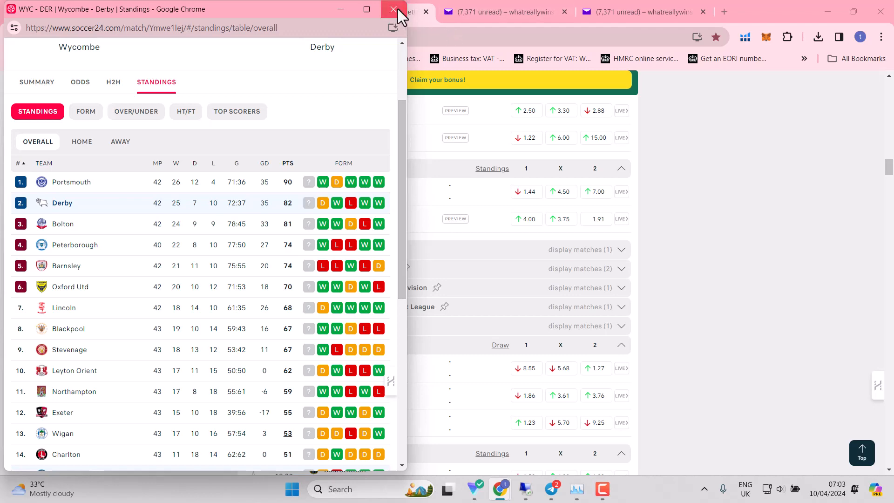
# - Close Wycombe v Derby and scroll the fixtures down past the England and Germany leagues
pyautogui.click(397, 9)
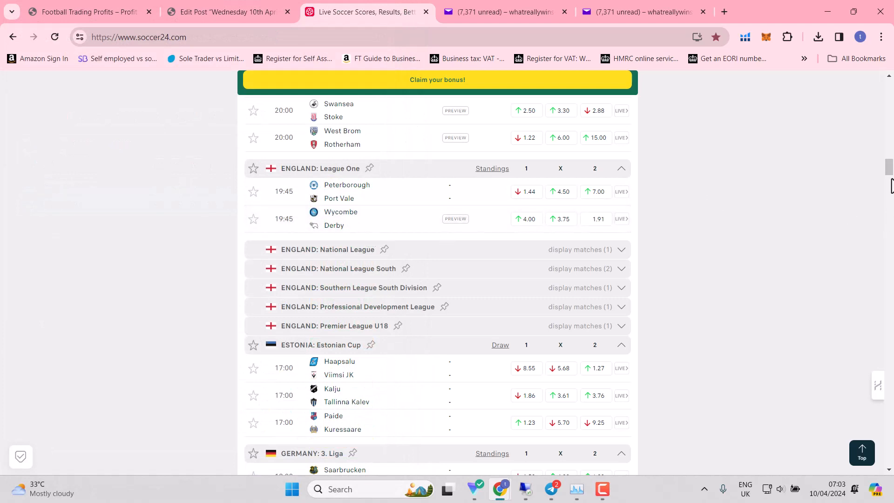
pyautogui.scroll(3)
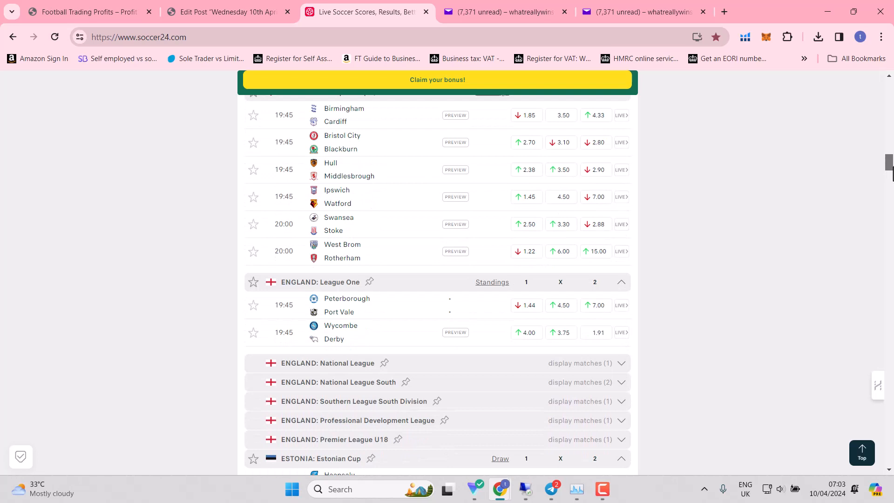
pyautogui.scroll(-3)
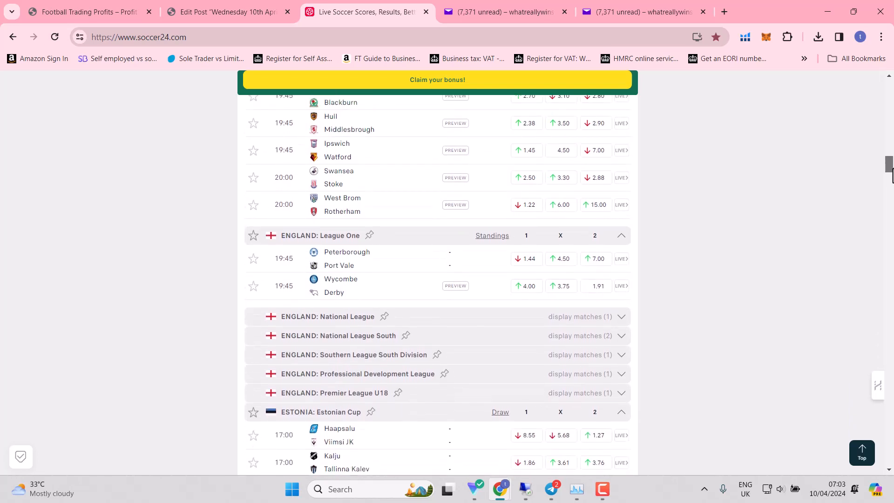
pyautogui.scroll(-3)
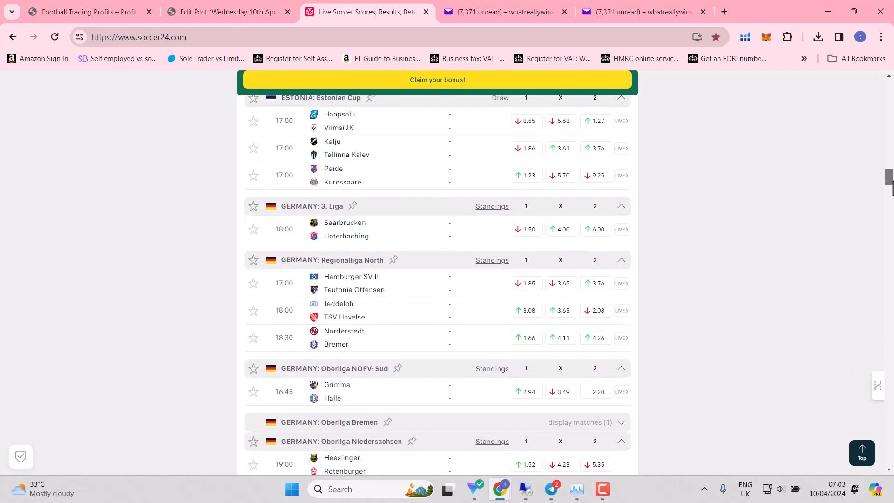
pyautogui.scroll(-3)
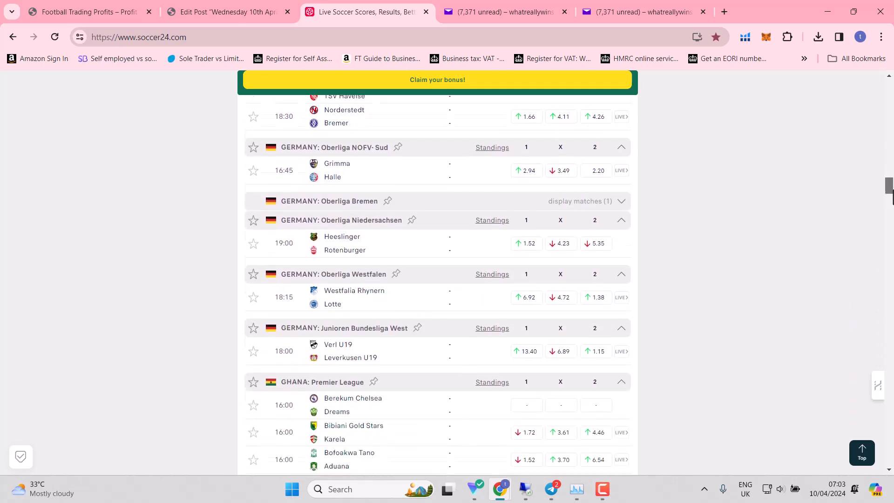
pyautogui.scroll(-3)
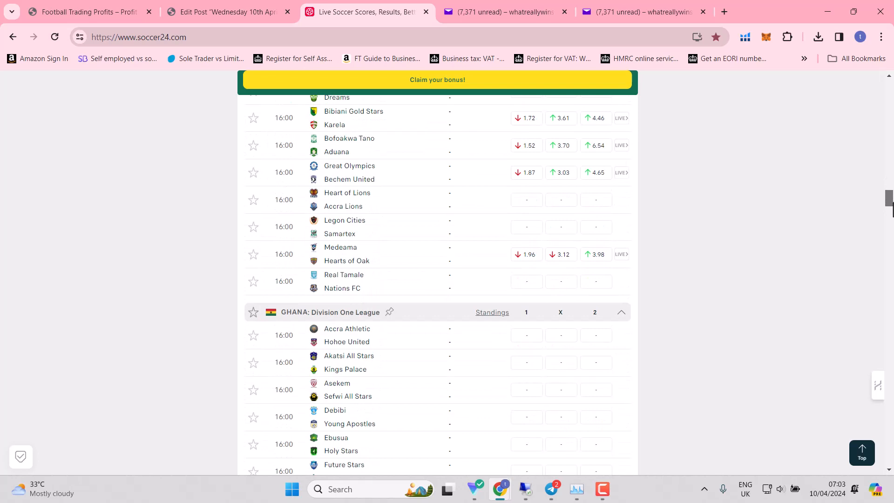
pyautogui.scroll(-3)
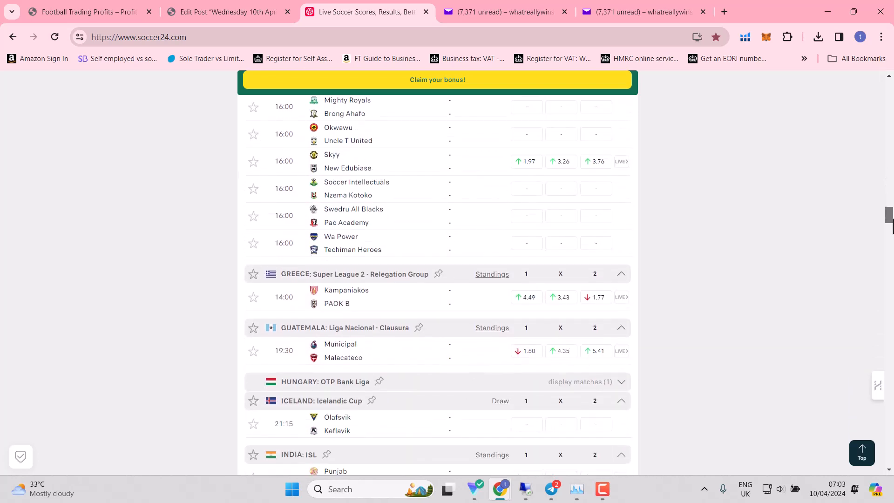
pyautogui.scroll(-3)
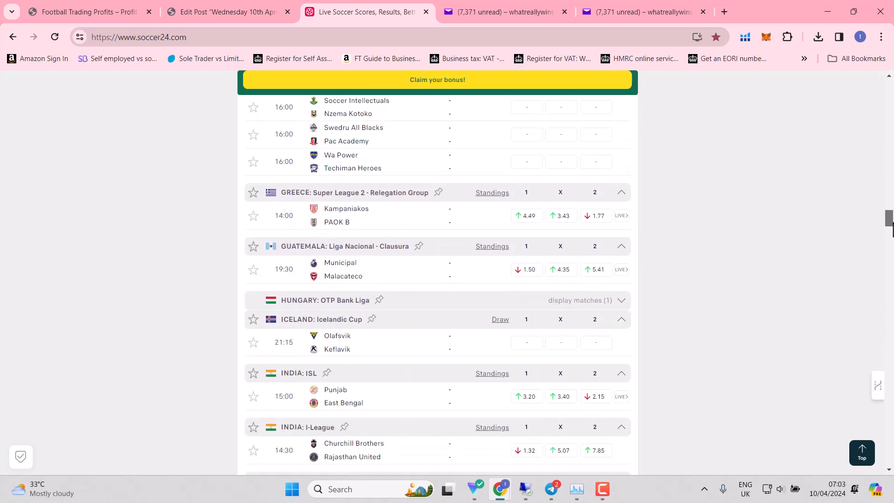
pyautogui.scroll(-3)
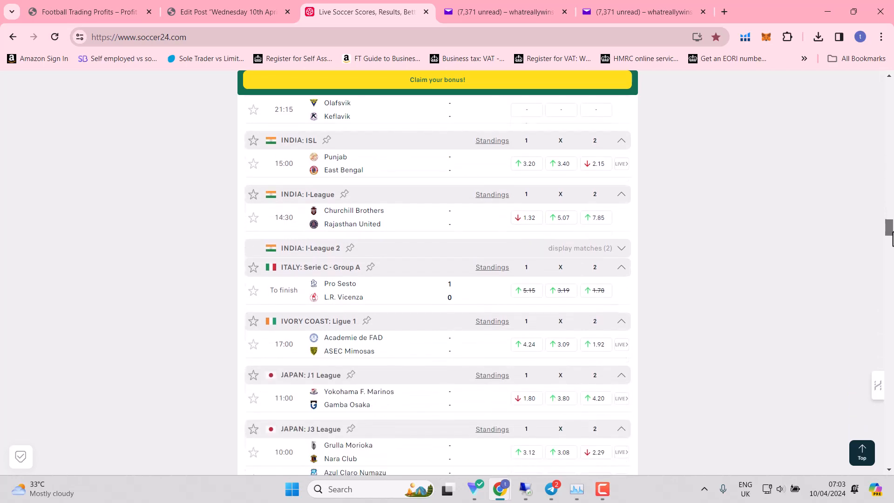
pyautogui.scroll(-3)
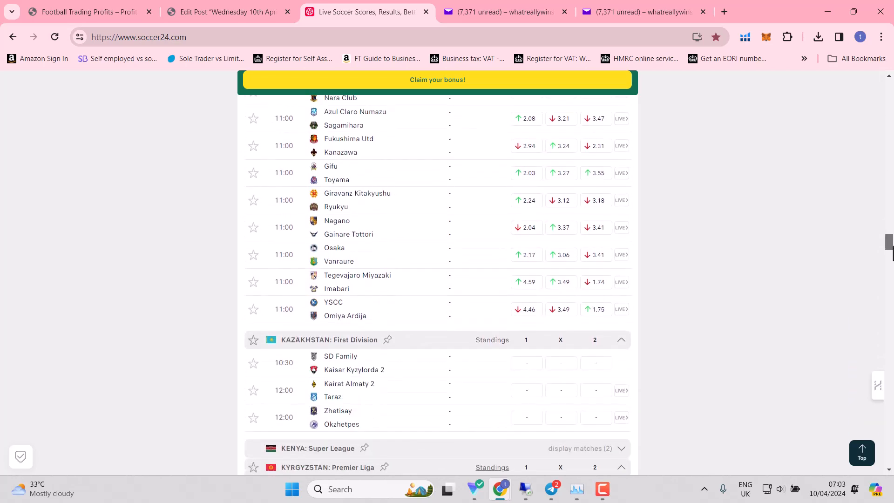
pyautogui.scroll(-3)
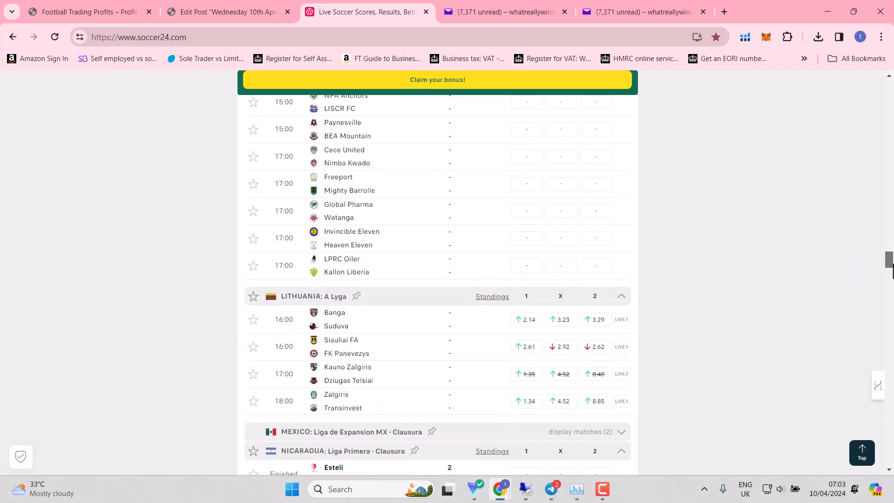
pyautogui.scroll(-3)
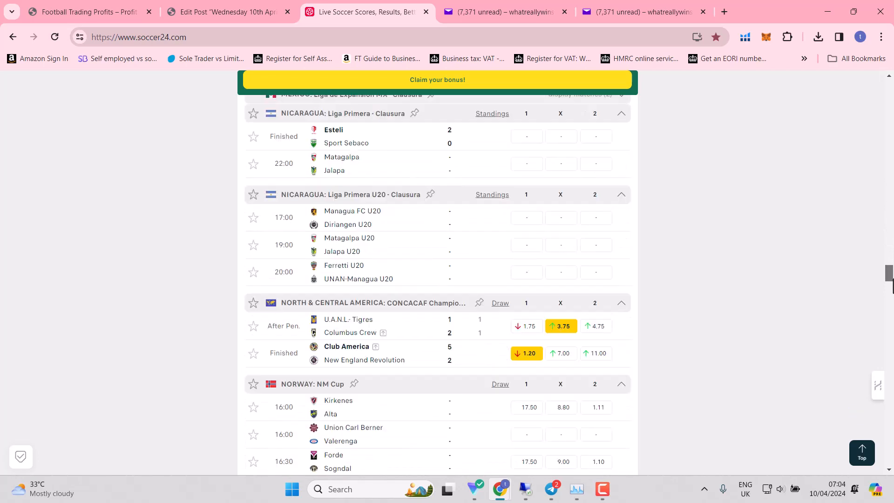
pyautogui.scroll(-3)
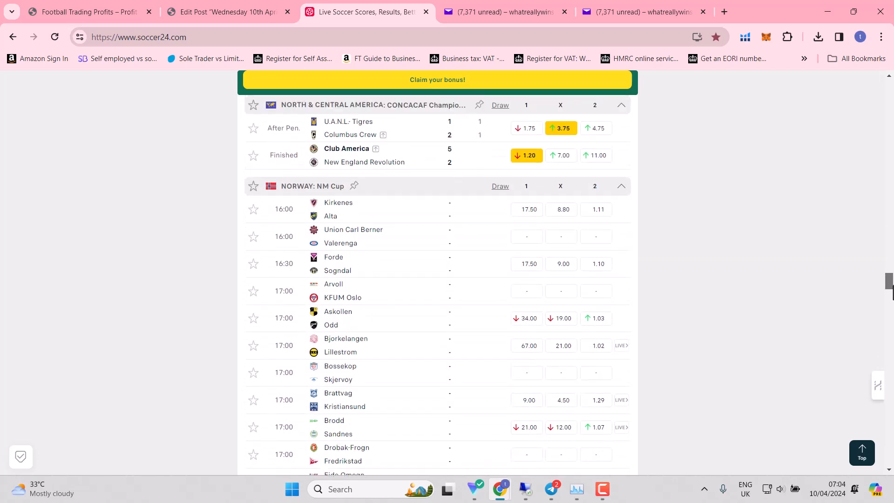
pyautogui.scroll(-3)
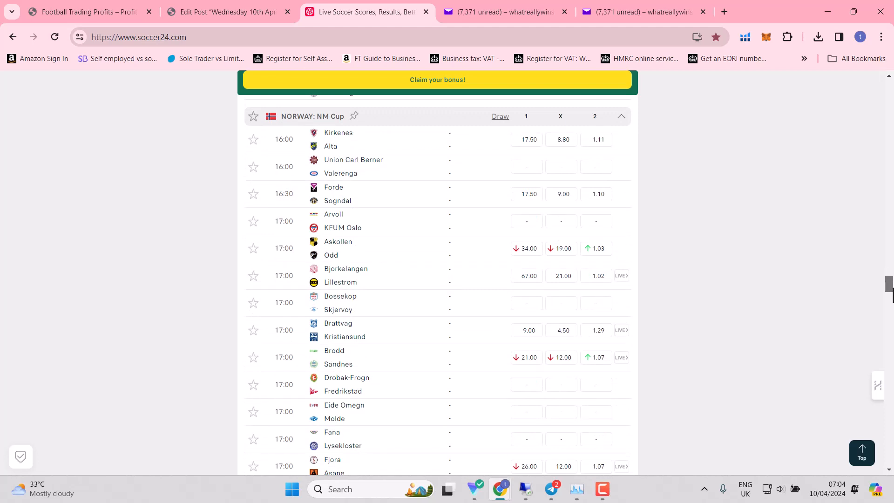
# - Continue scrolling past Norway, Poland and Romania to the SCOTLAND: Premiership section
pyautogui.scroll(-3)
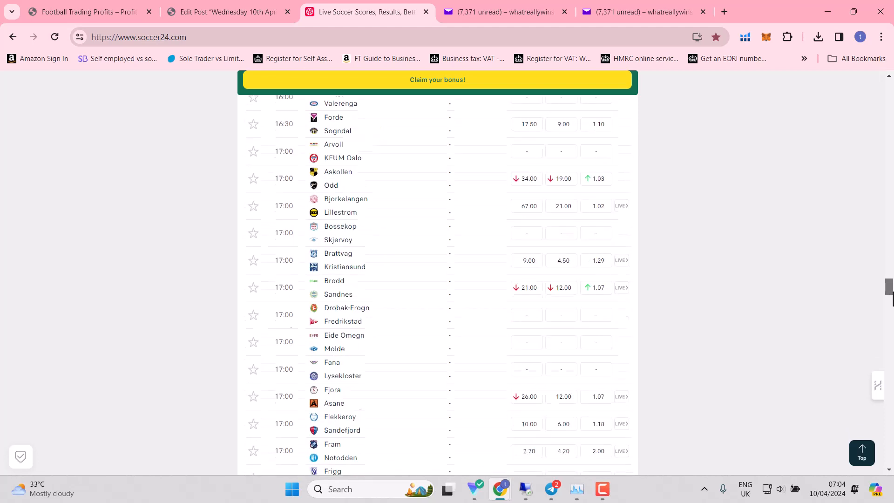
pyautogui.scroll(-3)
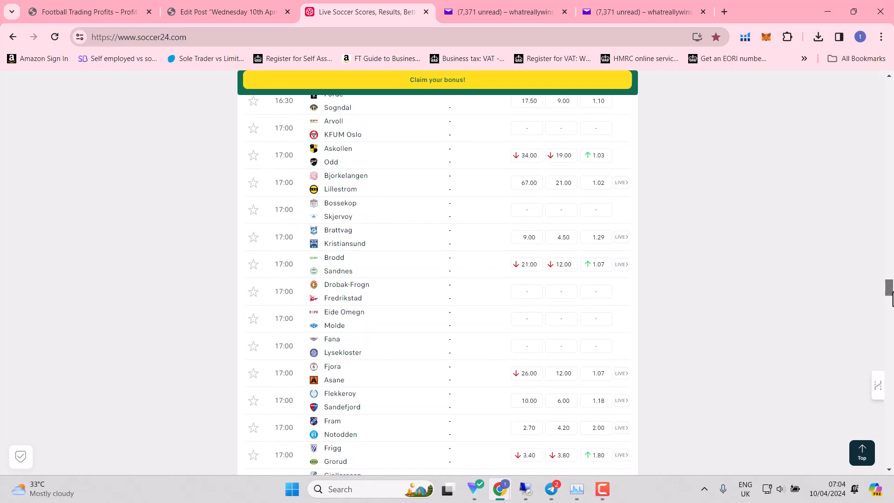
pyautogui.scroll(-3)
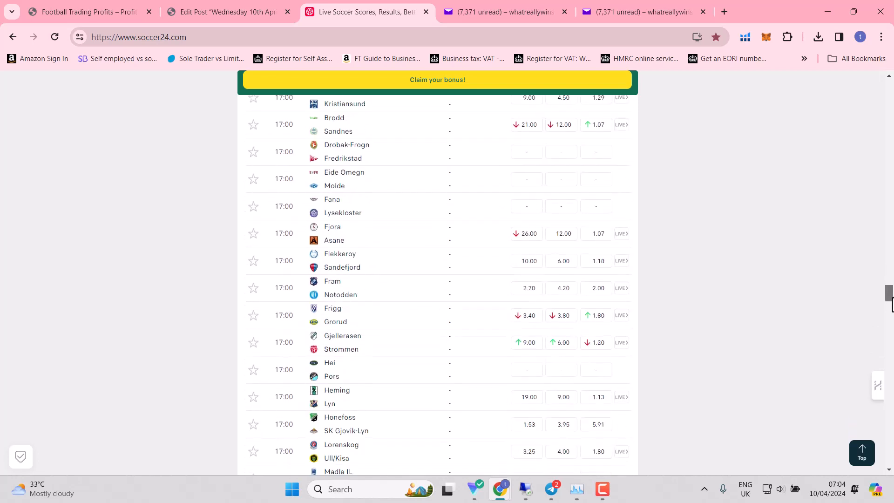
pyautogui.scroll(-3)
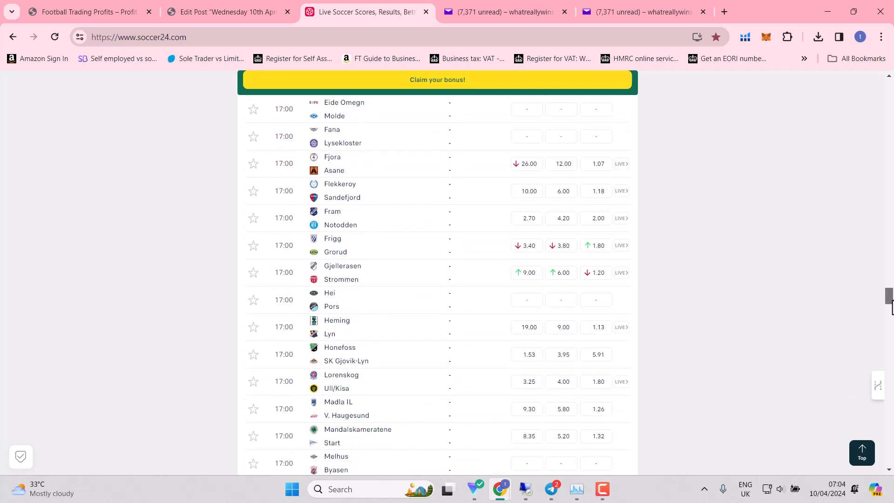
pyautogui.scroll(-3)
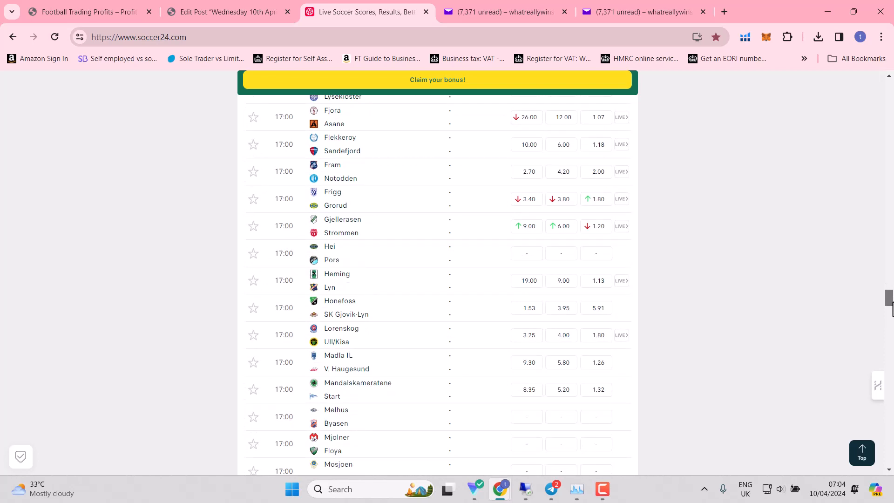
pyautogui.scroll(3)
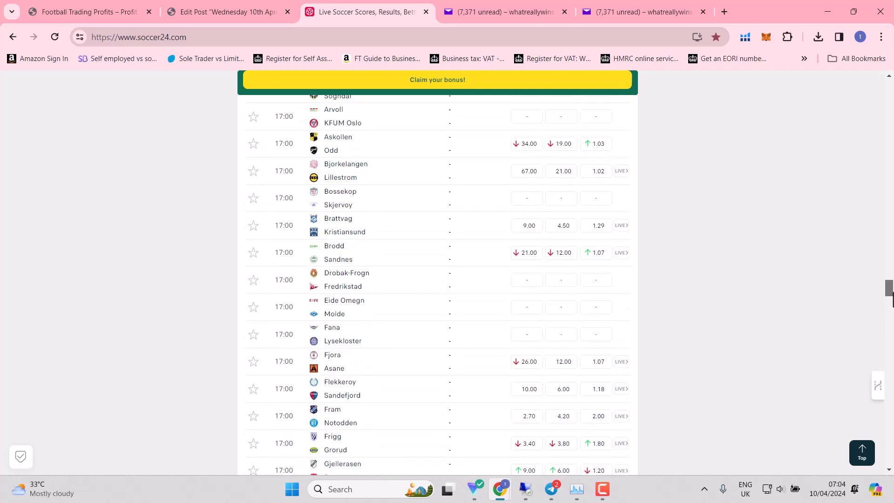
pyautogui.scroll(-3)
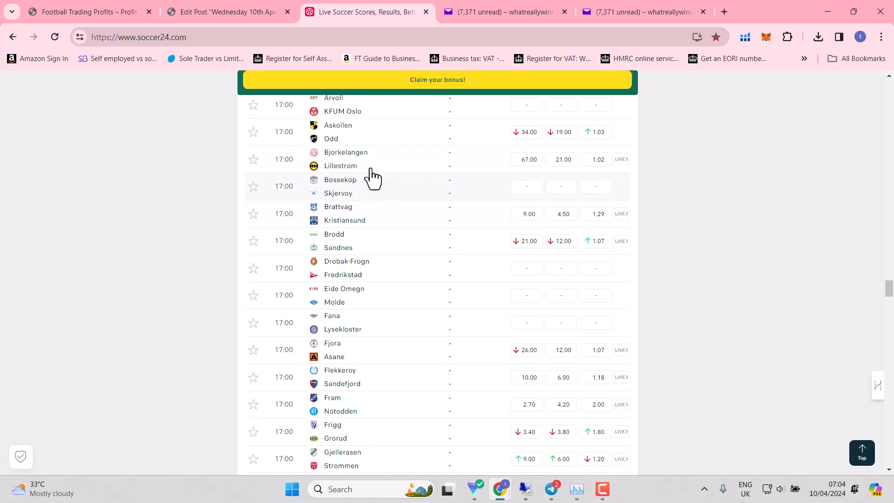
pyautogui.moveTo(368, 175)
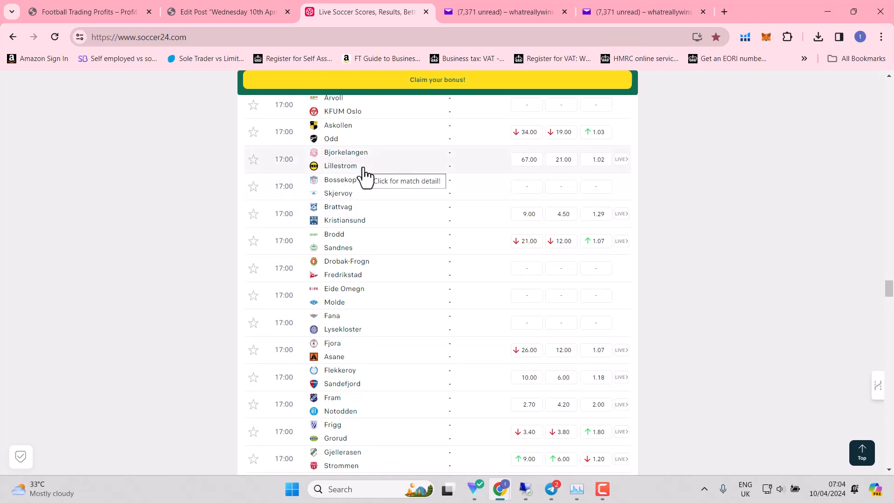
pyautogui.moveTo(888, 287)
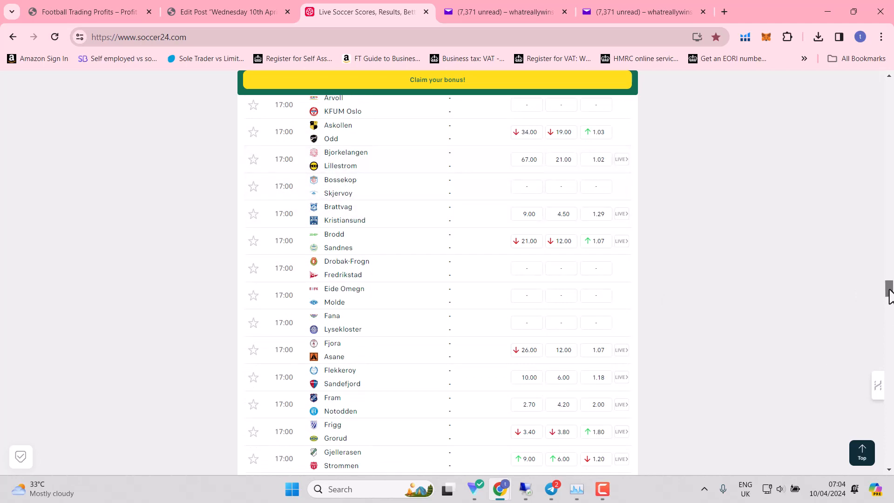
pyautogui.scroll(-3)
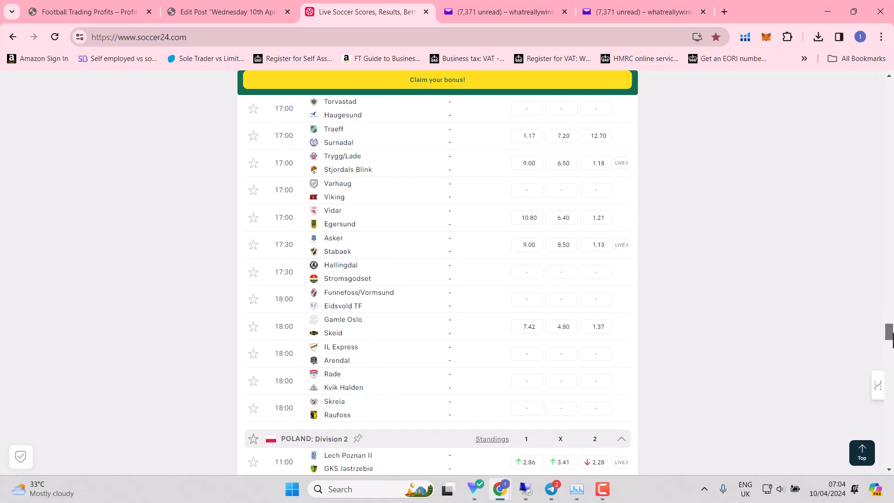
pyautogui.scroll(-3)
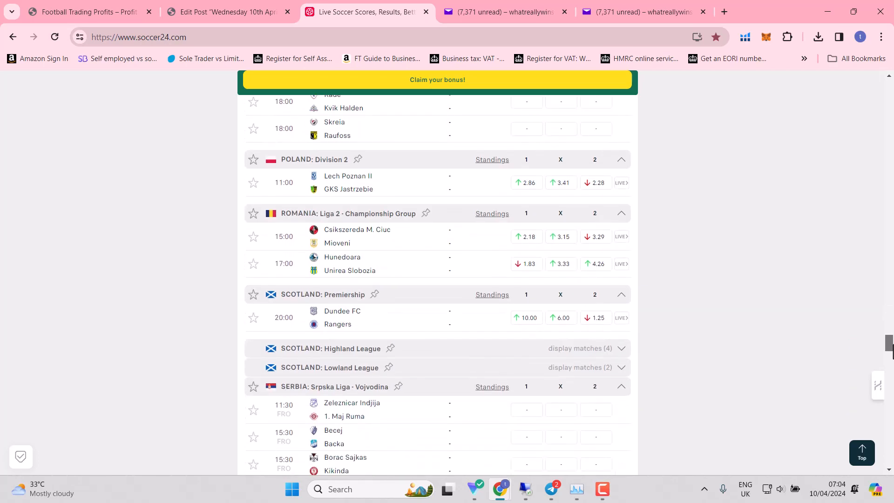
pyautogui.scroll(-3)
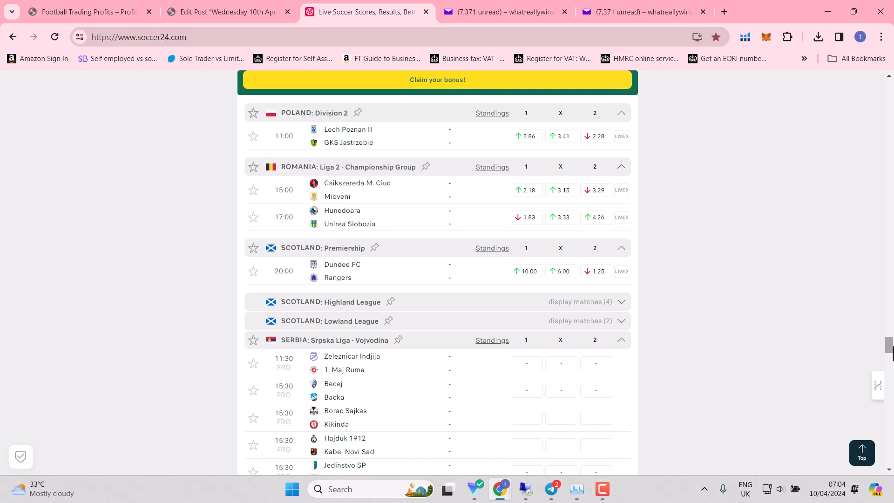
pyautogui.moveTo(721, 341)
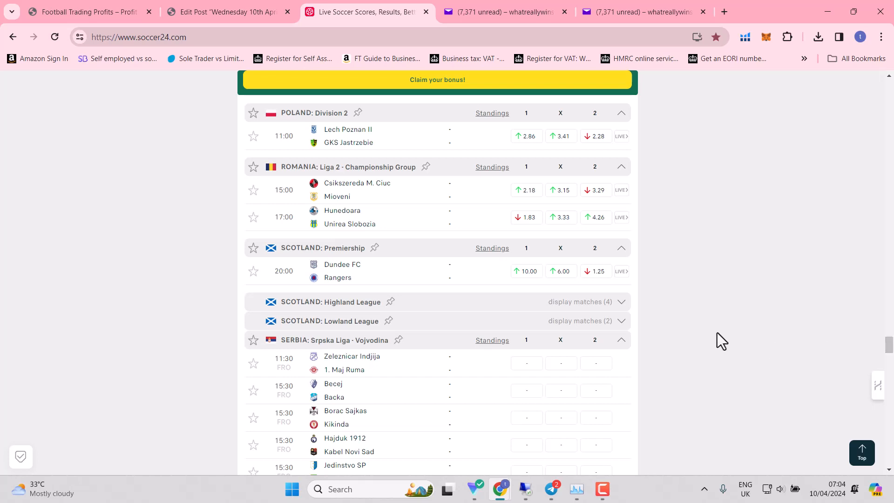
# - Review the Scottish Premiership standings and star tonight's Dundee FC v Rangers fixture
pyautogui.click(492, 247)
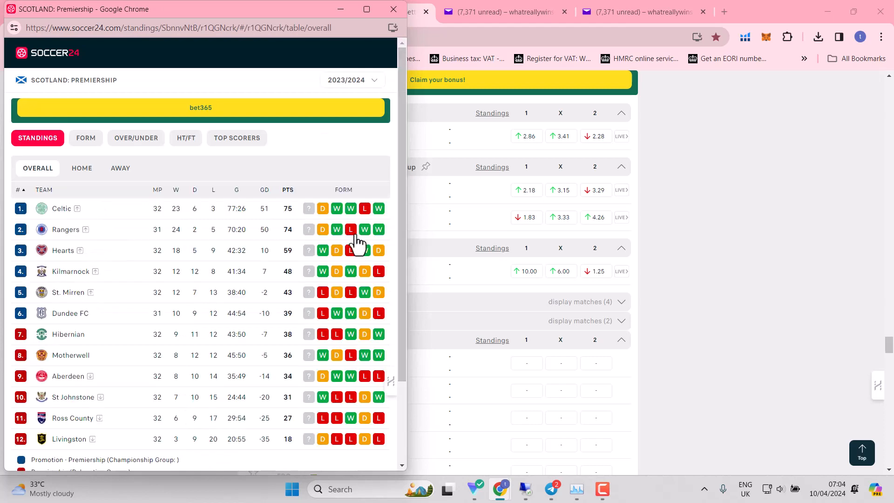
pyautogui.moveTo(173, 229)
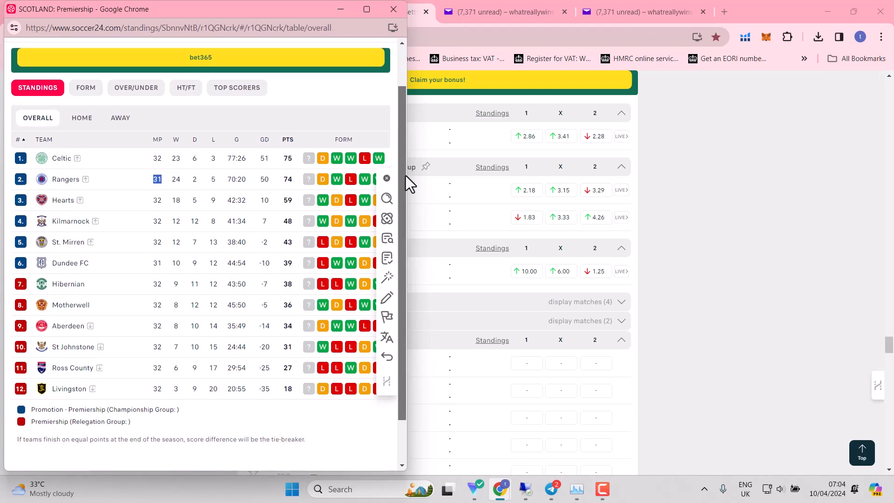
pyautogui.moveTo(302, 277)
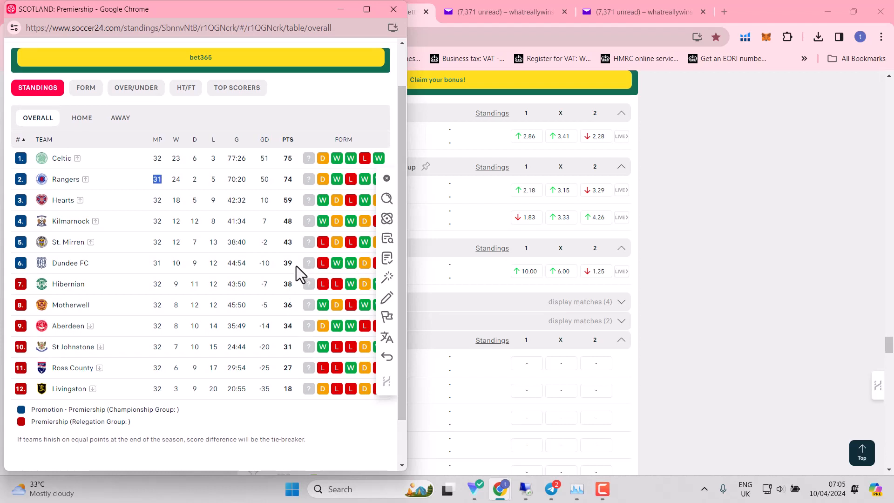
pyautogui.click(386, 178)
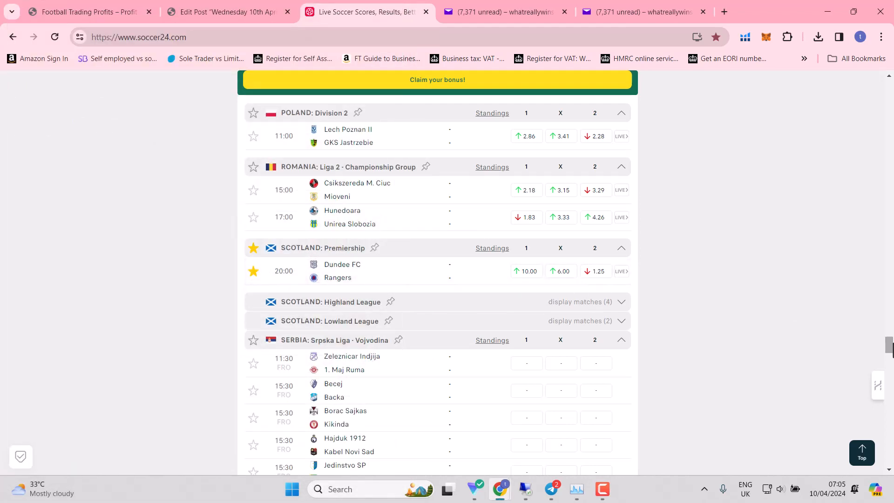
pyautogui.scroll(-3)
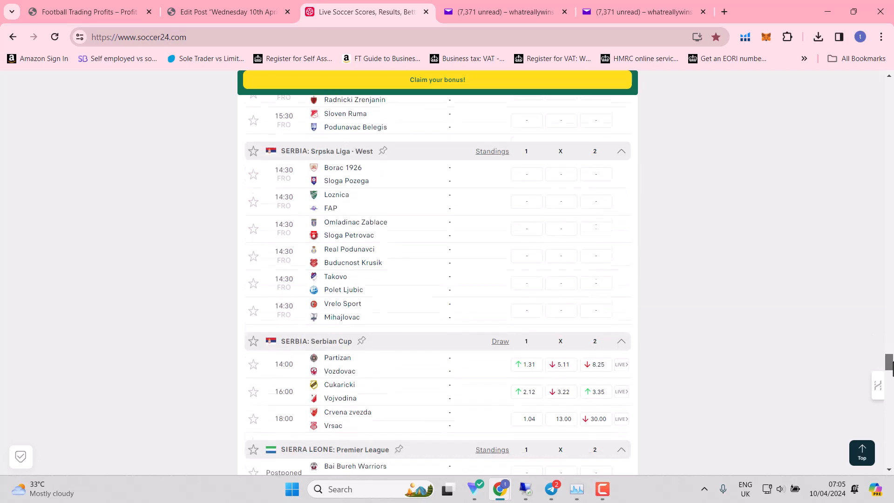
pyautogui.scroll(-3)
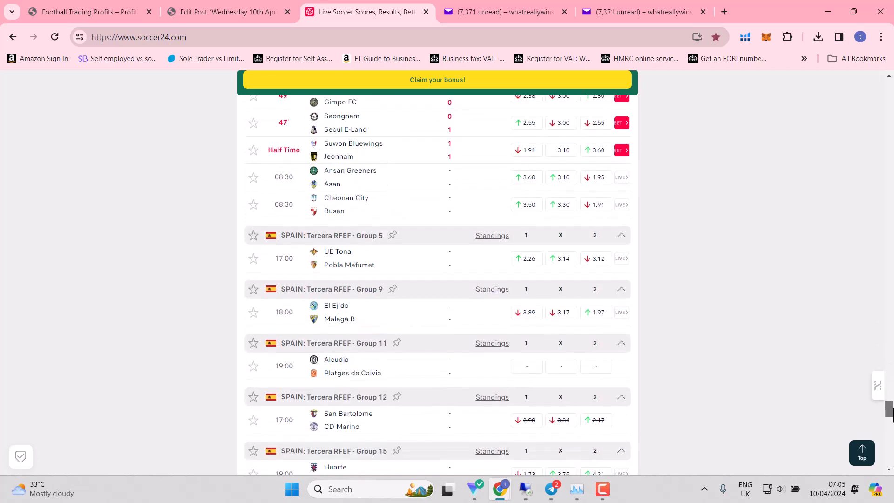
pyautogui.scroll(-3)
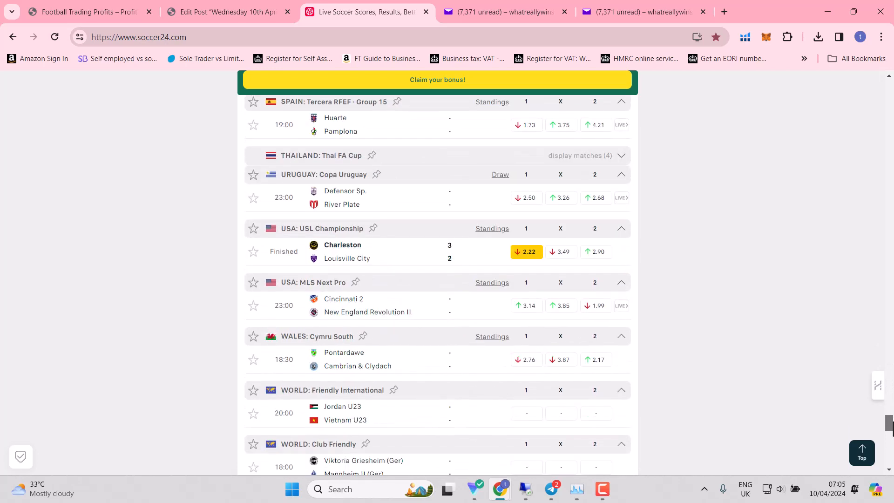
pyautogui.scroll(-3)
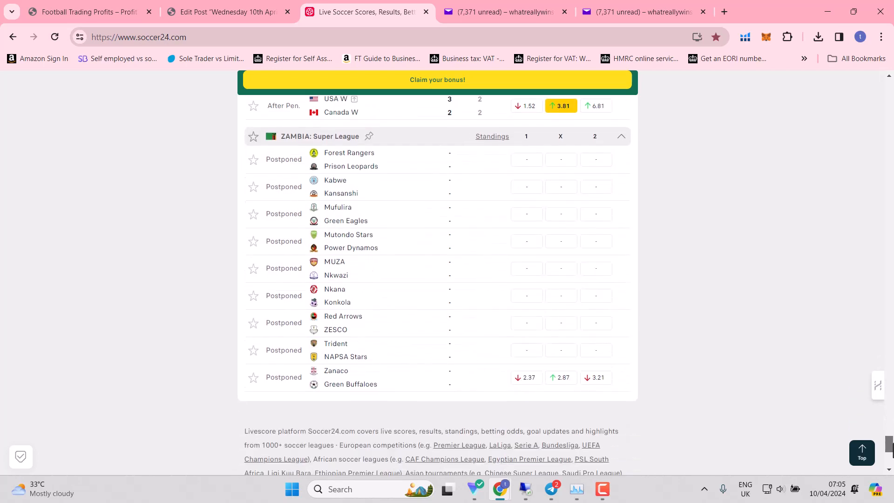
pyautogui.scroll(3)
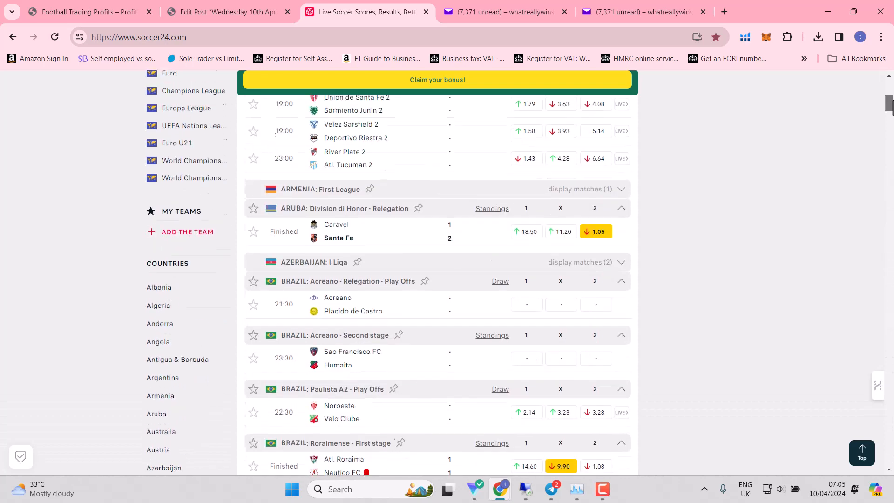
pyautogui.scroll(3)
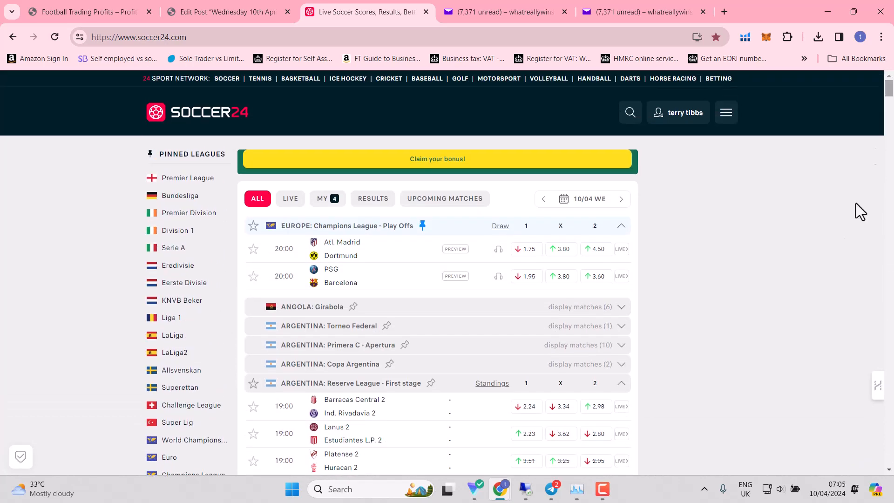
pyautogui.moveTo(844, 257)
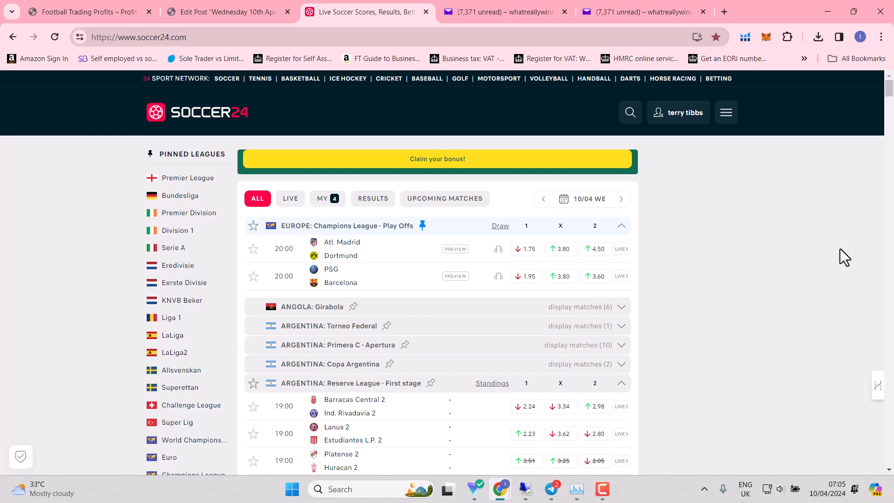
pyautogui.moveTo(626, 401)
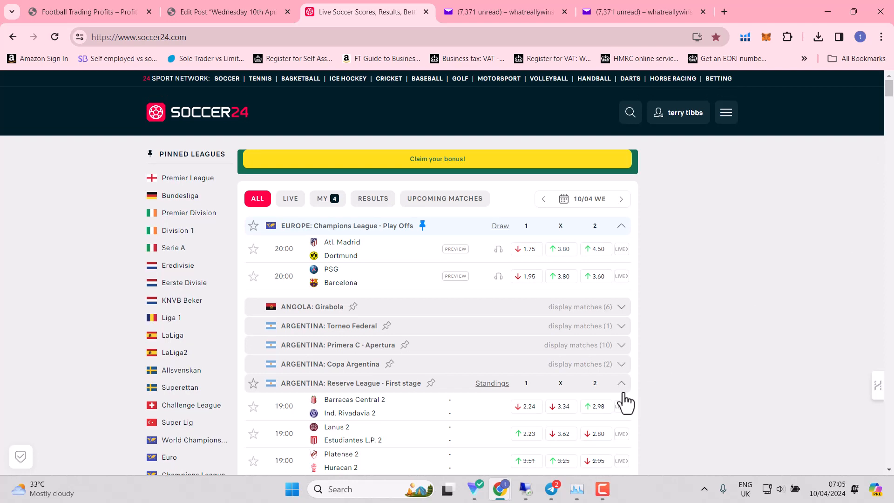
pyautogui.moveTo(525, 489)
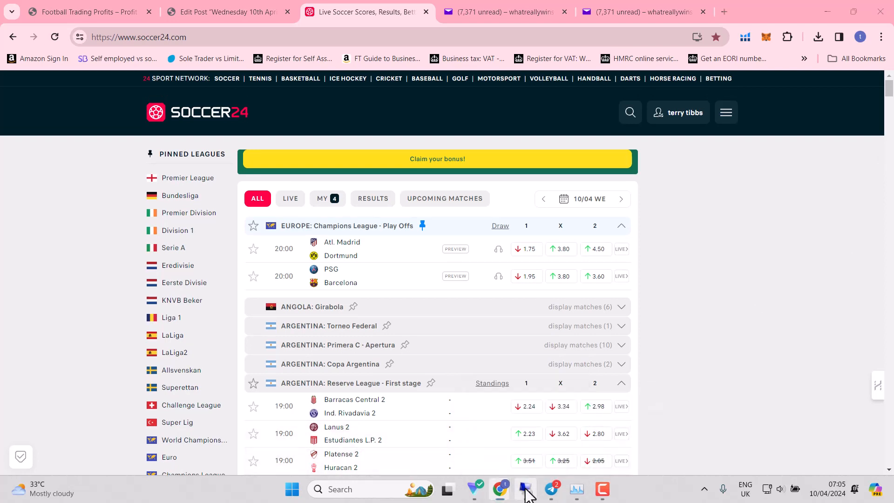
pyautogui.click(525, 489)
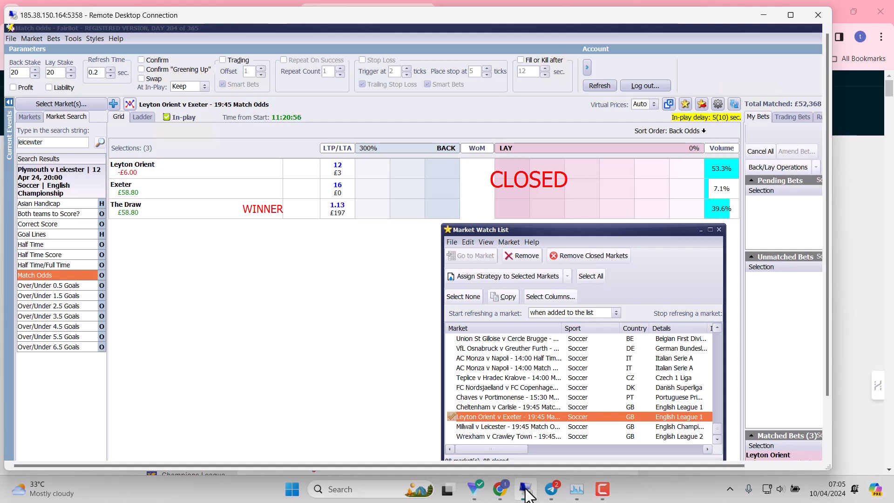
pyautogui.moveTo(725, 329)
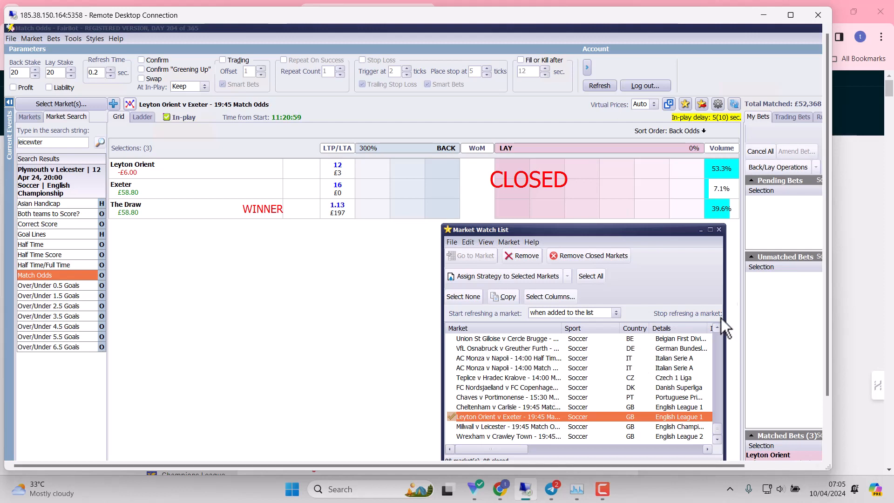
pyautogui.moveTo(736, 72)
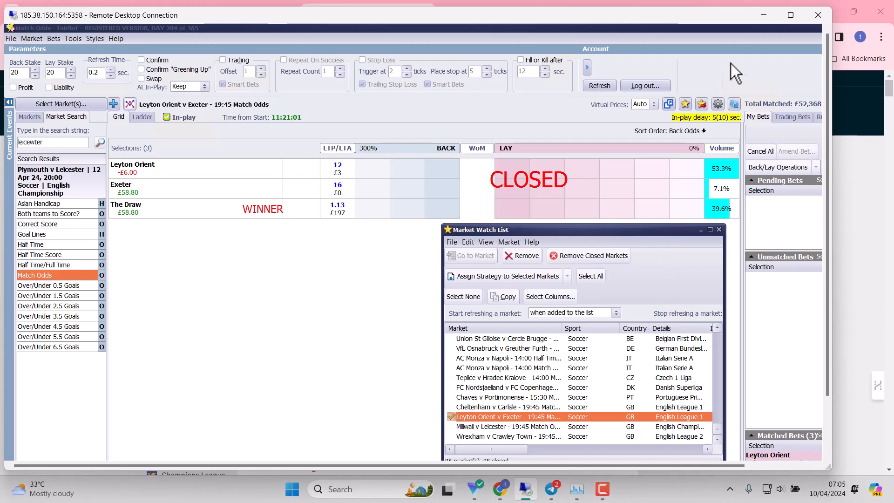
pyautogui.moveTo(764, 15)
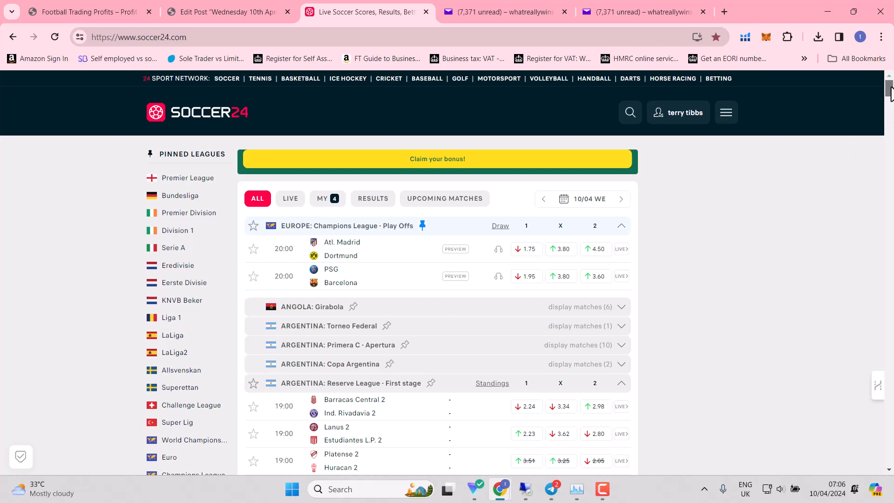
# - Scroll the Wednesday fixtures down to tonight's English Championship and League One matches
pyautogui.scroll(-3)
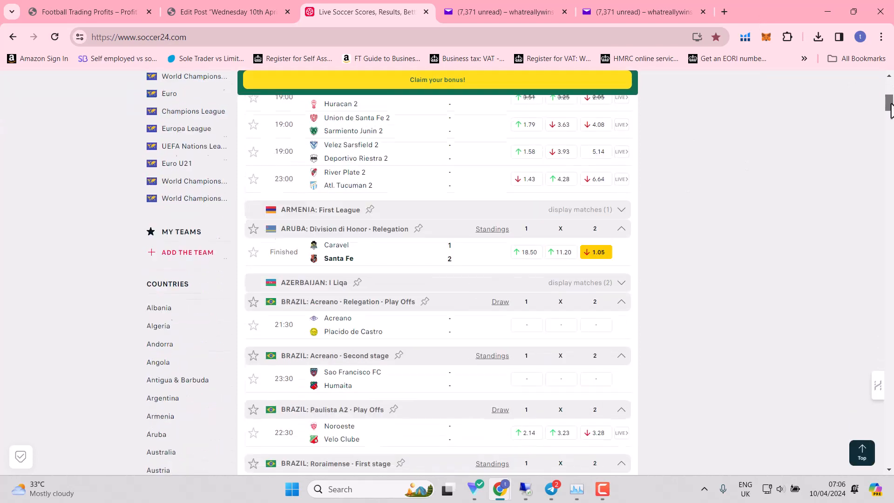
pyautogui.scroll(-3)
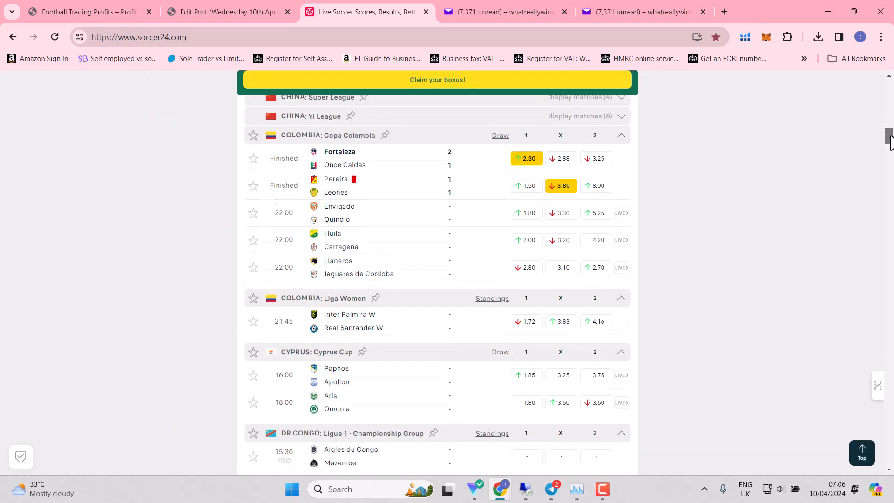
pyautogui.scroll(-3)
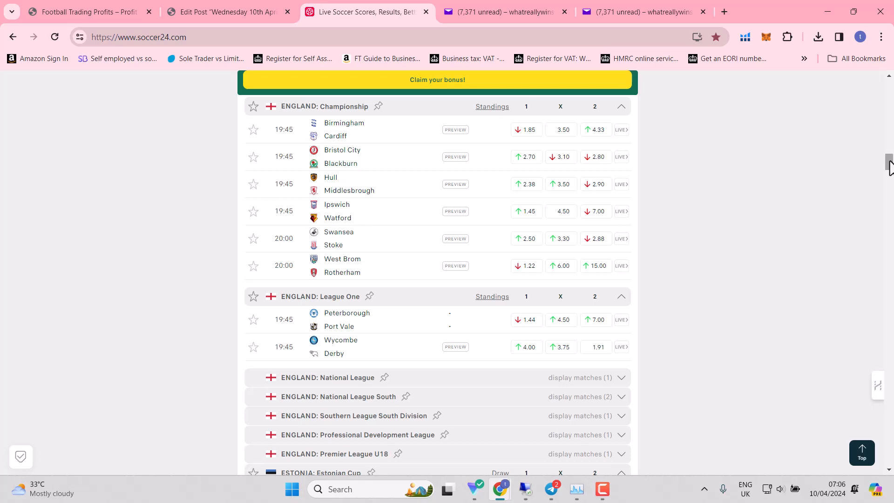
pyautogui.moveTo(402, 124)
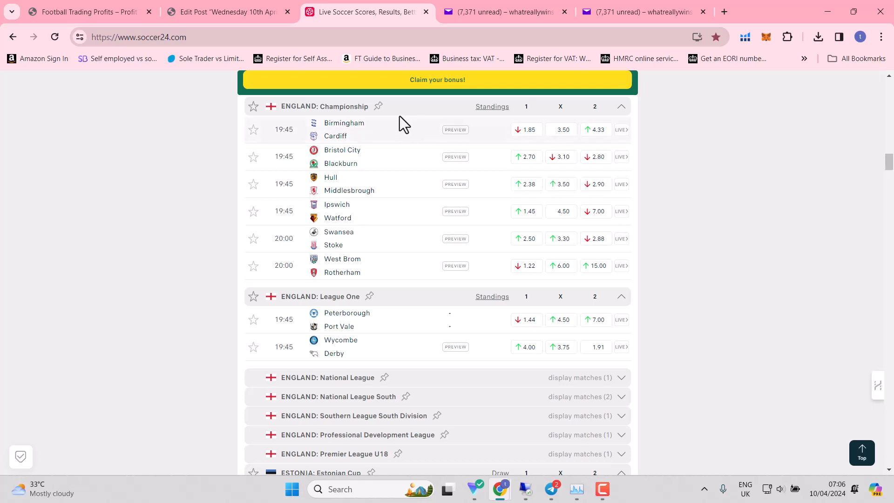
pyautogui.moveTo(379, 243)
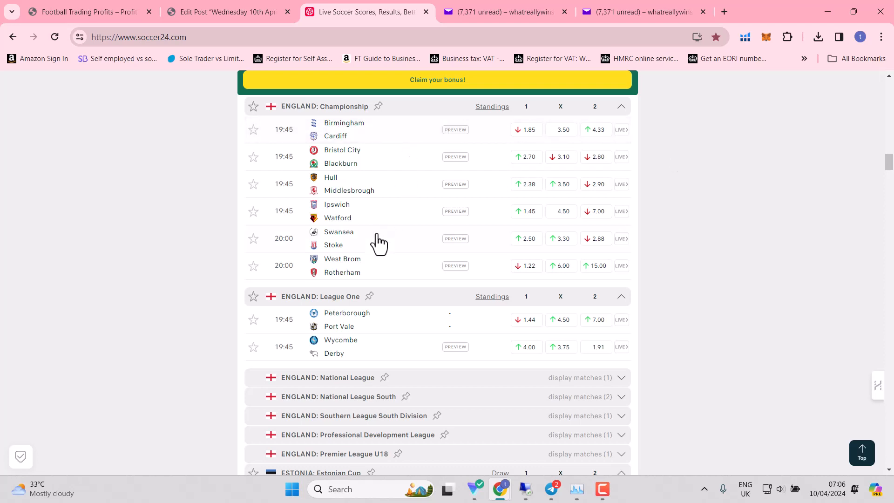
pyautogui.moveTo(364, 269)
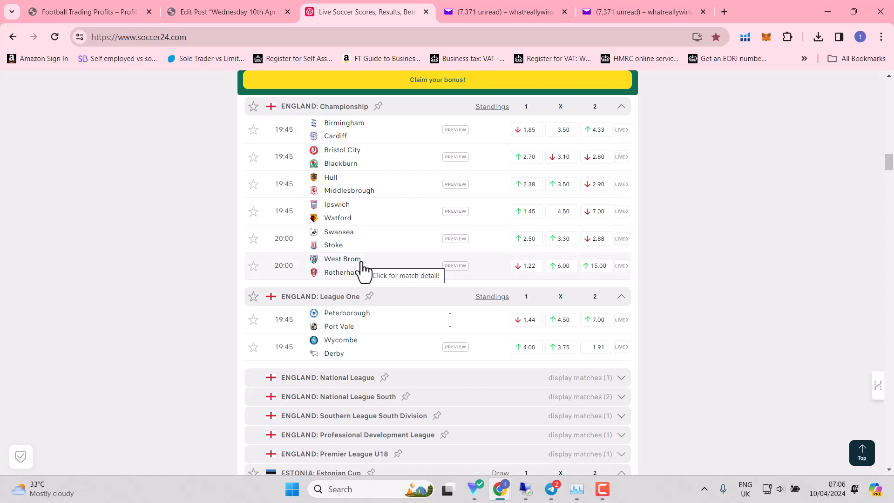
pyautogui.moveTo(348, 188)
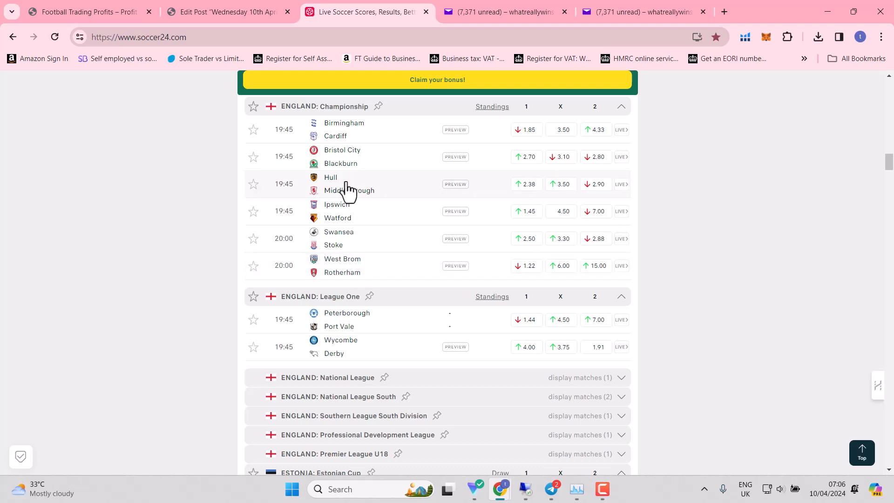
pyautogui.moveTo(347, 188)
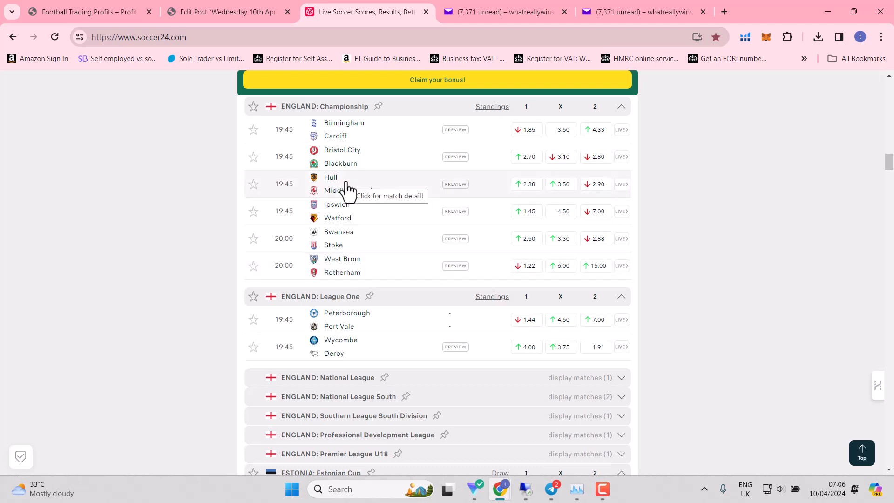
pyautogui.moveTo(354, 207)
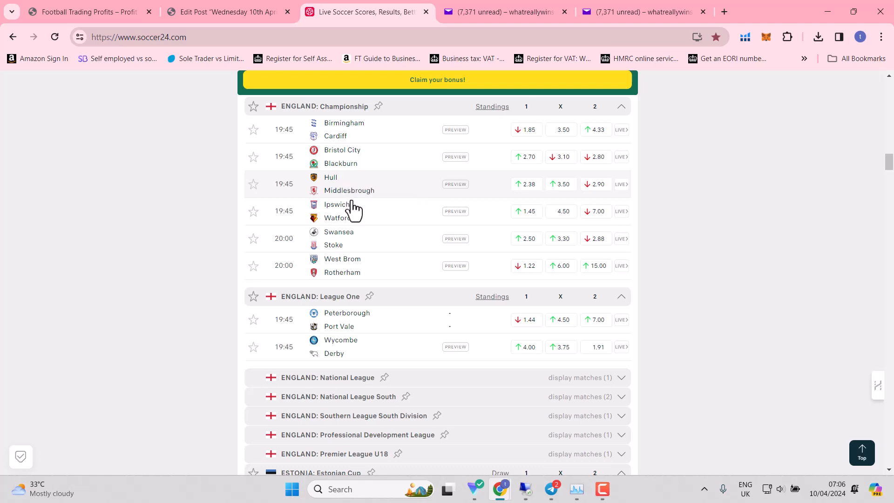
pyautogui.moveTo(361, 324)
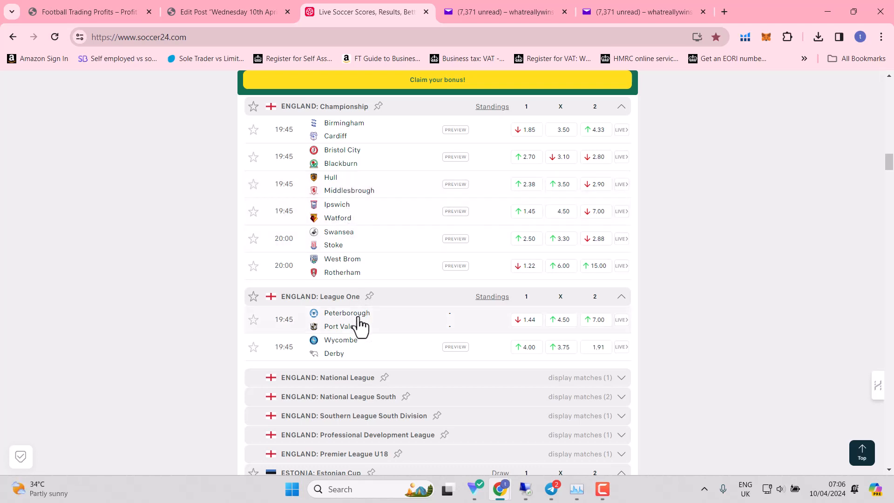
pyautogui.moveTo(359, 320)
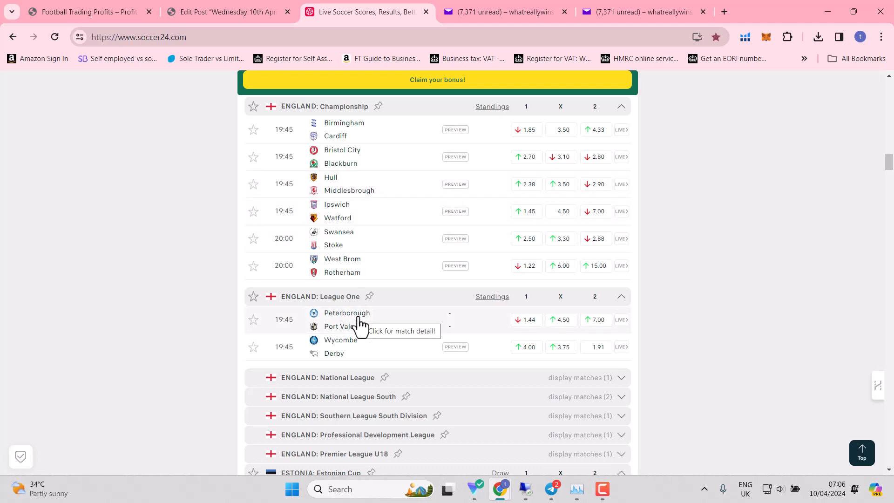
pyautogui.moveTo(344, 366)
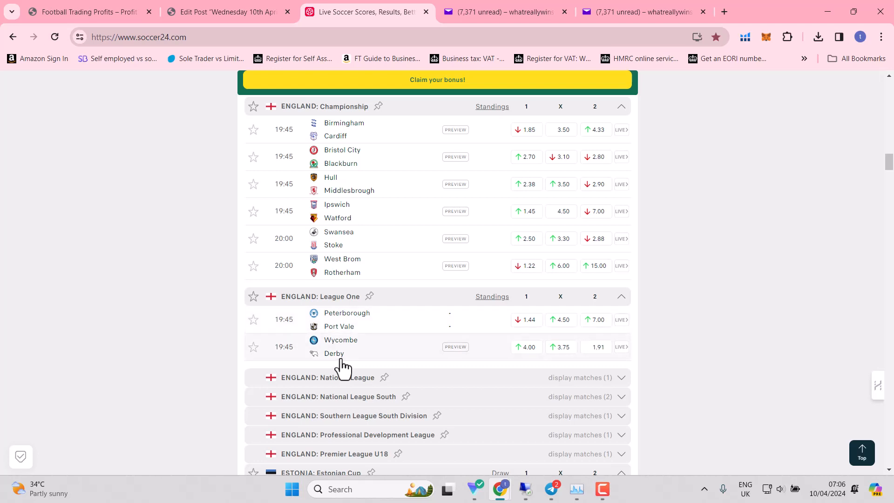
pyautogui.moveTo(342, 354)
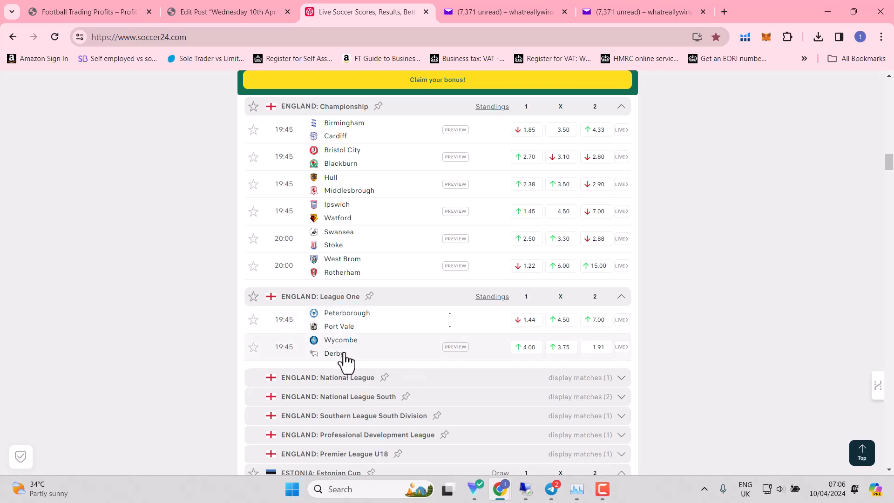
pyautogui.moveTo(354, 268)
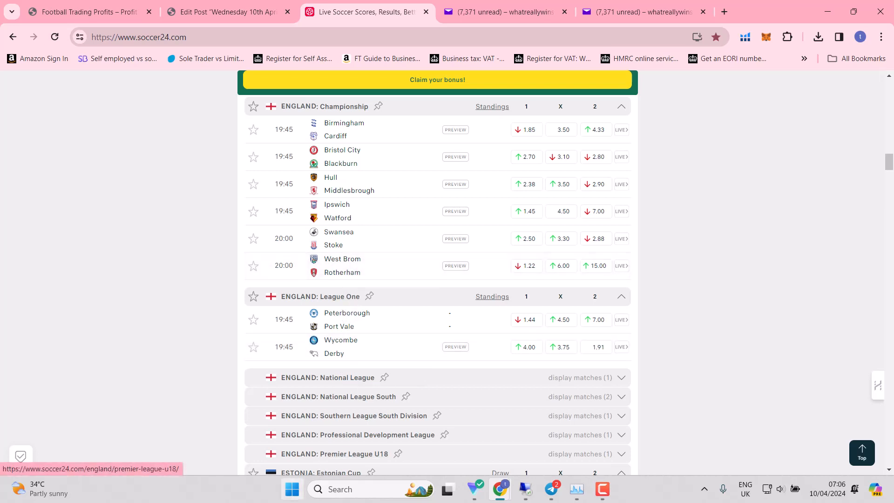
pyautogui.moveTo(292, 489)
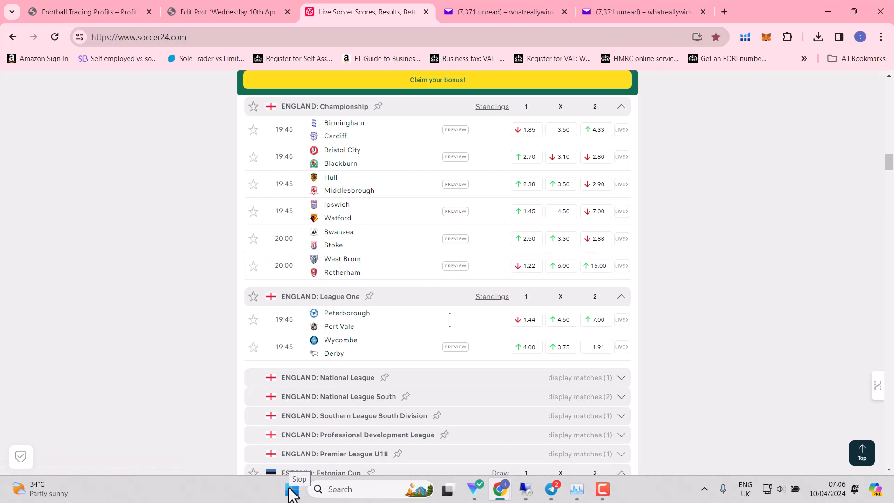